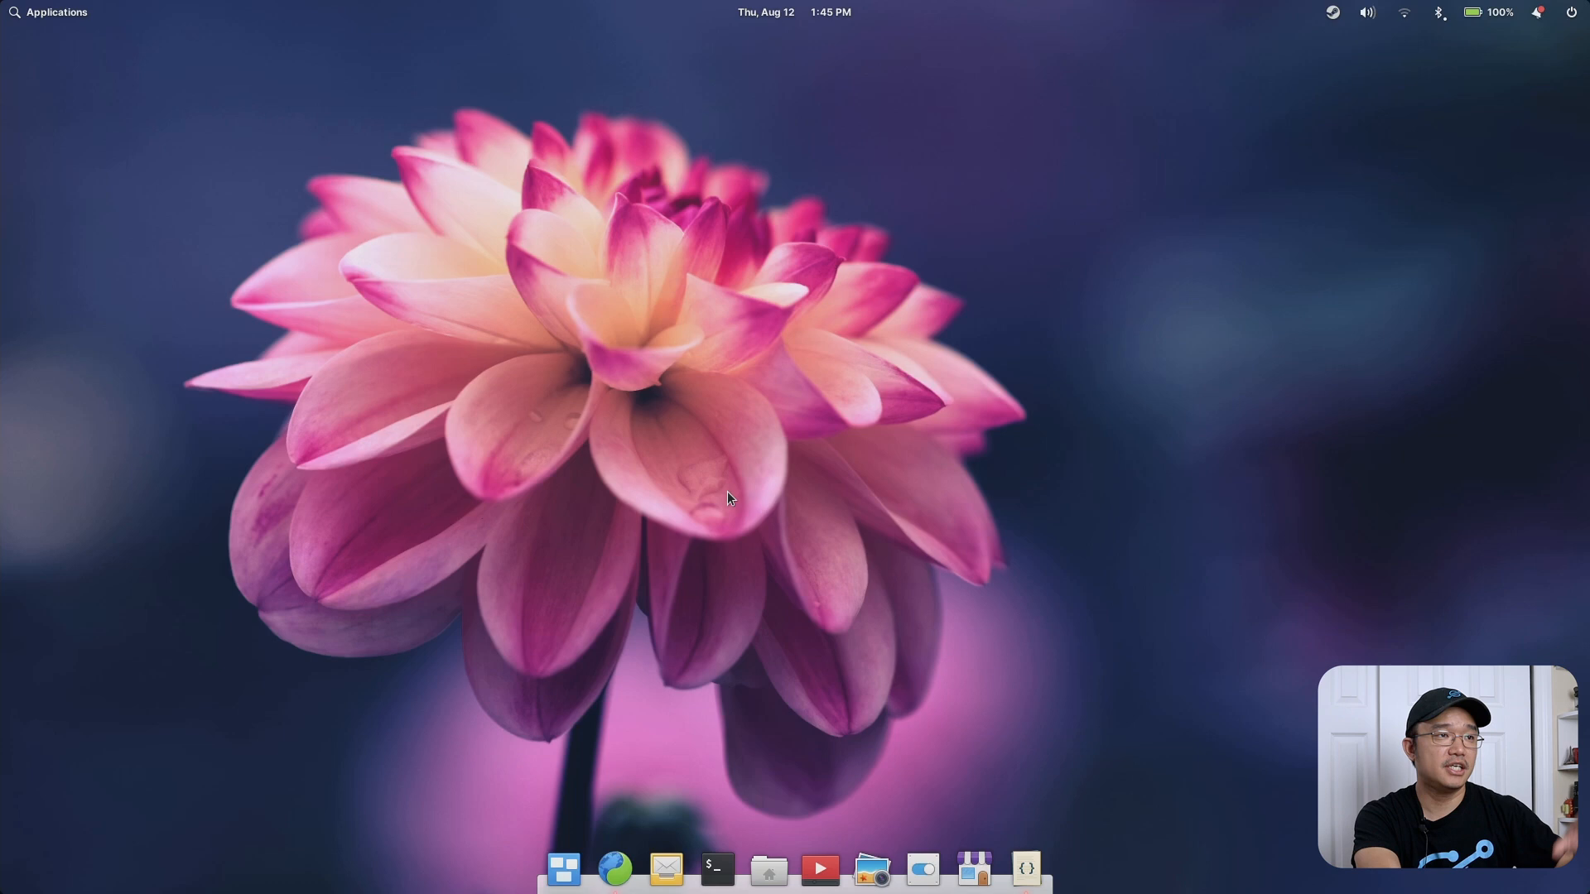
pyautogui.moveTo(740, 266)
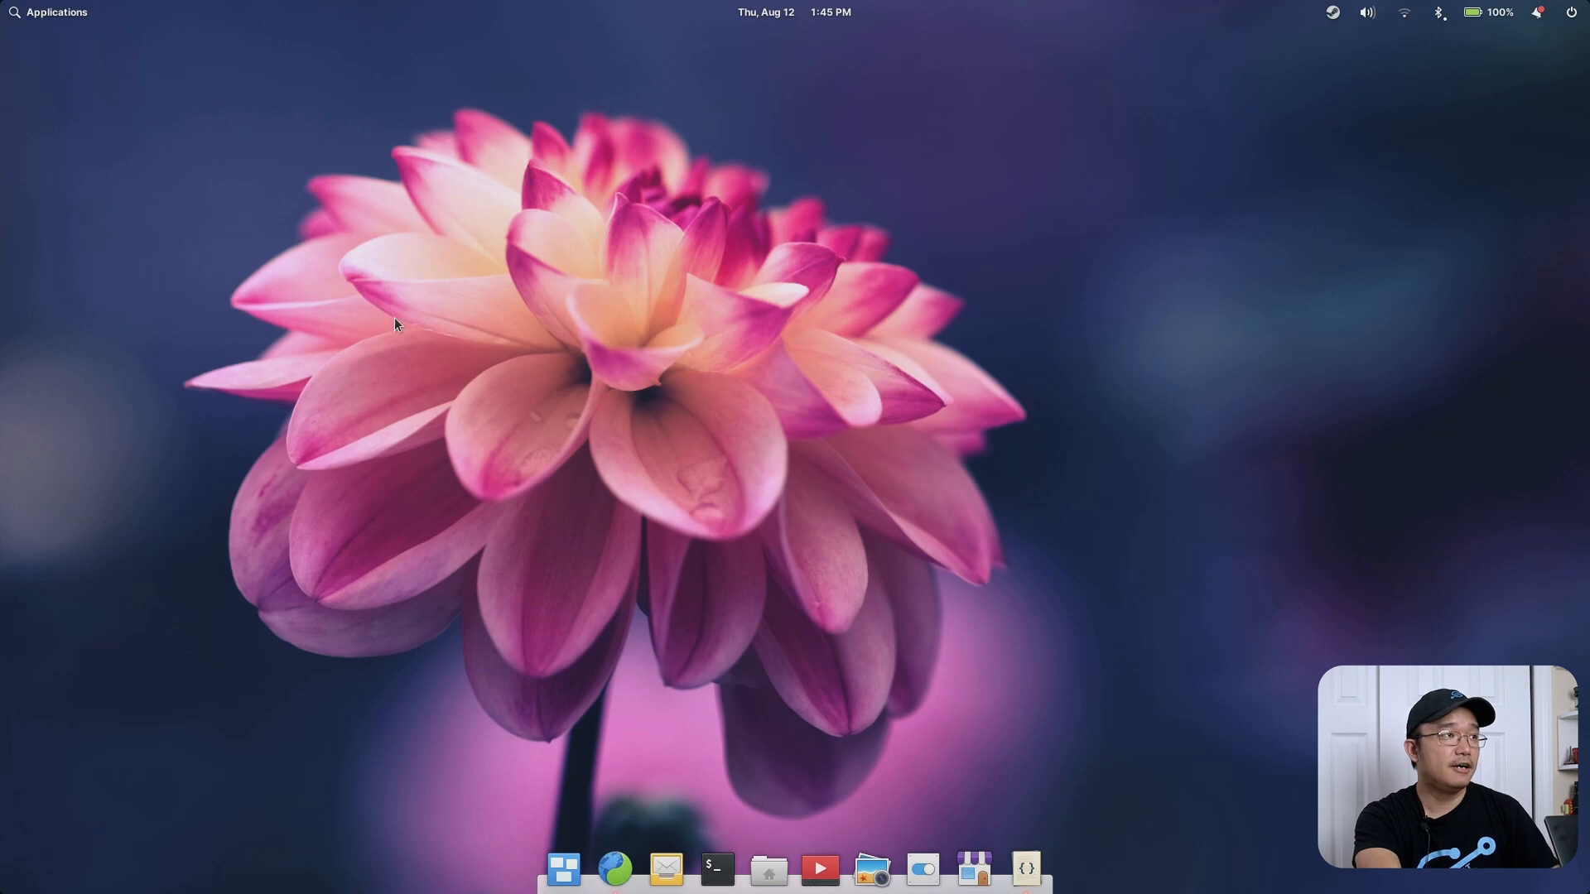
# Select the dependency install command line in the wingpanel-indicator-ayatana README
pyautogui.click(49, 11)
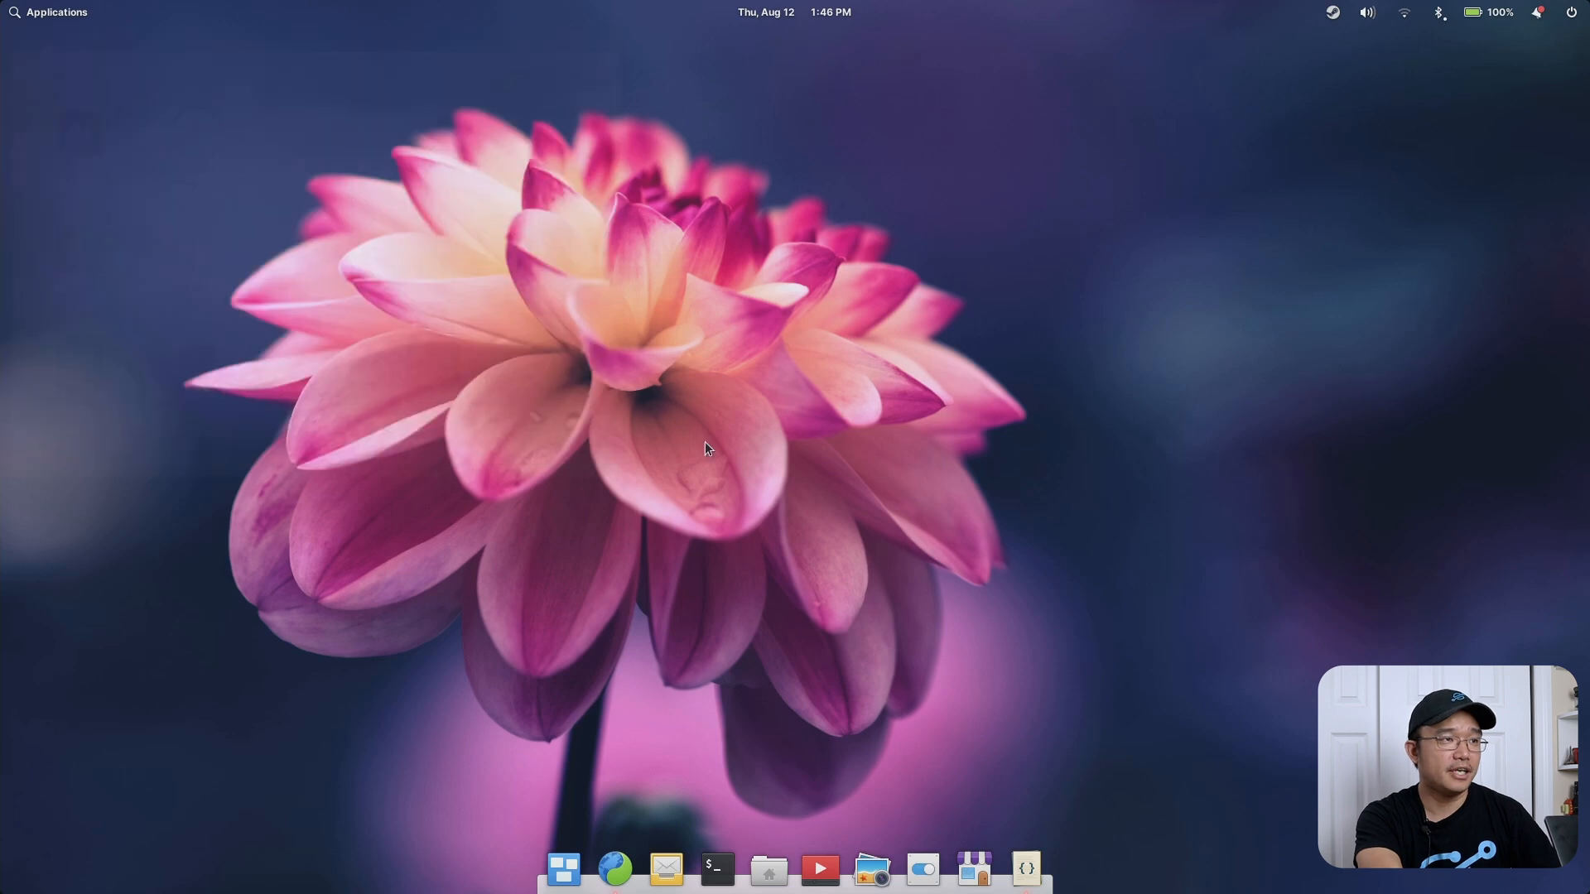
pyautogui.moveTo(695, 629)
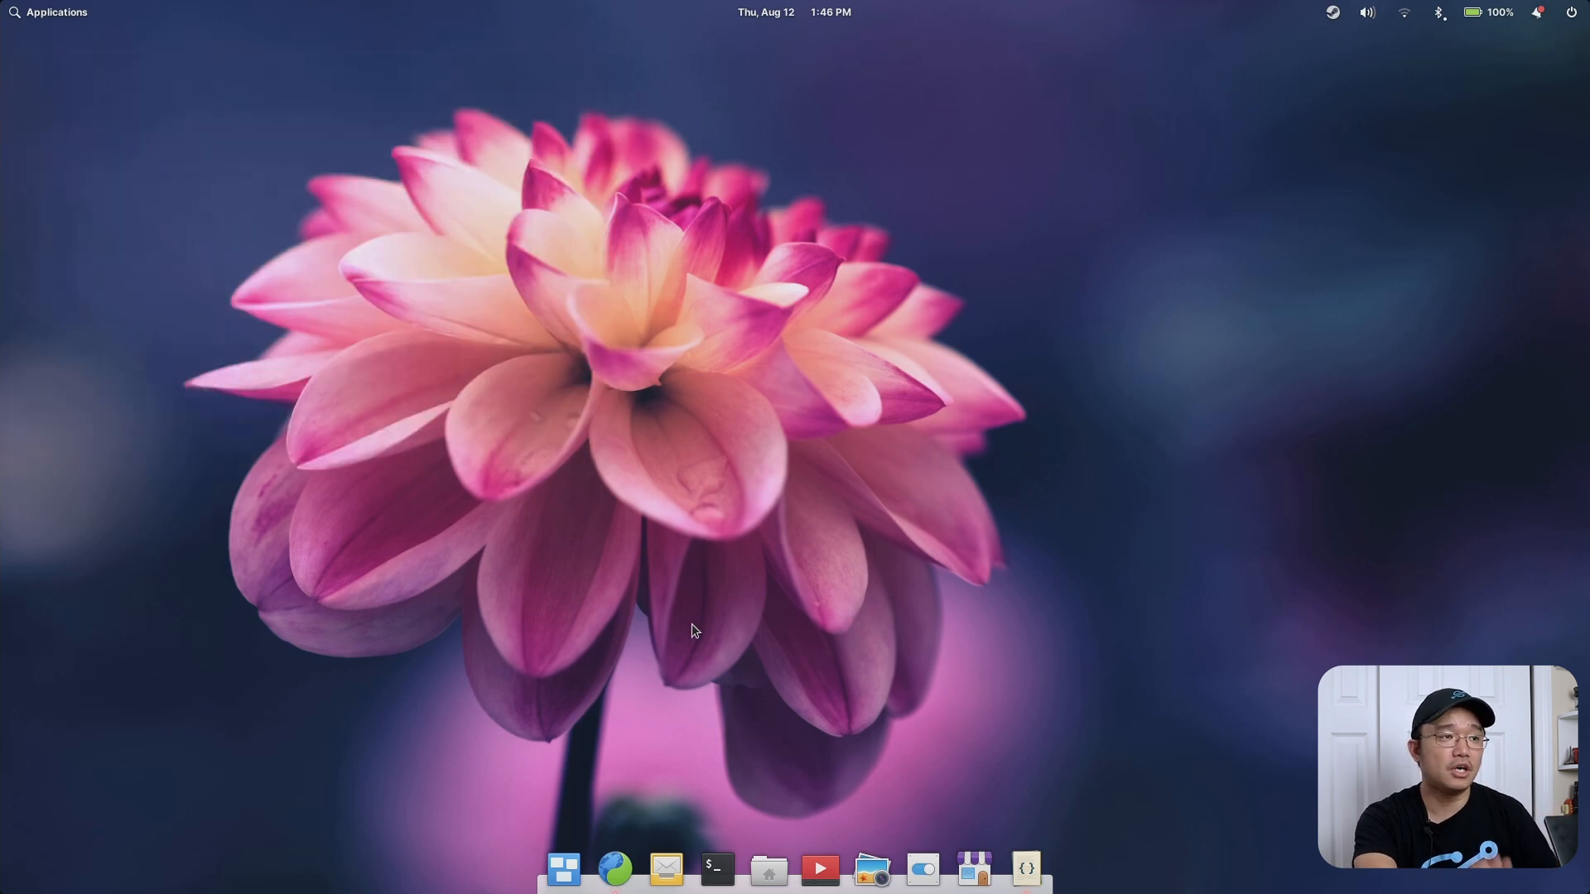
pyautogui.moveTo(768, 623)
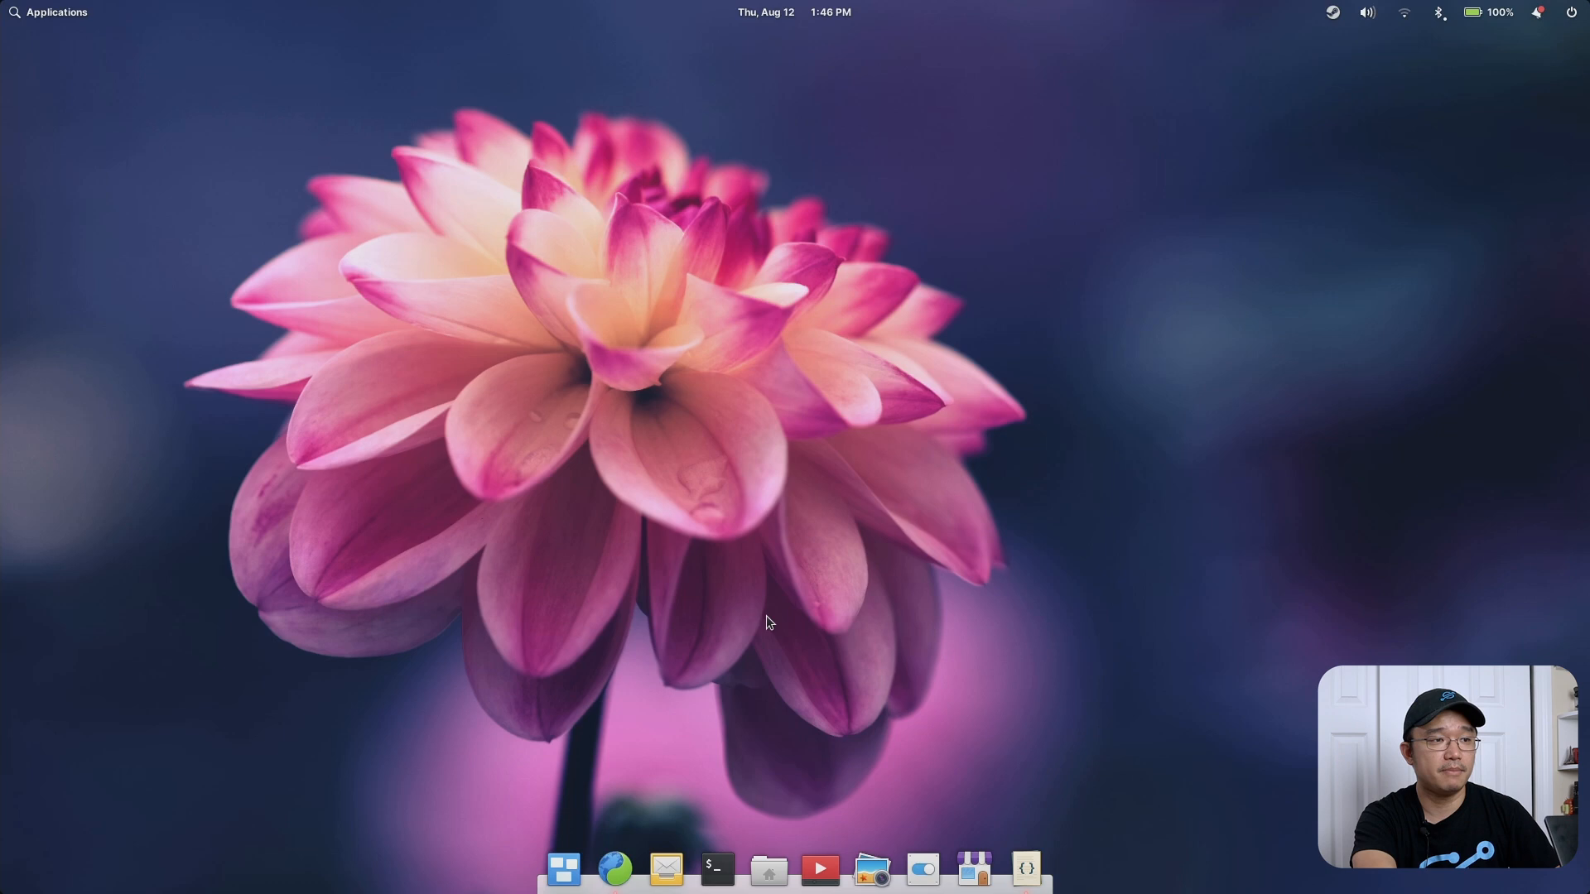
pyautogui.moveTo(800, 787)
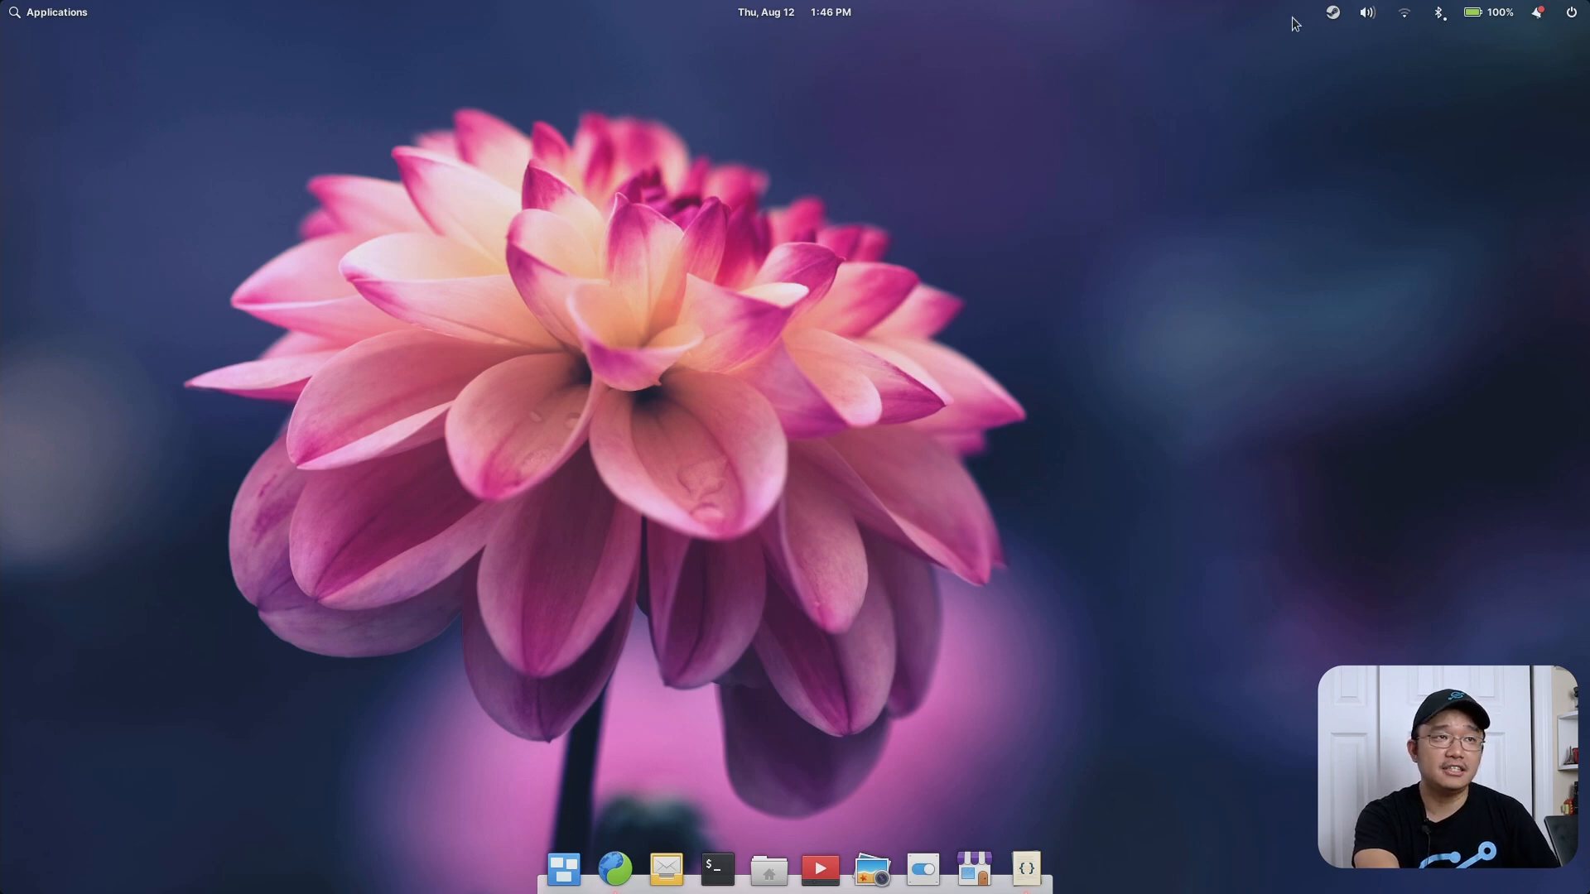
pyautogui.moveTo(1259, 112)
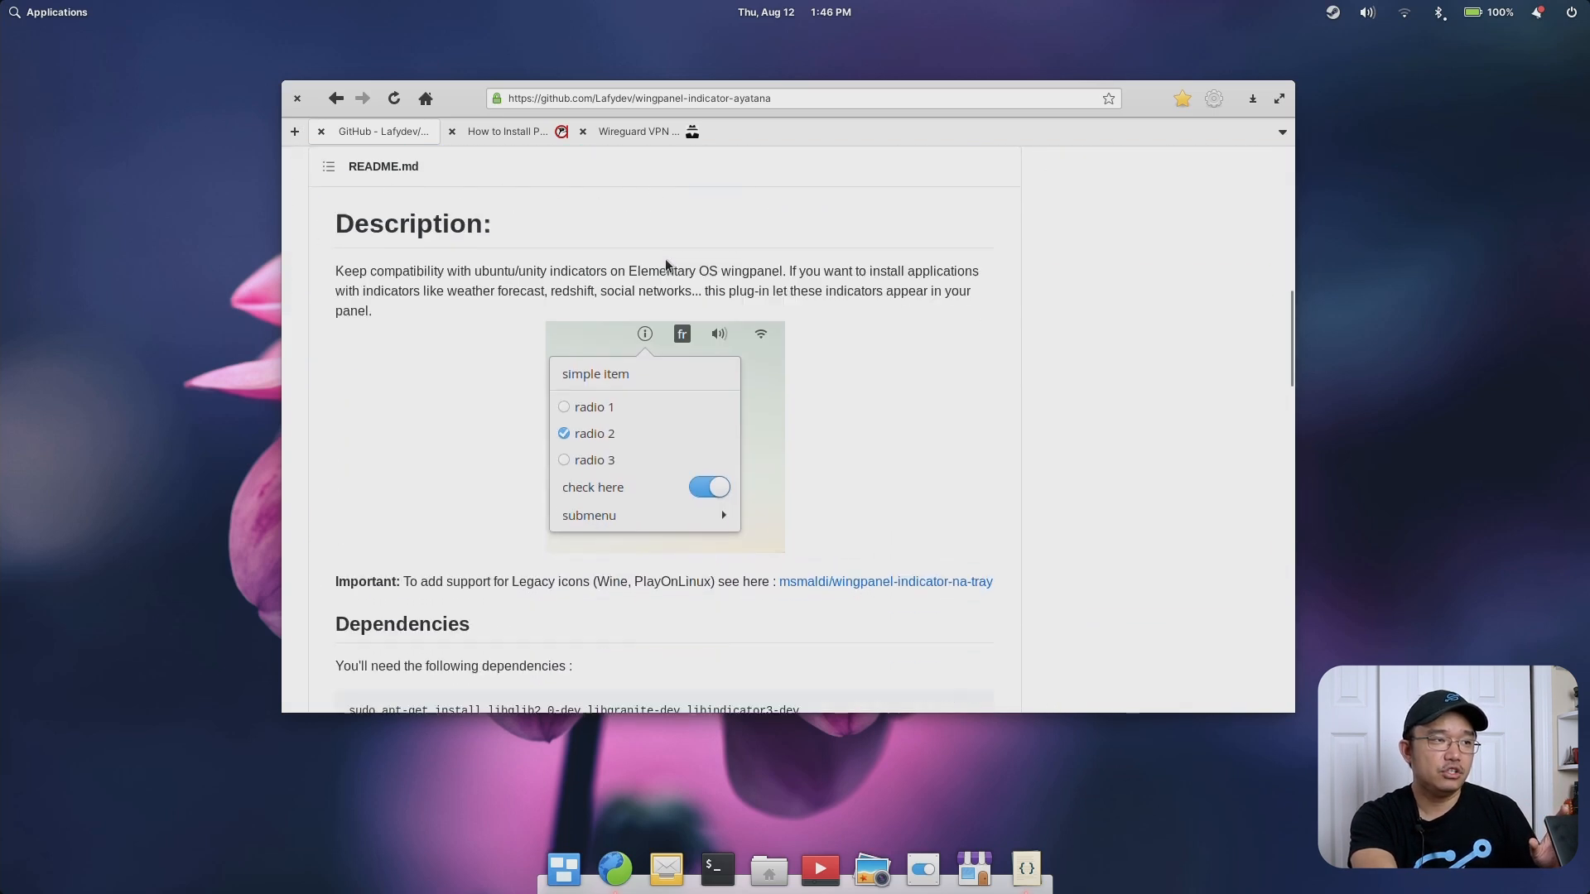
pyautogui.scroll(-3)
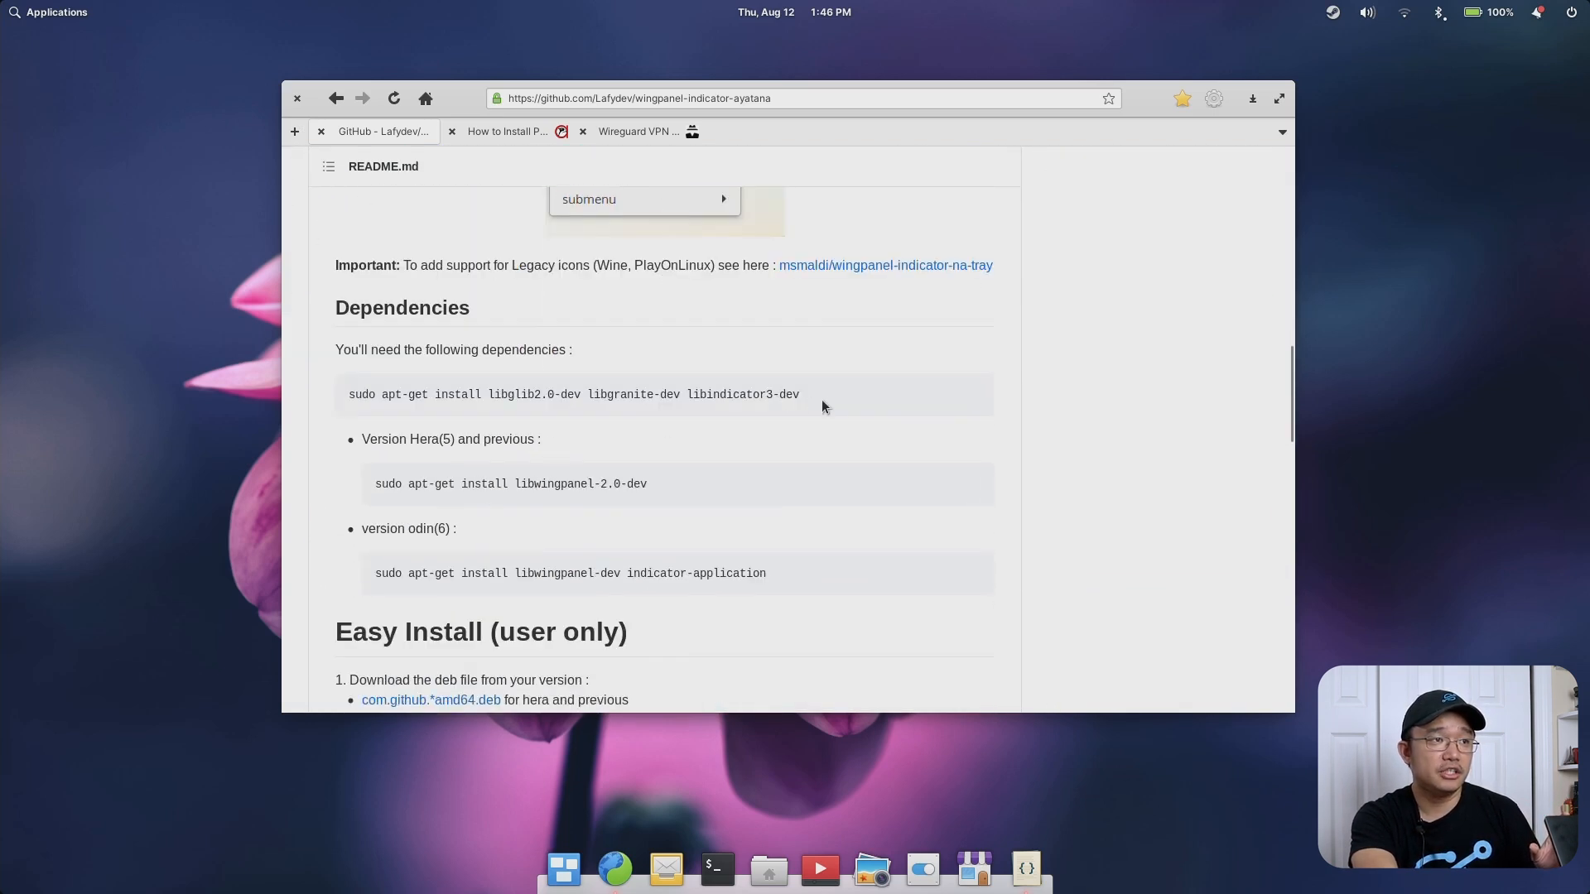
pyautogui.tripleClick(573, 394)
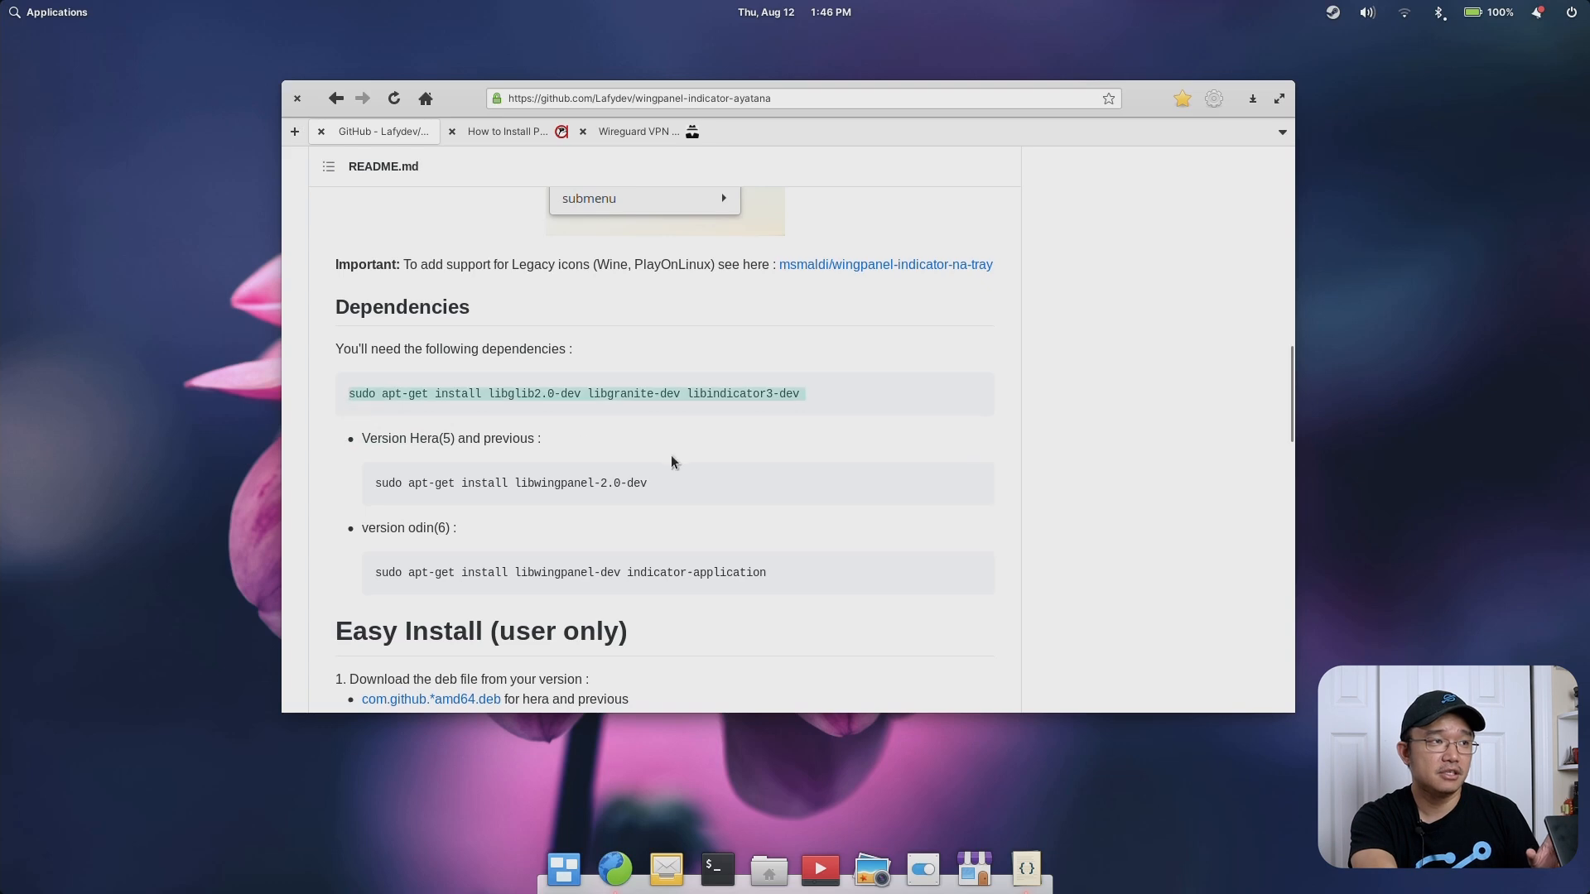
pyautogui.scroll(-3)
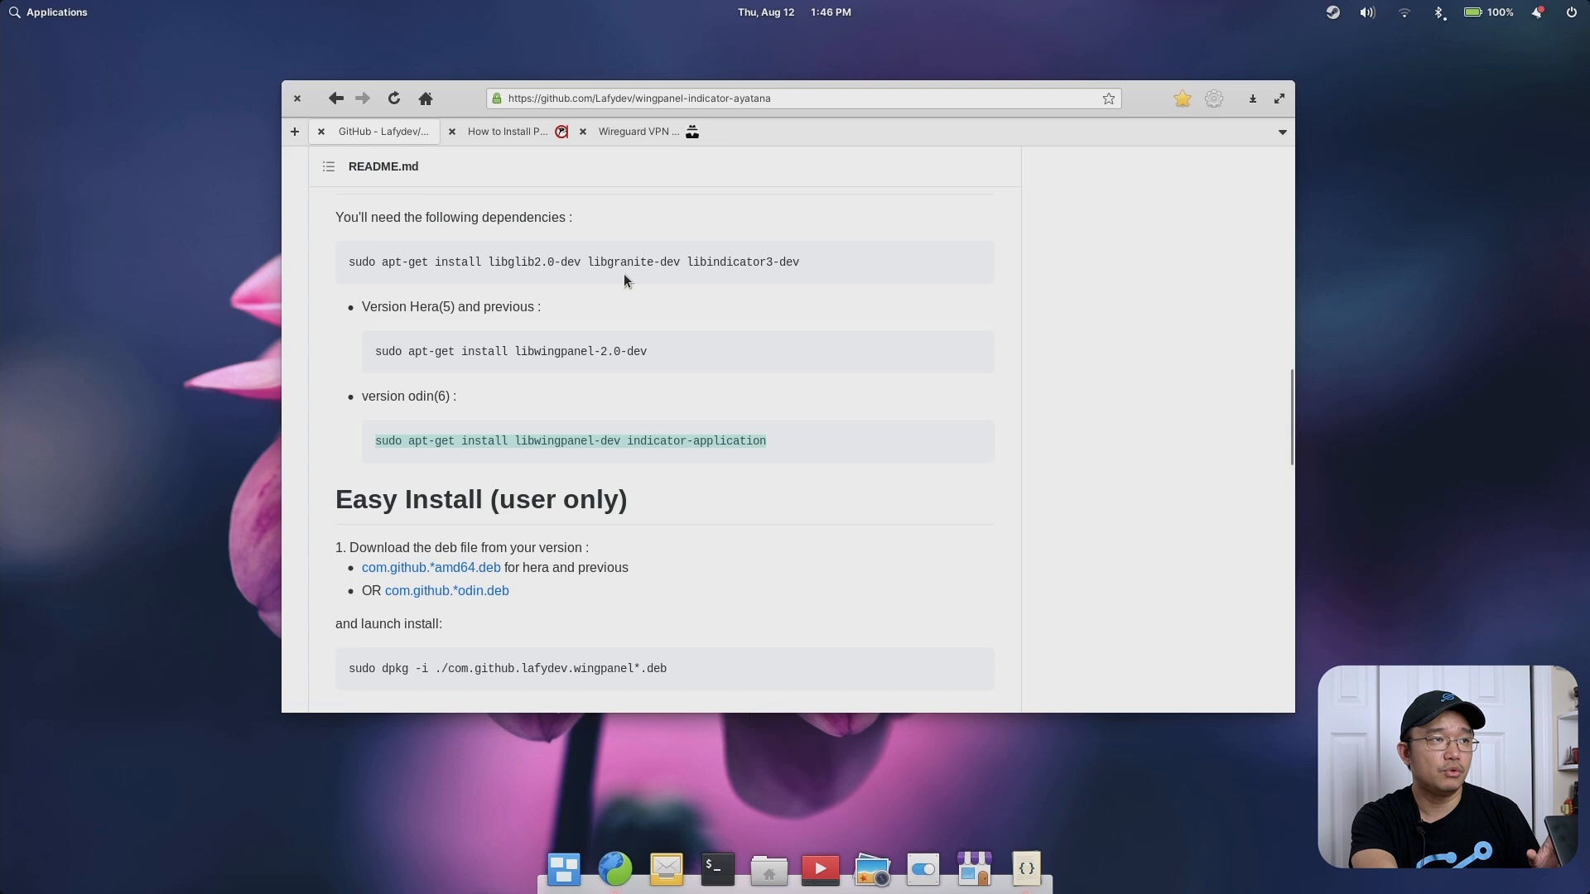
# Scroll down to the Parameters for Pantheon (eos) and reboot instructions
pyautogui.scroll(-3)
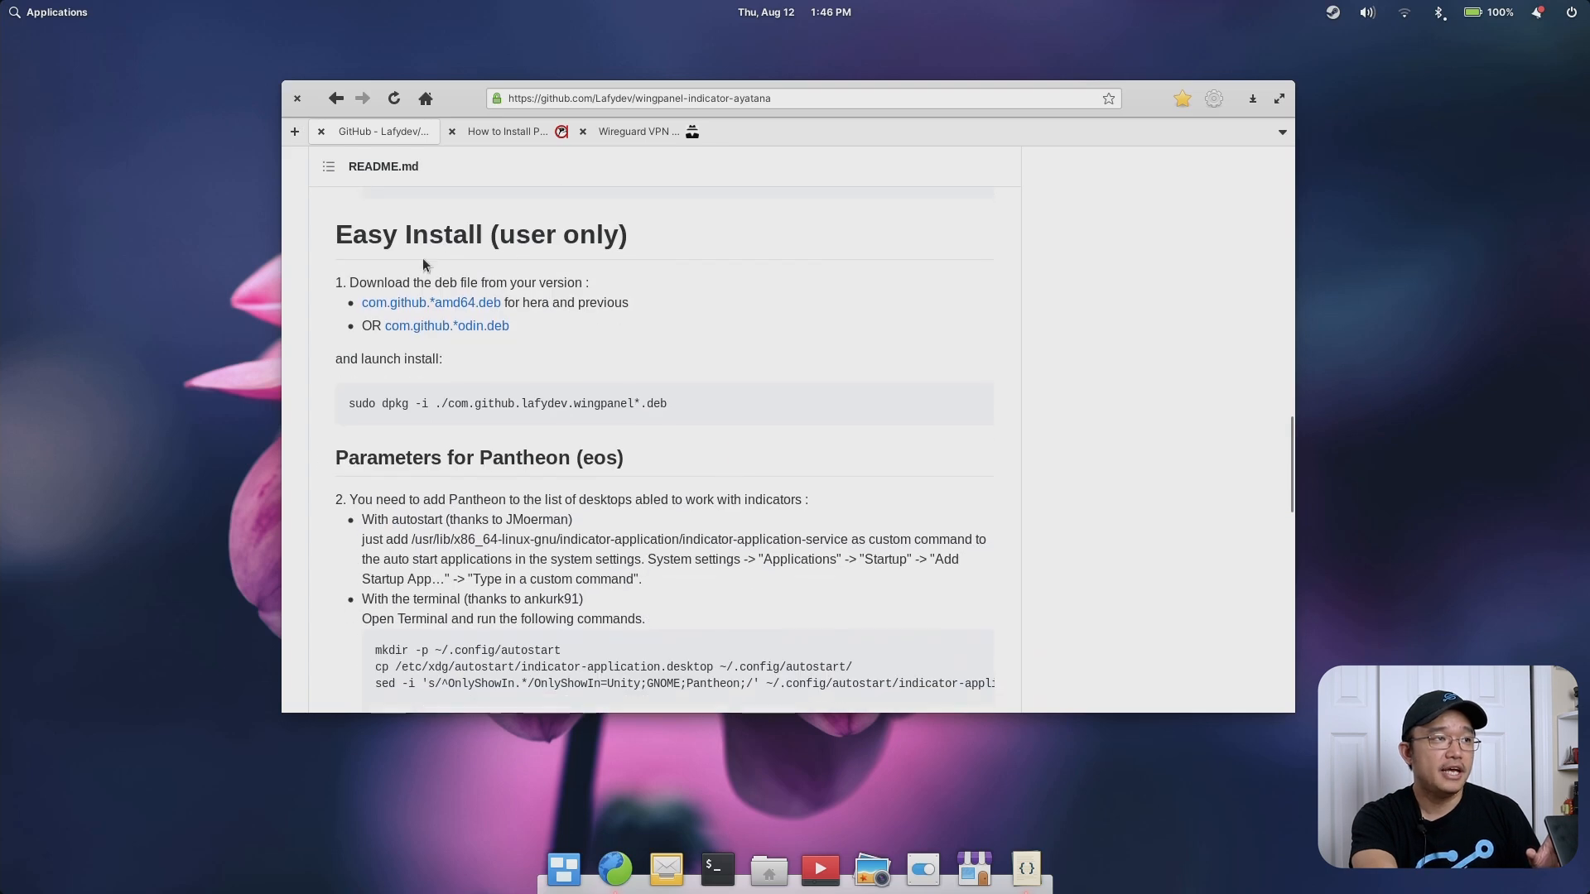
pyautogui.moveTo(446, 325)
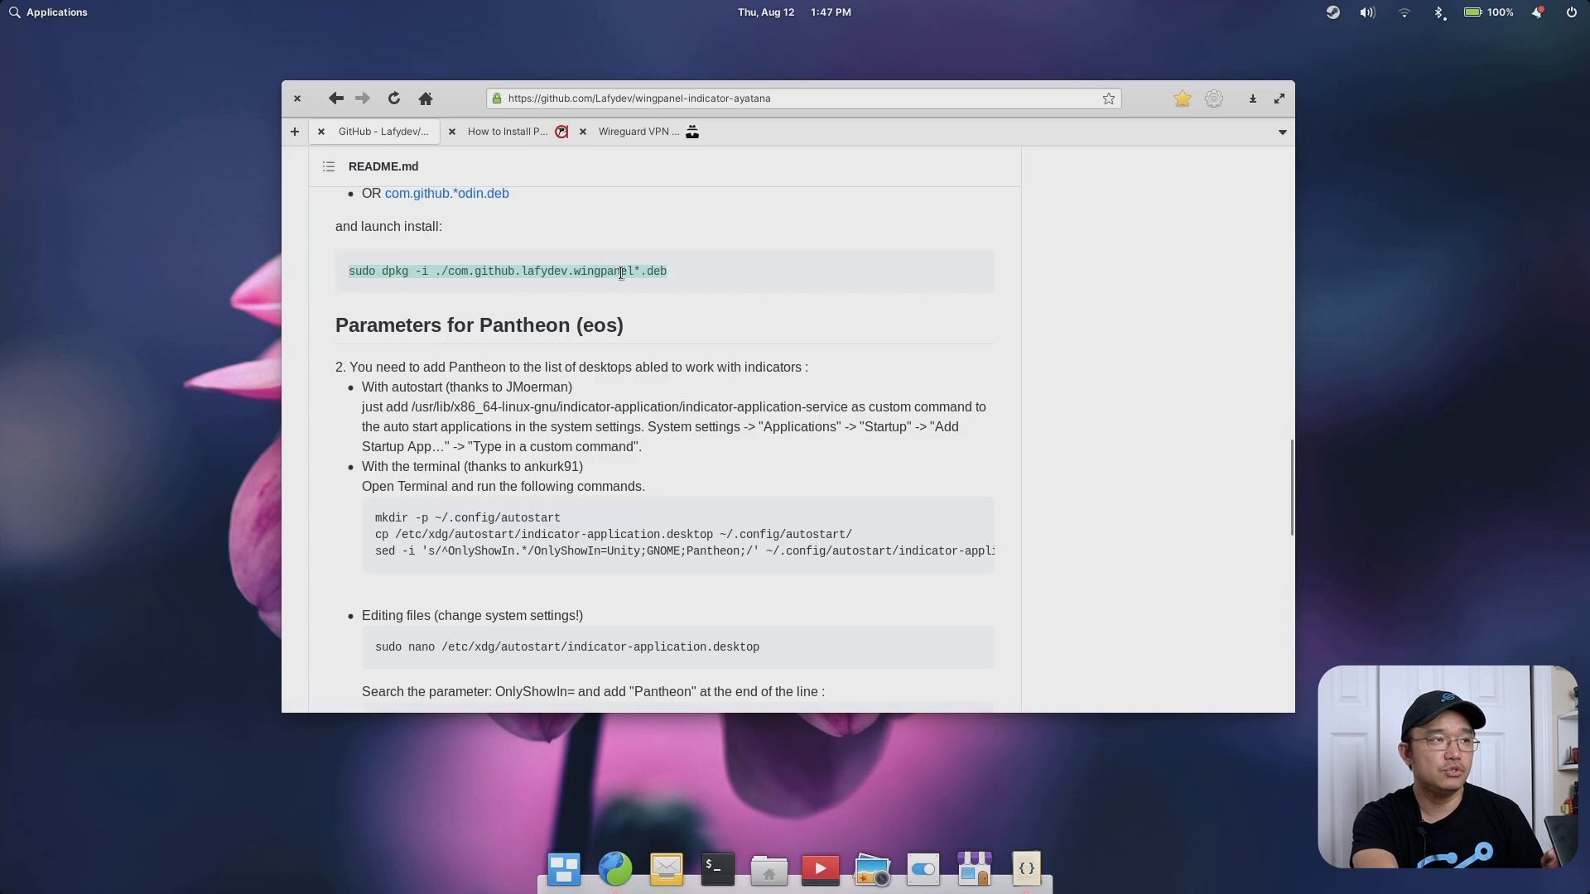
pyautogui.scroll(-3)
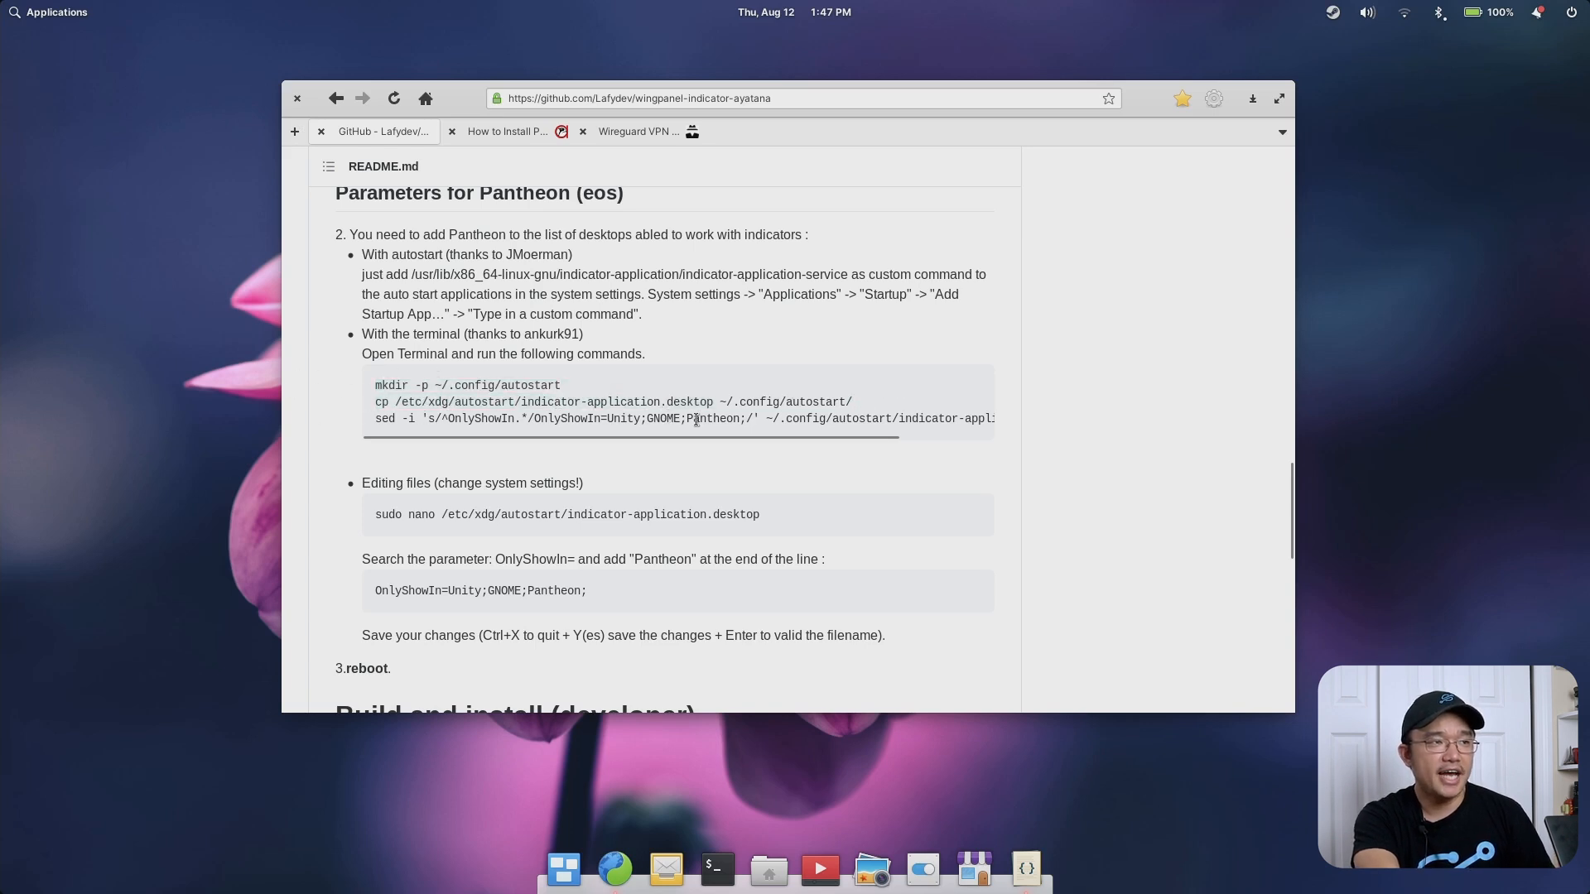
pyautogui.moveTo(715, 393)
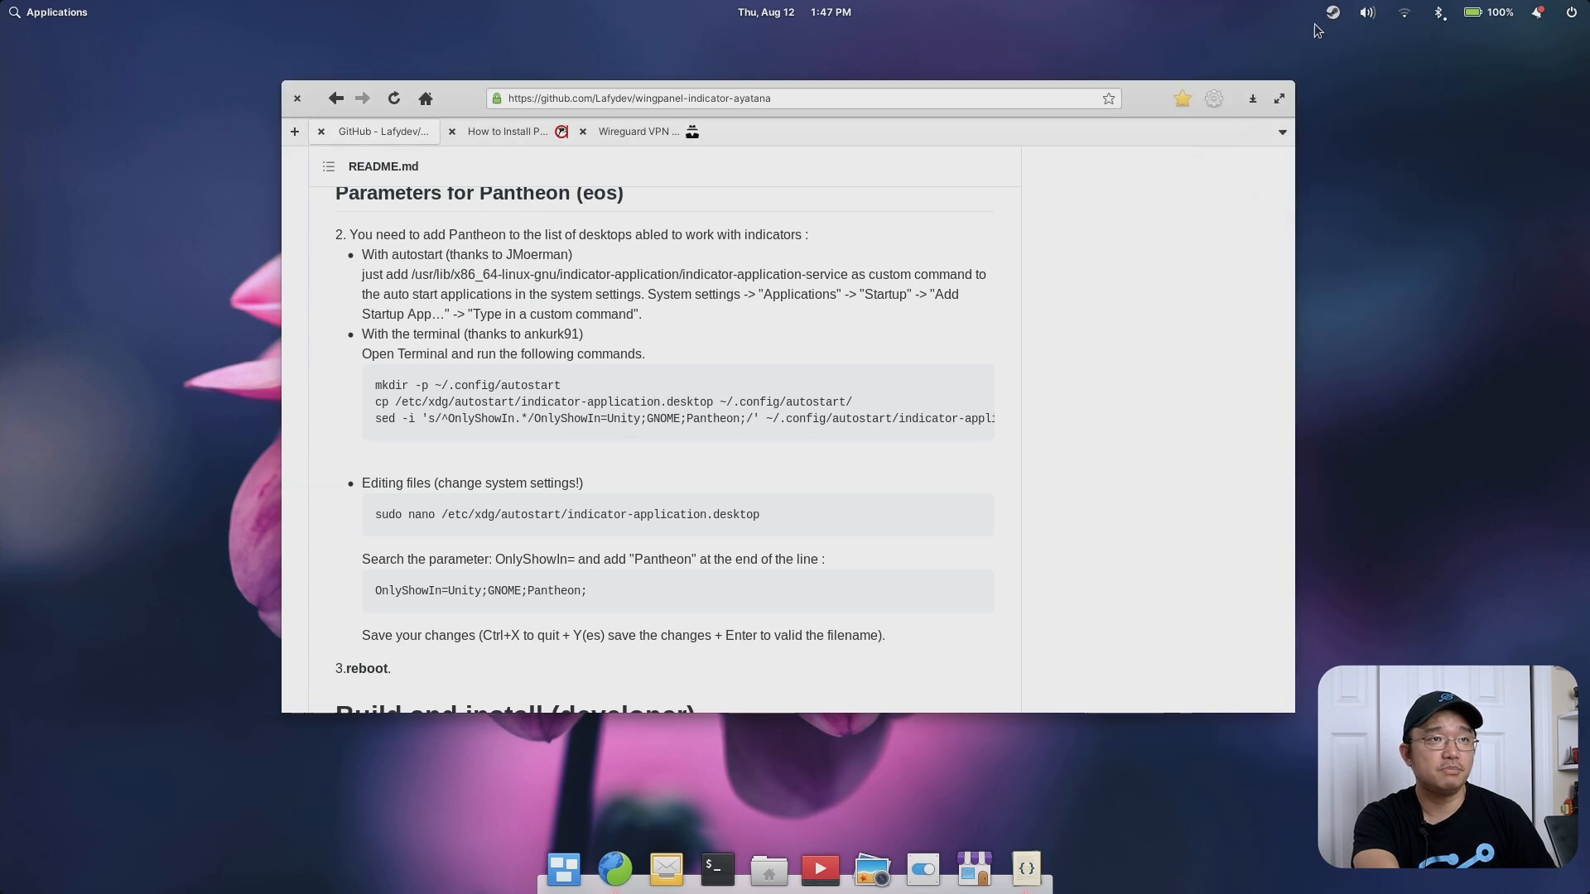
pyautogui.moveTo(951, 798)
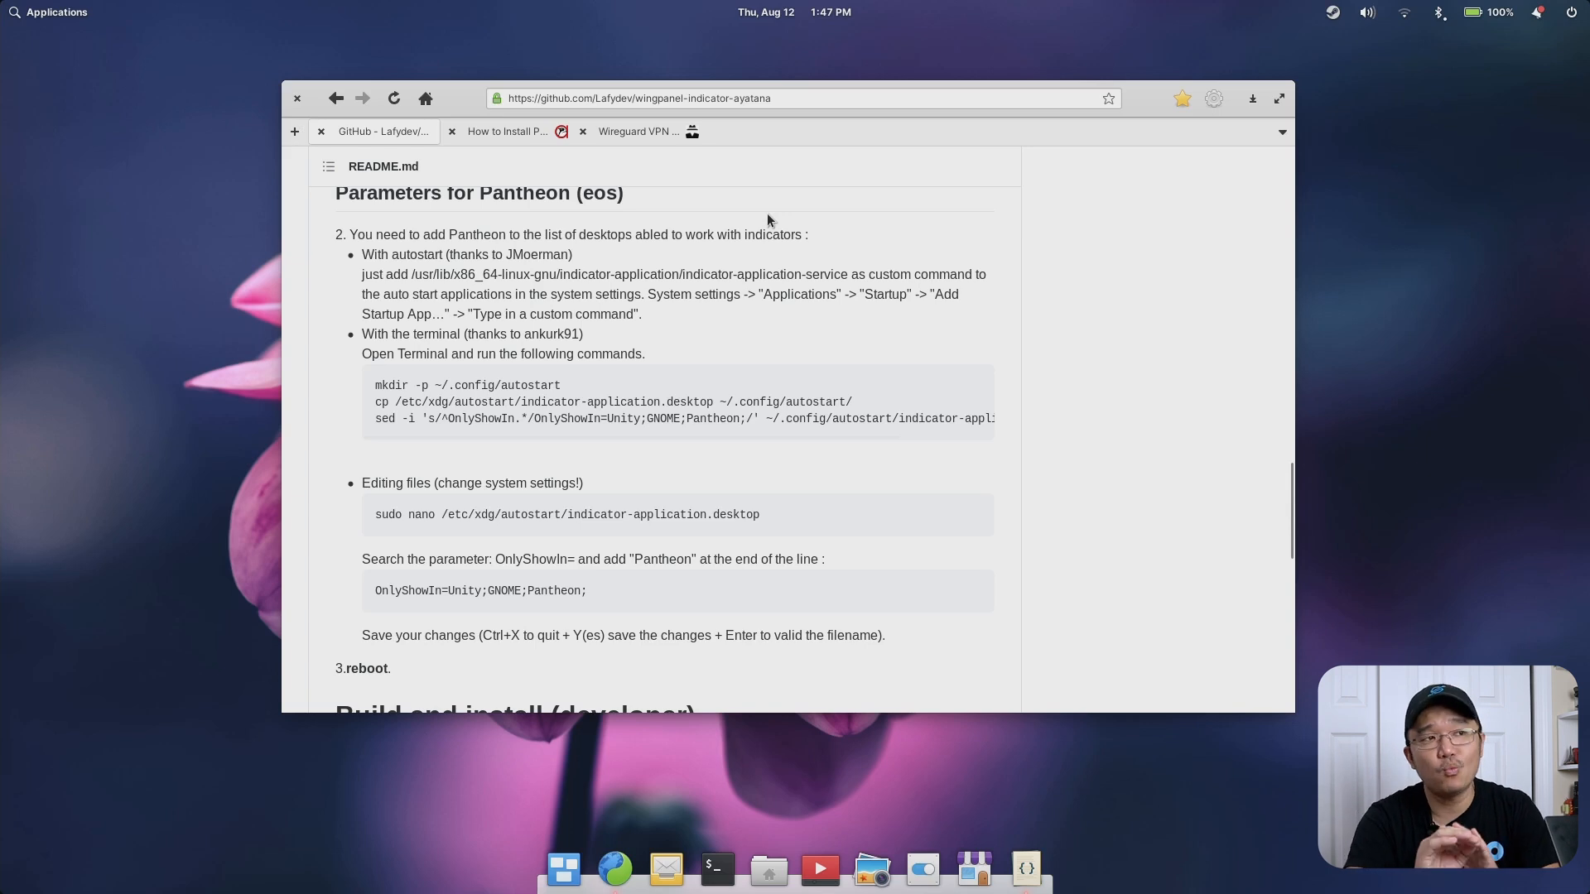
pyautogui.moveTo(999, 166)
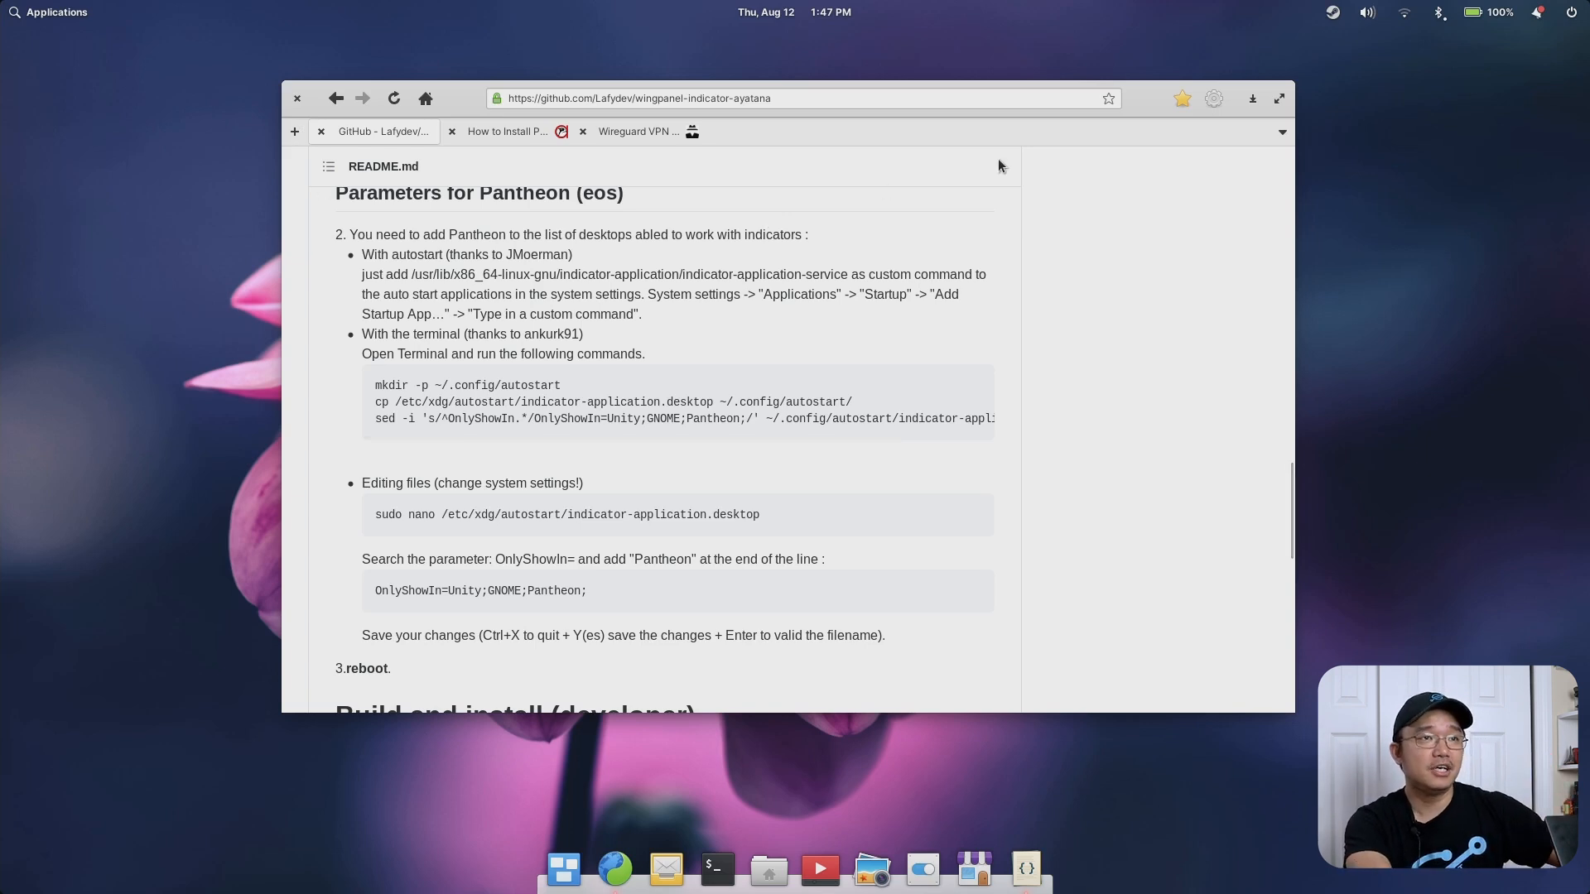
pyautogui.click(1332, 12)
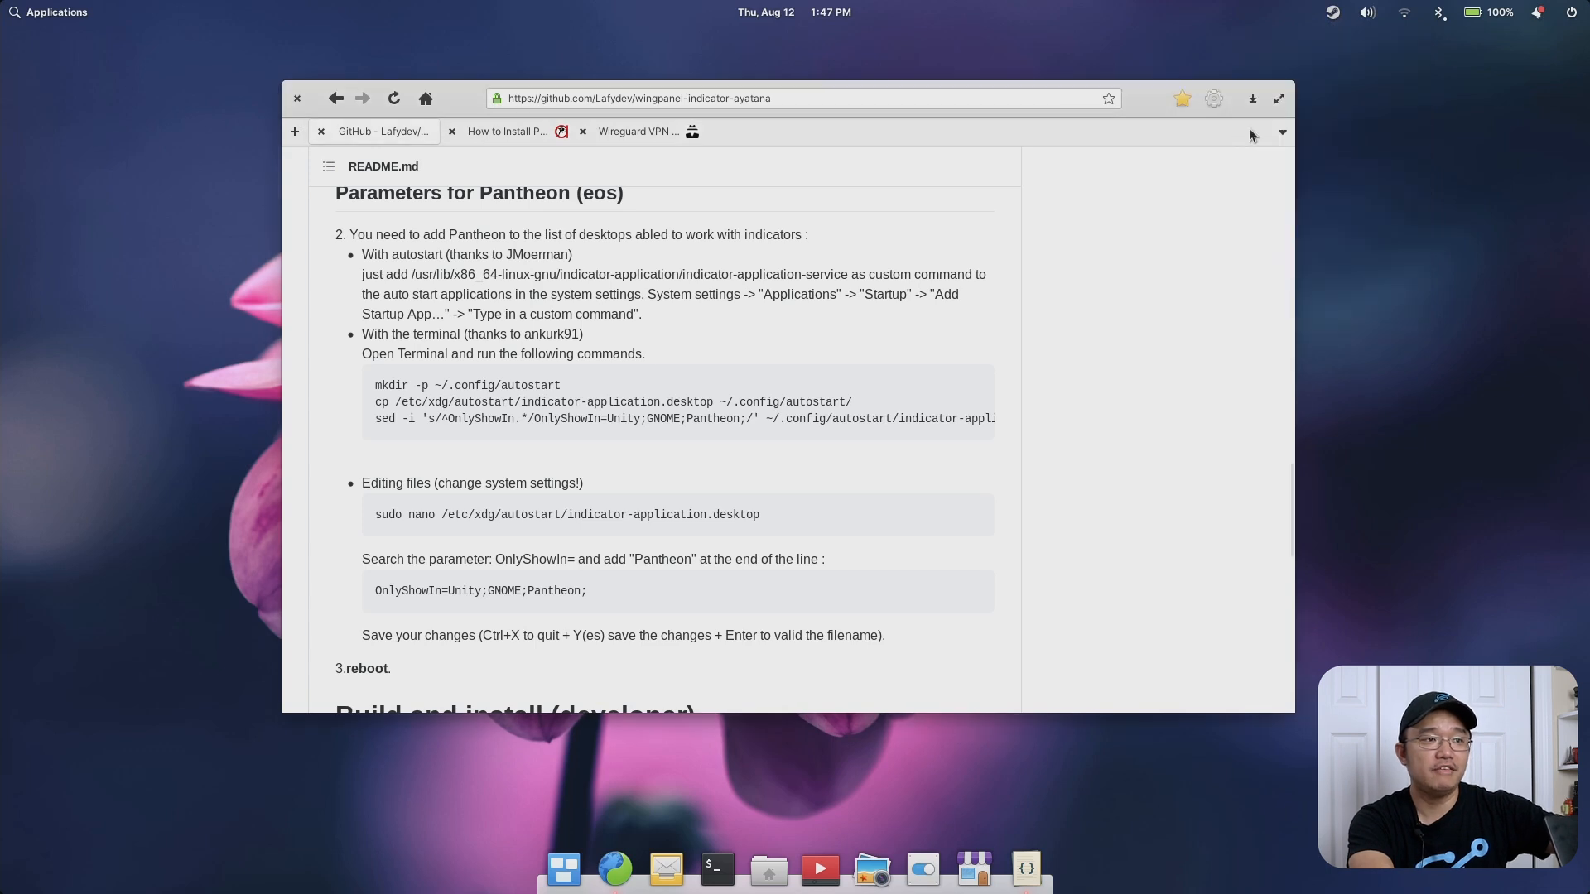
pyautogui.click(1332, 11)
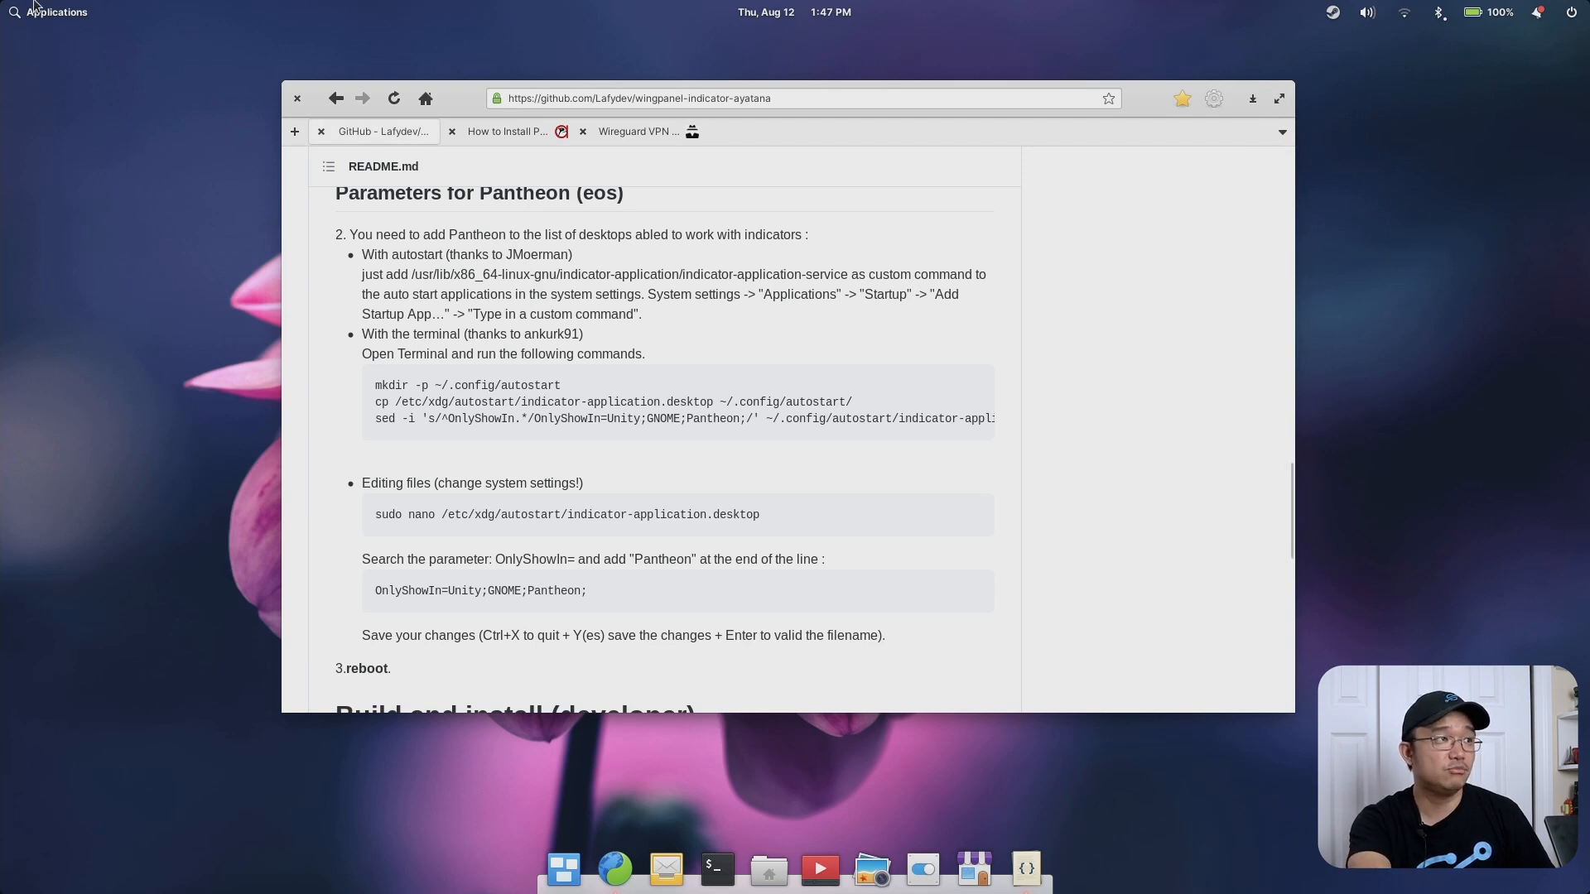
pyautogui.write('remmi')
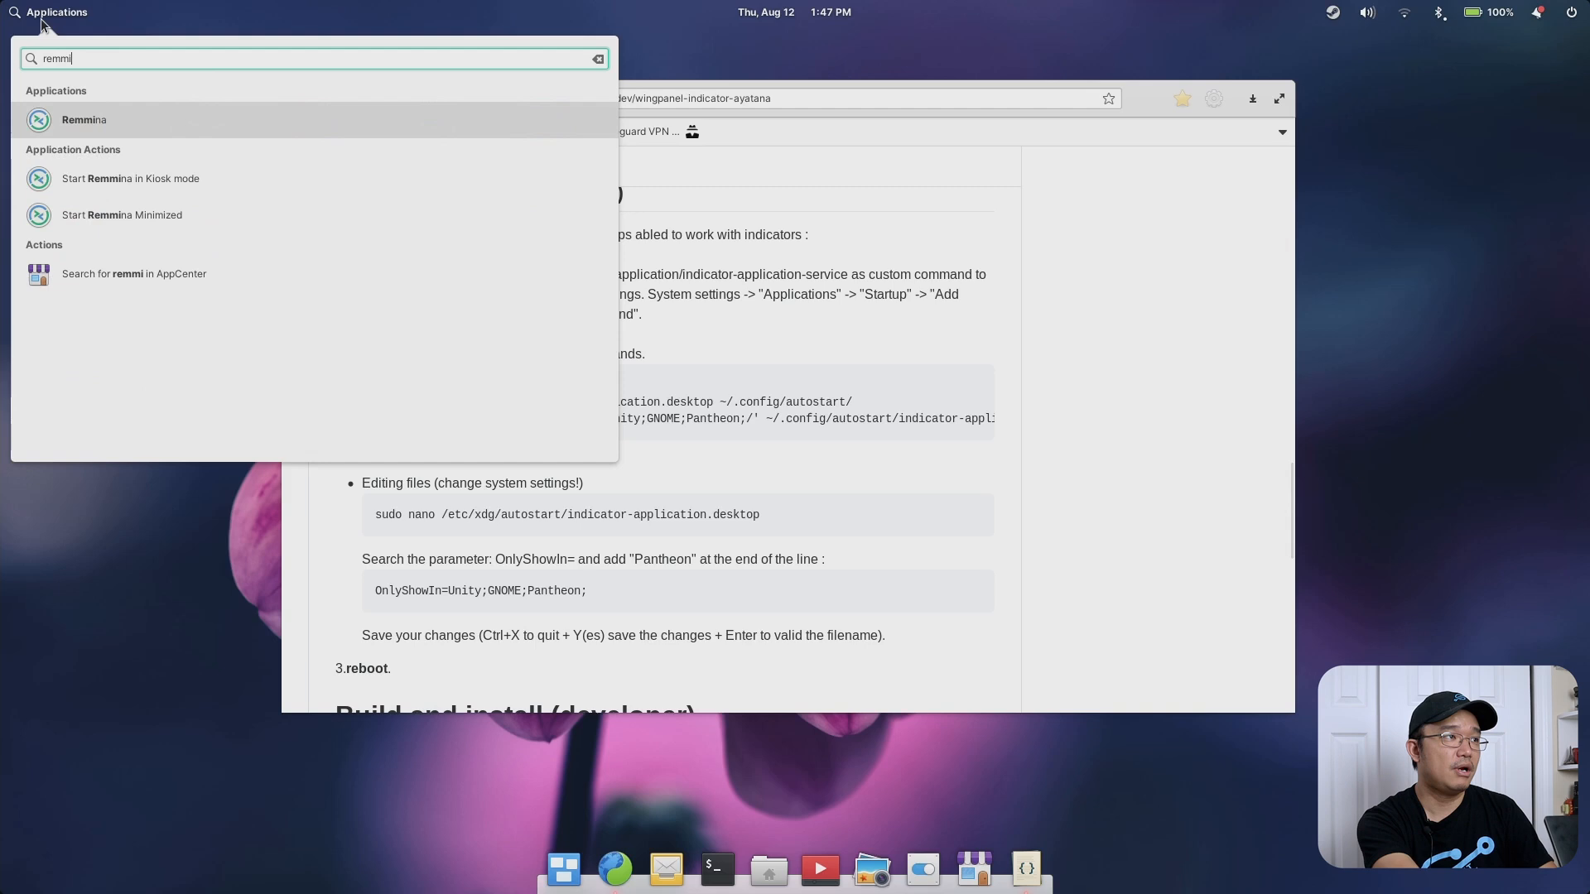
pyautogui.click(85, 119)
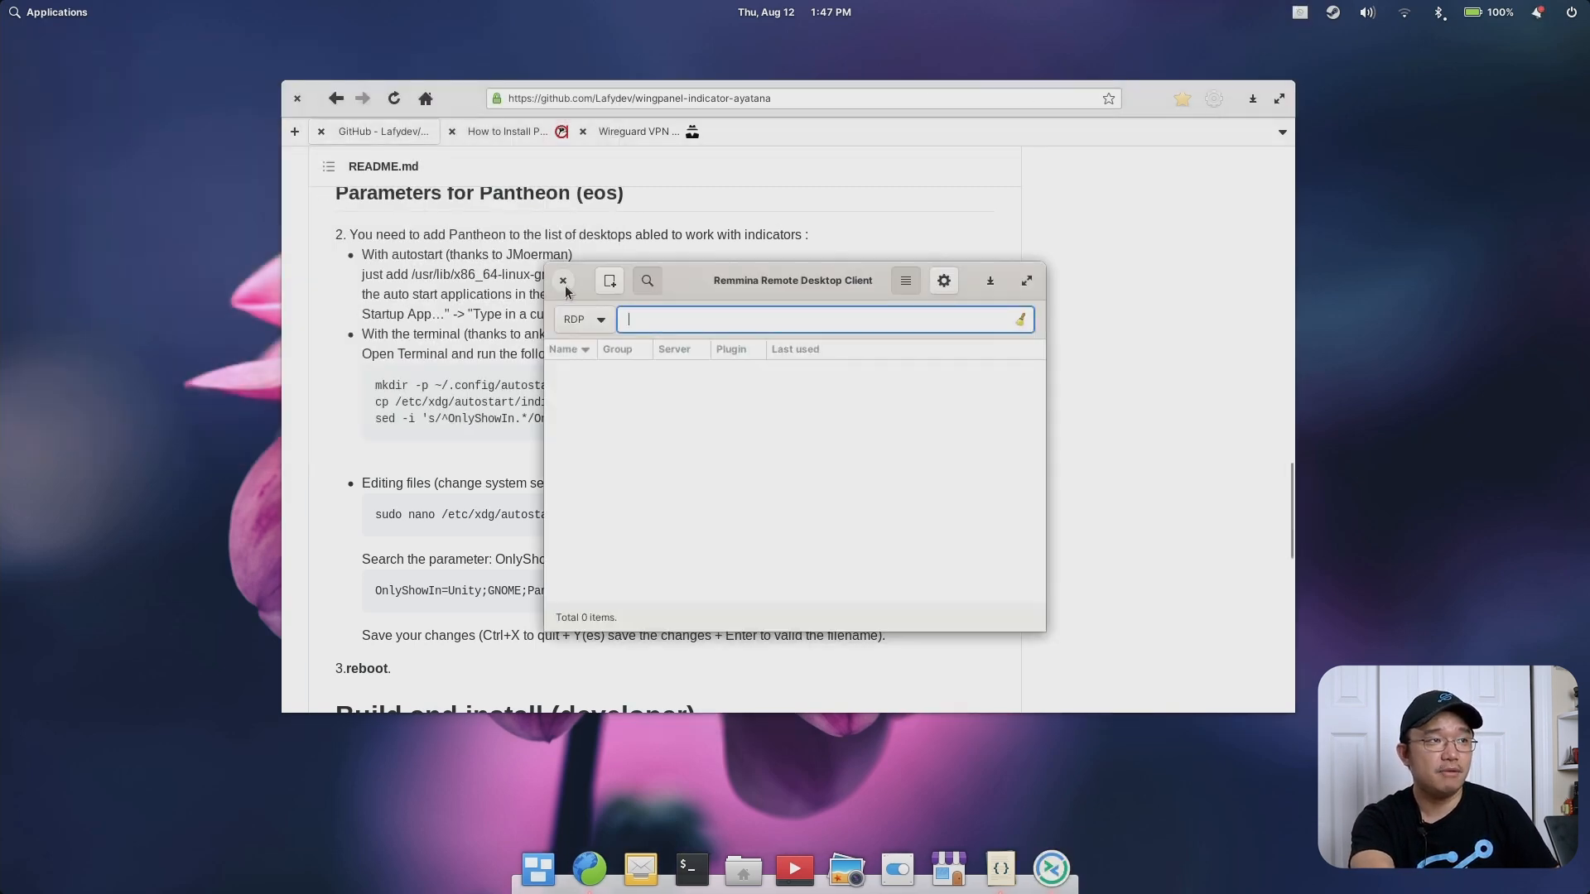
pyautogui.click(564, 281)
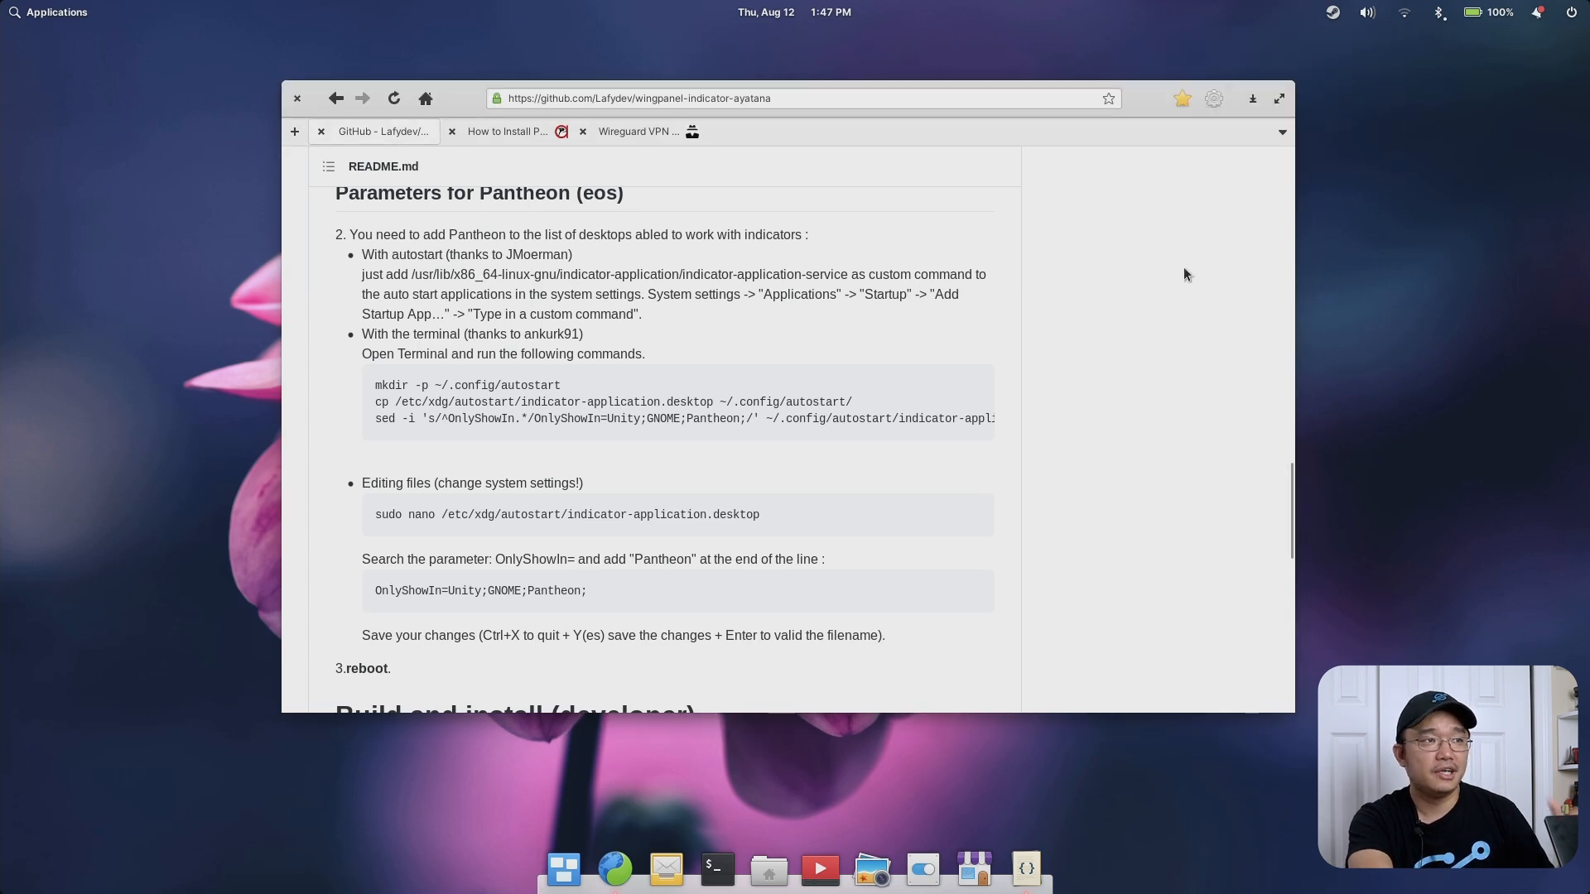
pyautogui.moveTo(1107, 417)
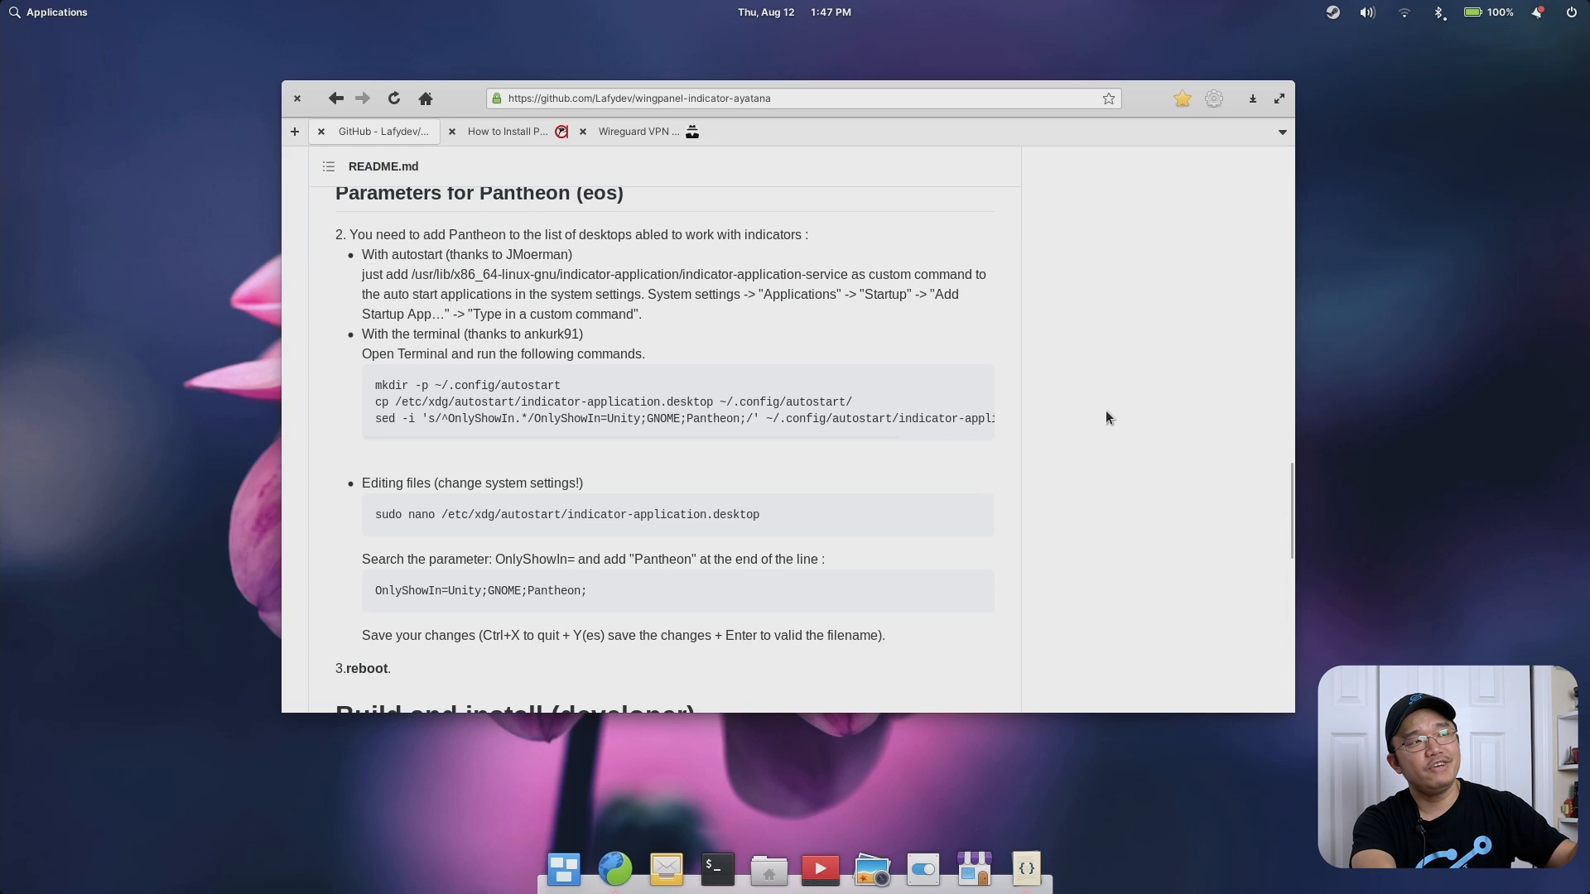
# Switch to the 'How to Install Pantheon Tweaks' article and scroll to its PPA commands
pyautogui.click(507, 131)
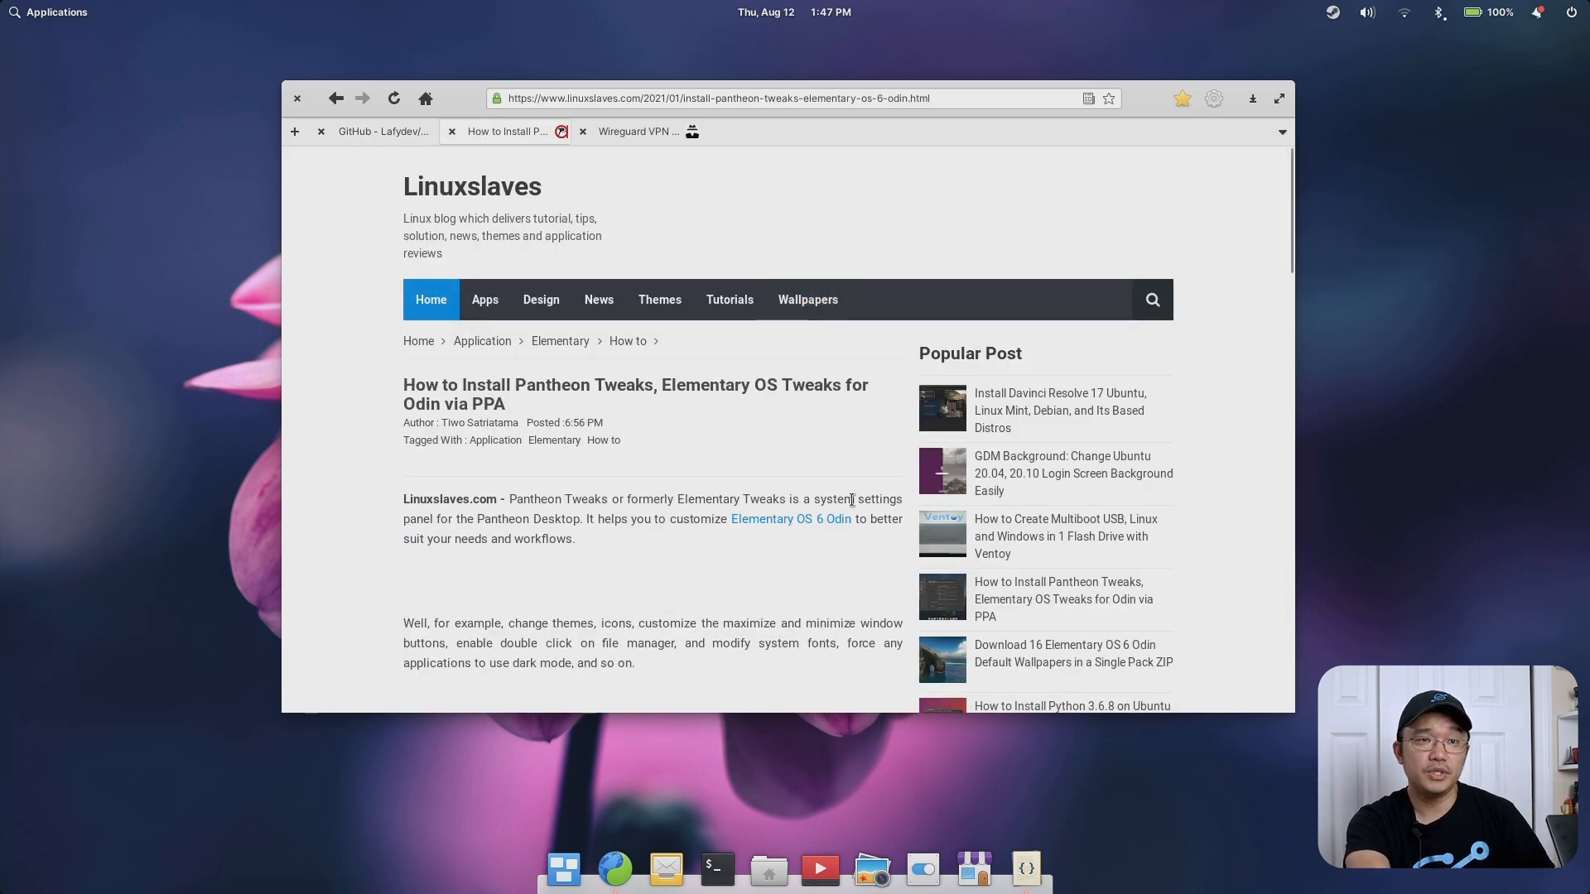
pyautogui.scroll(-3)
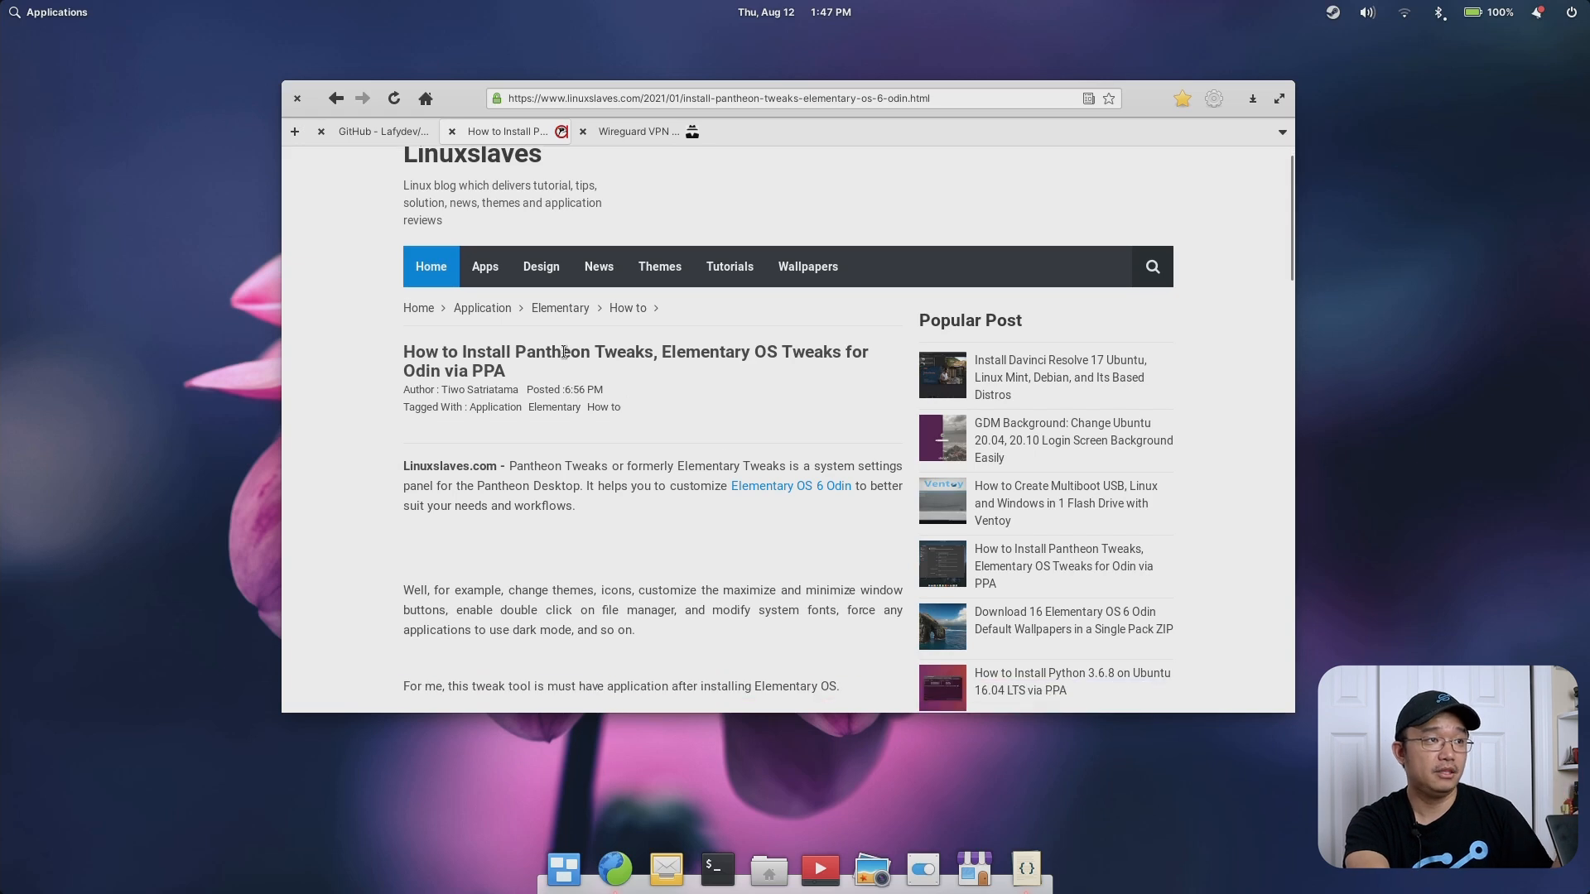
pyautogui.scroll(-3)
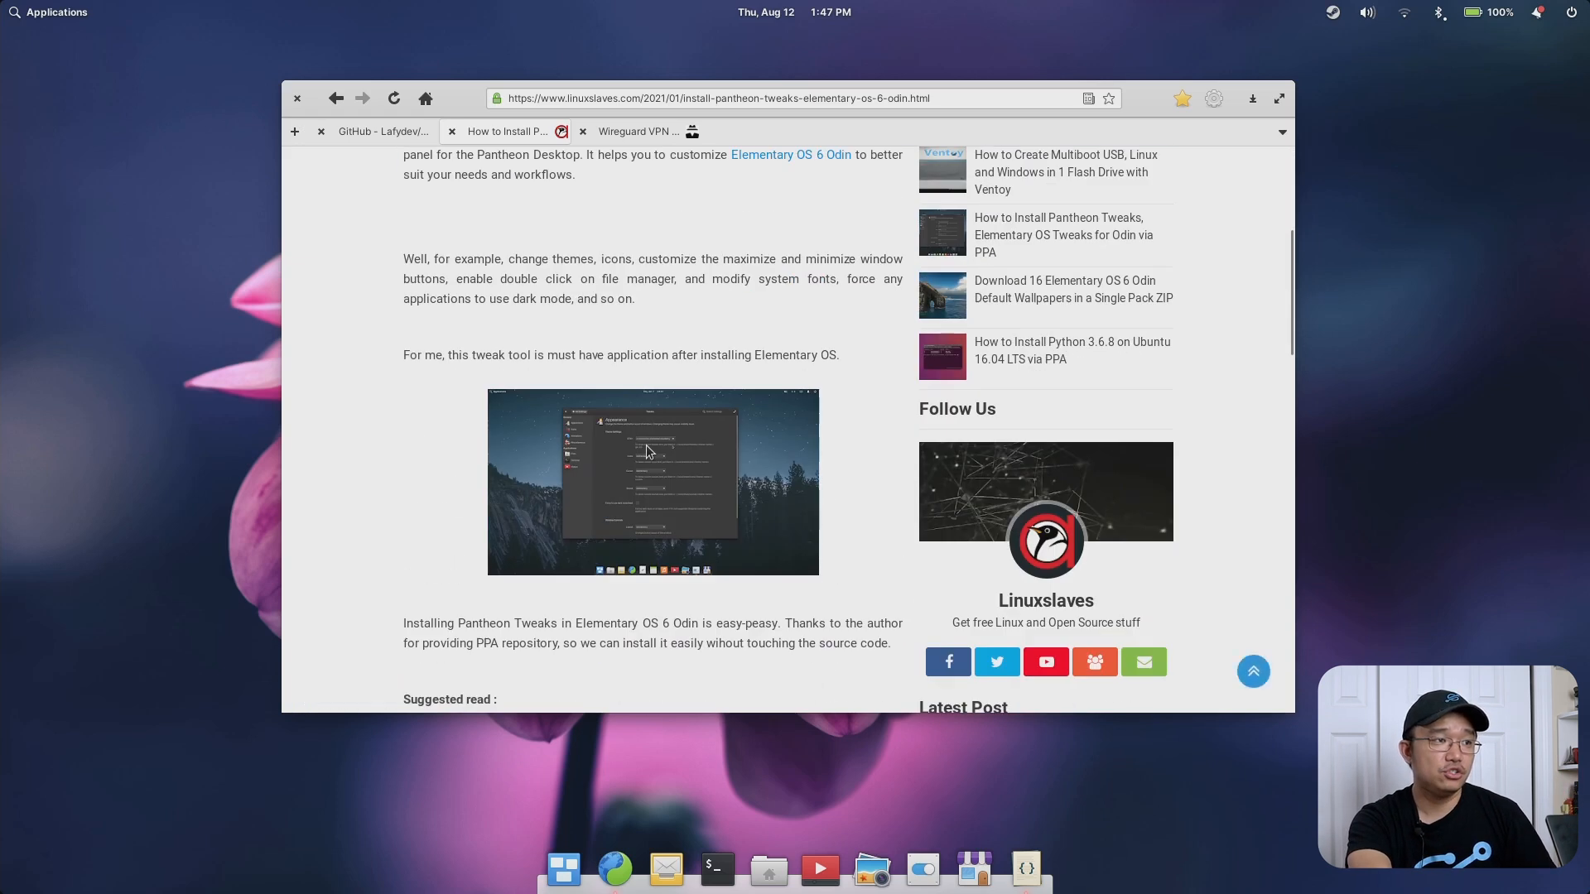
pyautogui.scroll(-3)
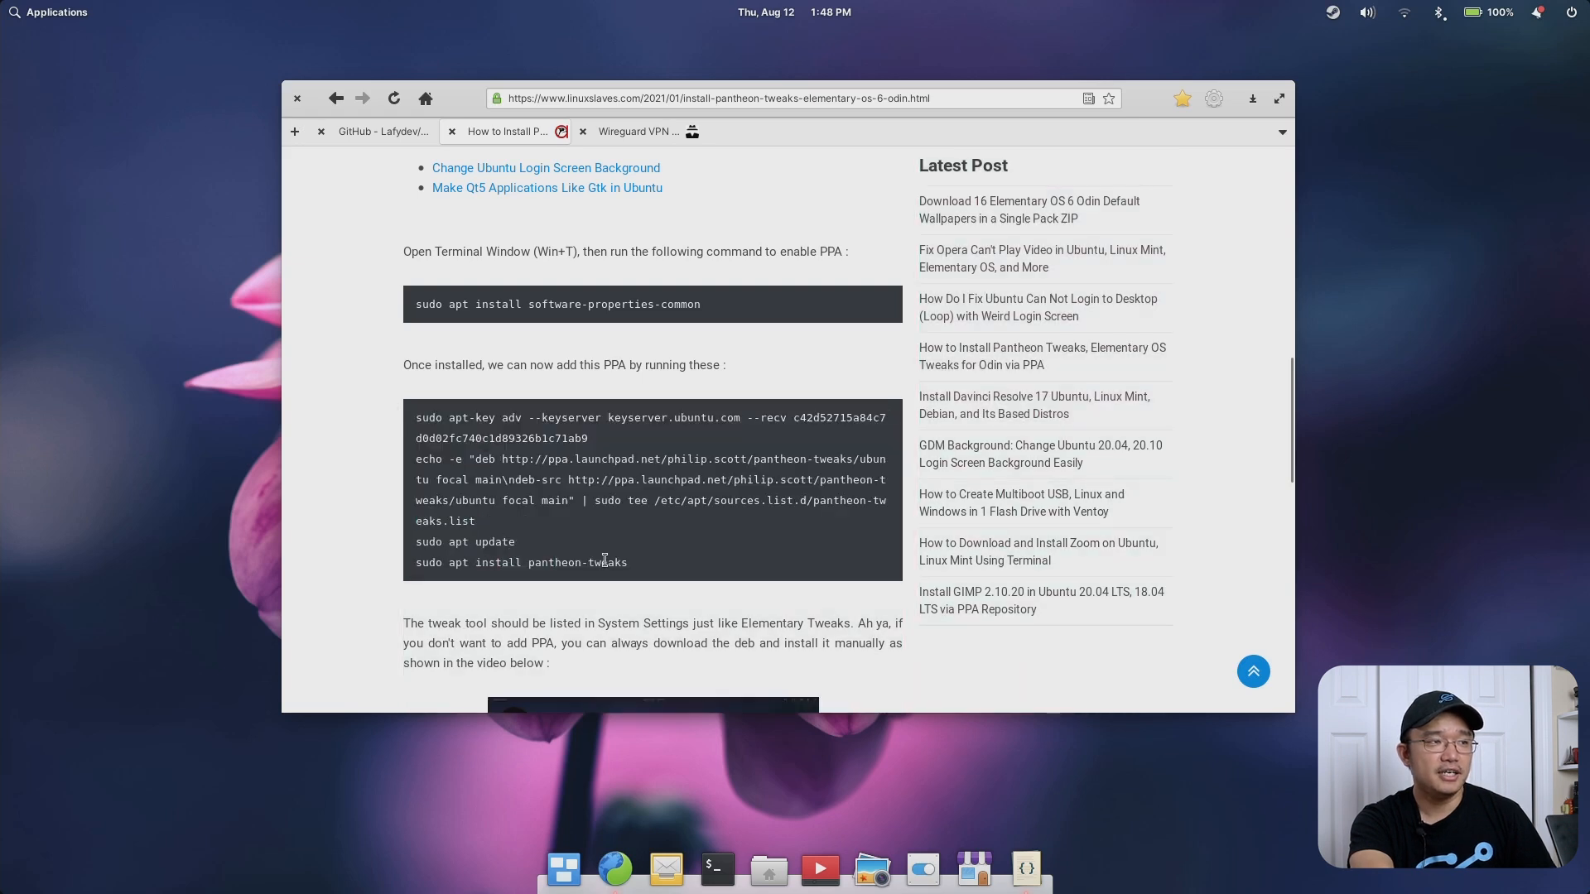
pyautogui.moveTo(698, 554)
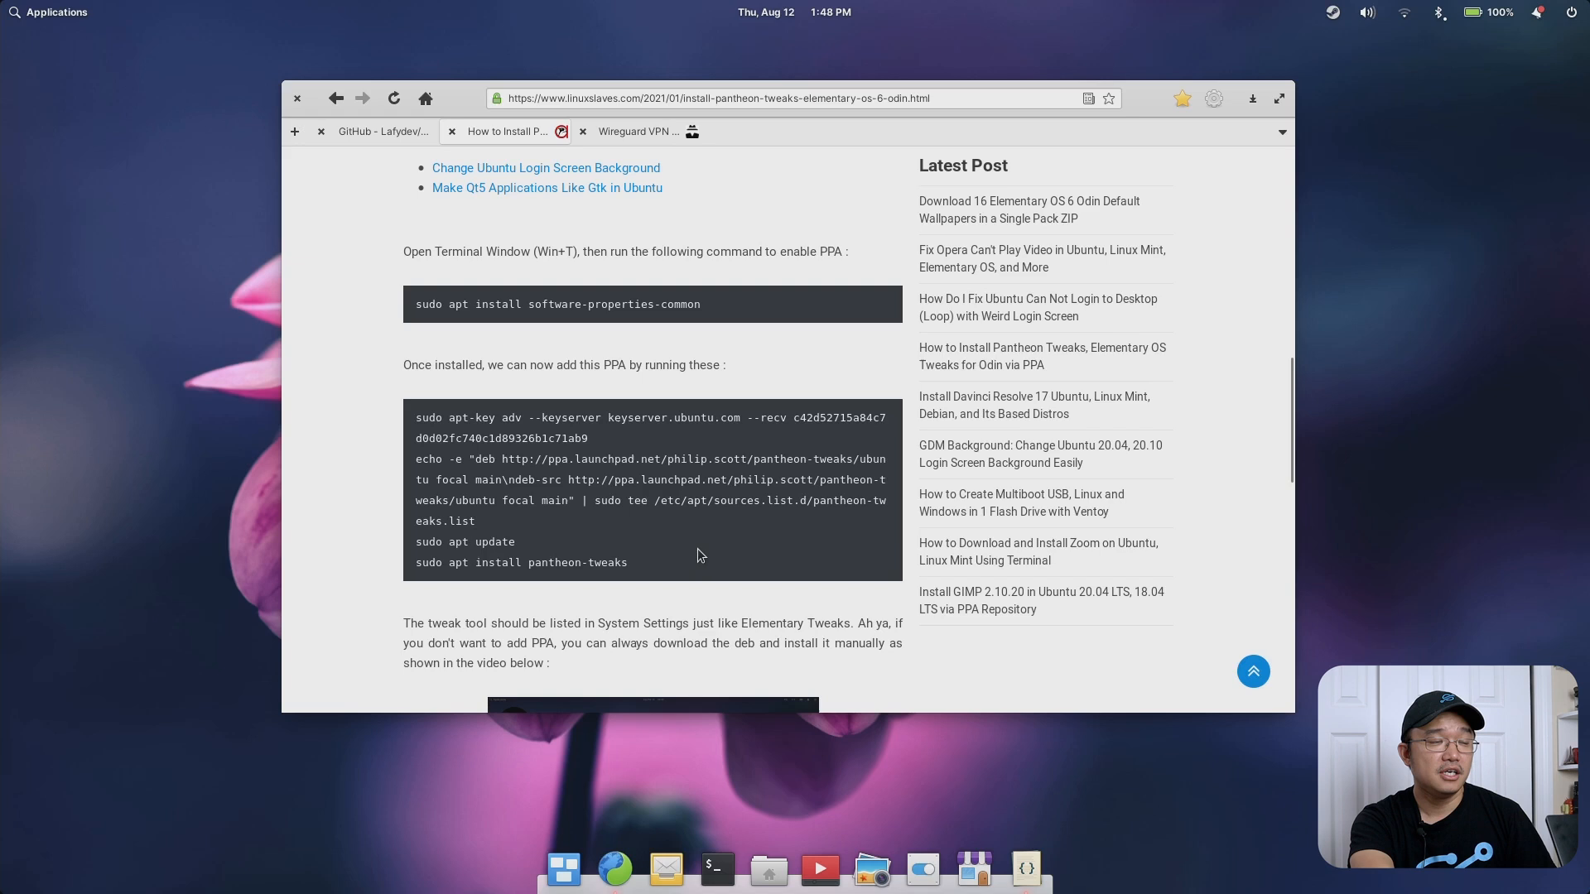
pyautogui.moveTo(918, 482)
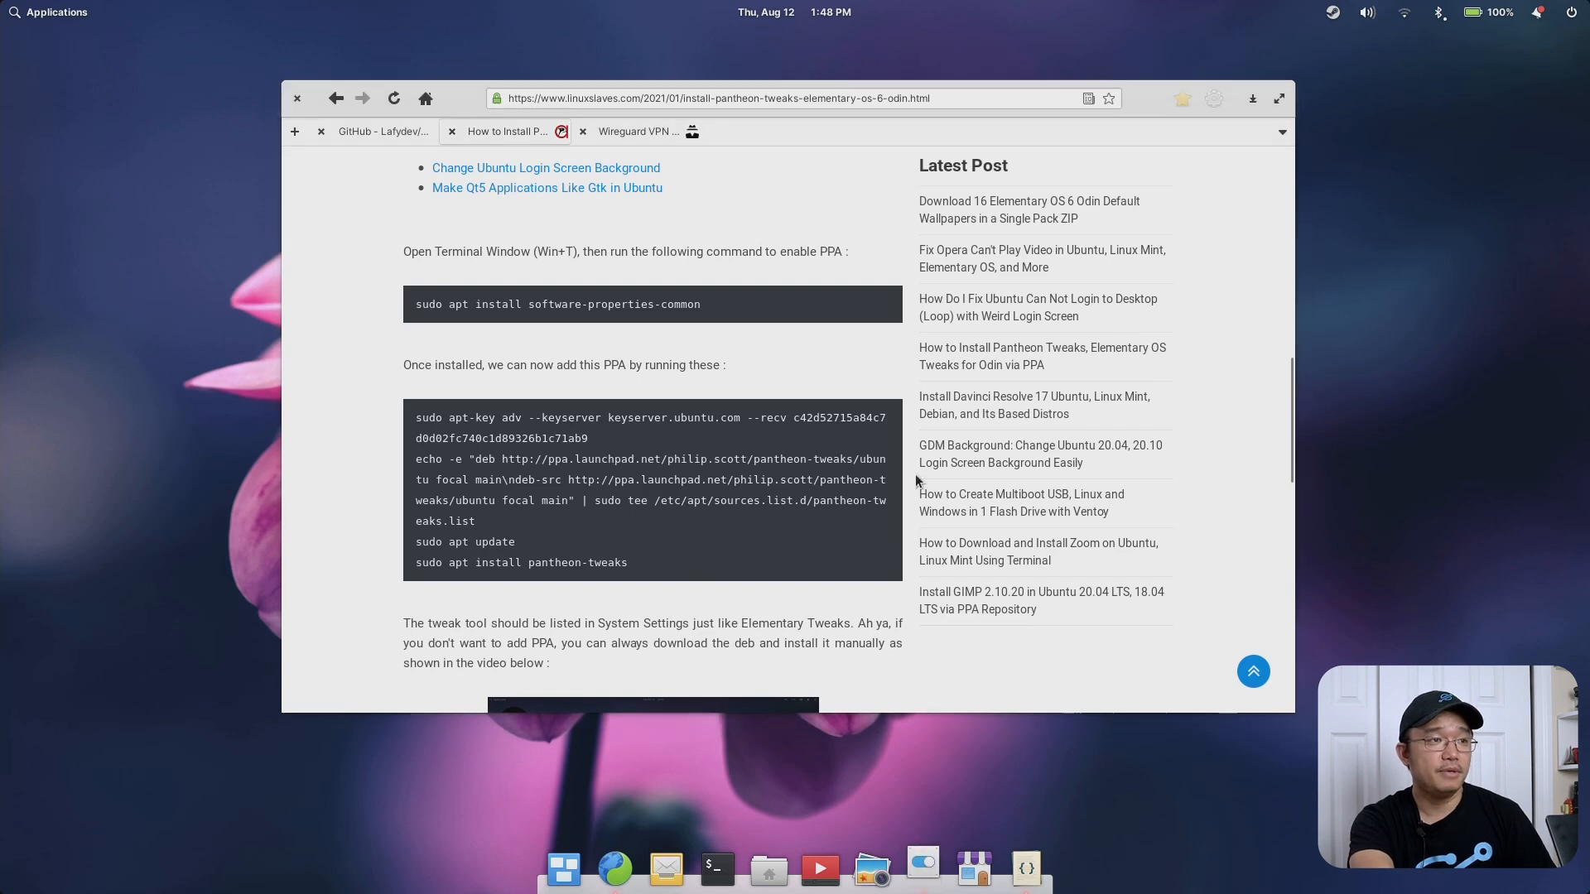
# Open the Tweaks panel in System Settings and choose the Add Minimize Right window layout
pyautogui.click(920, 868)
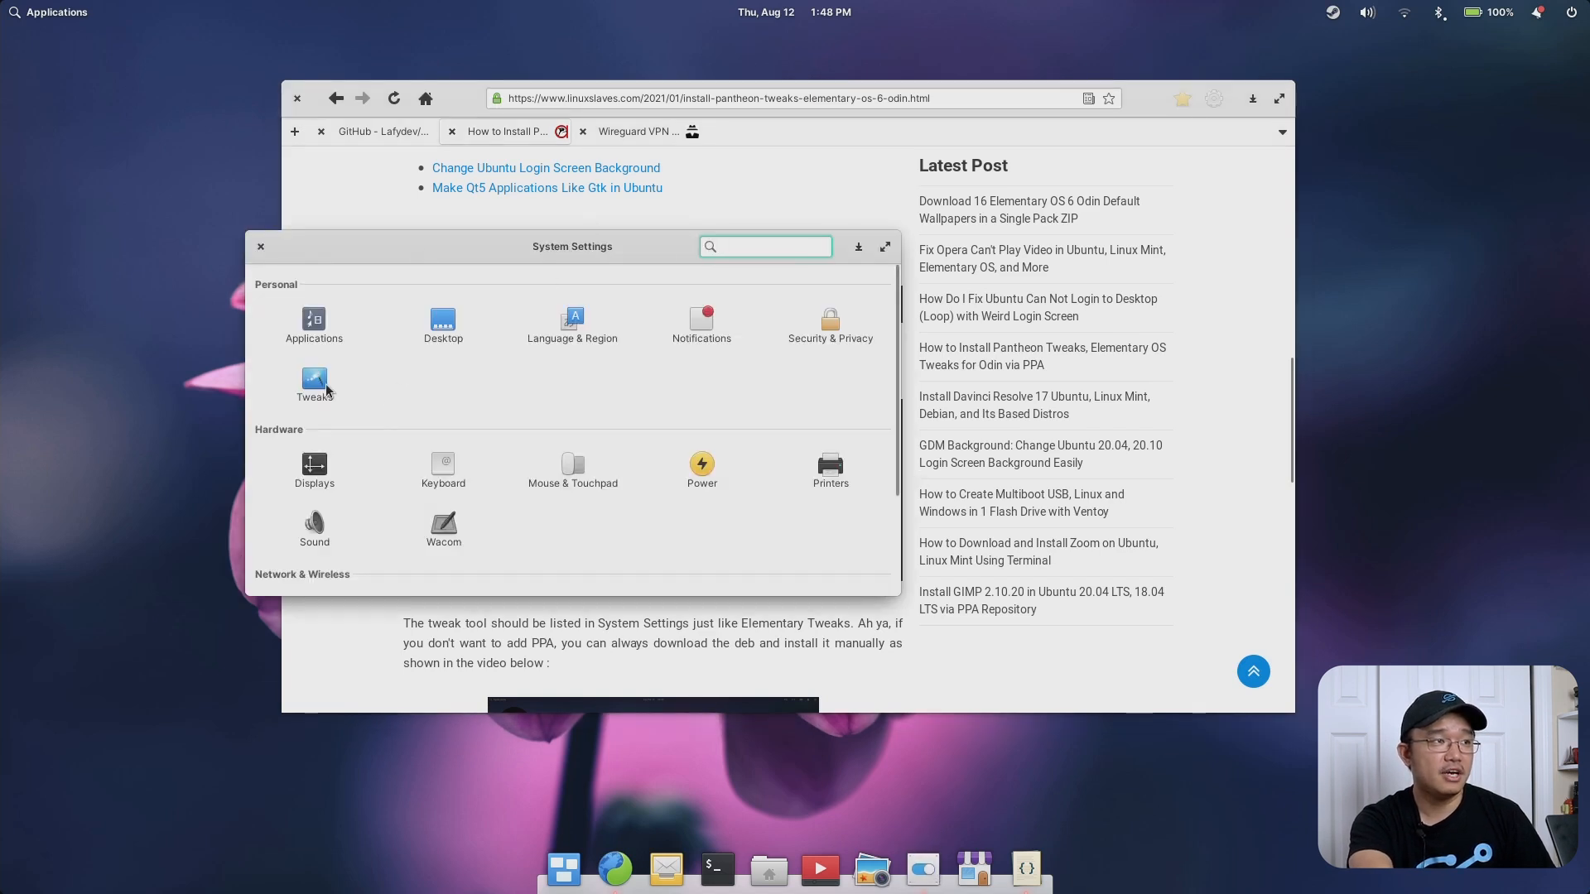
pyautogui.click(313, 380)
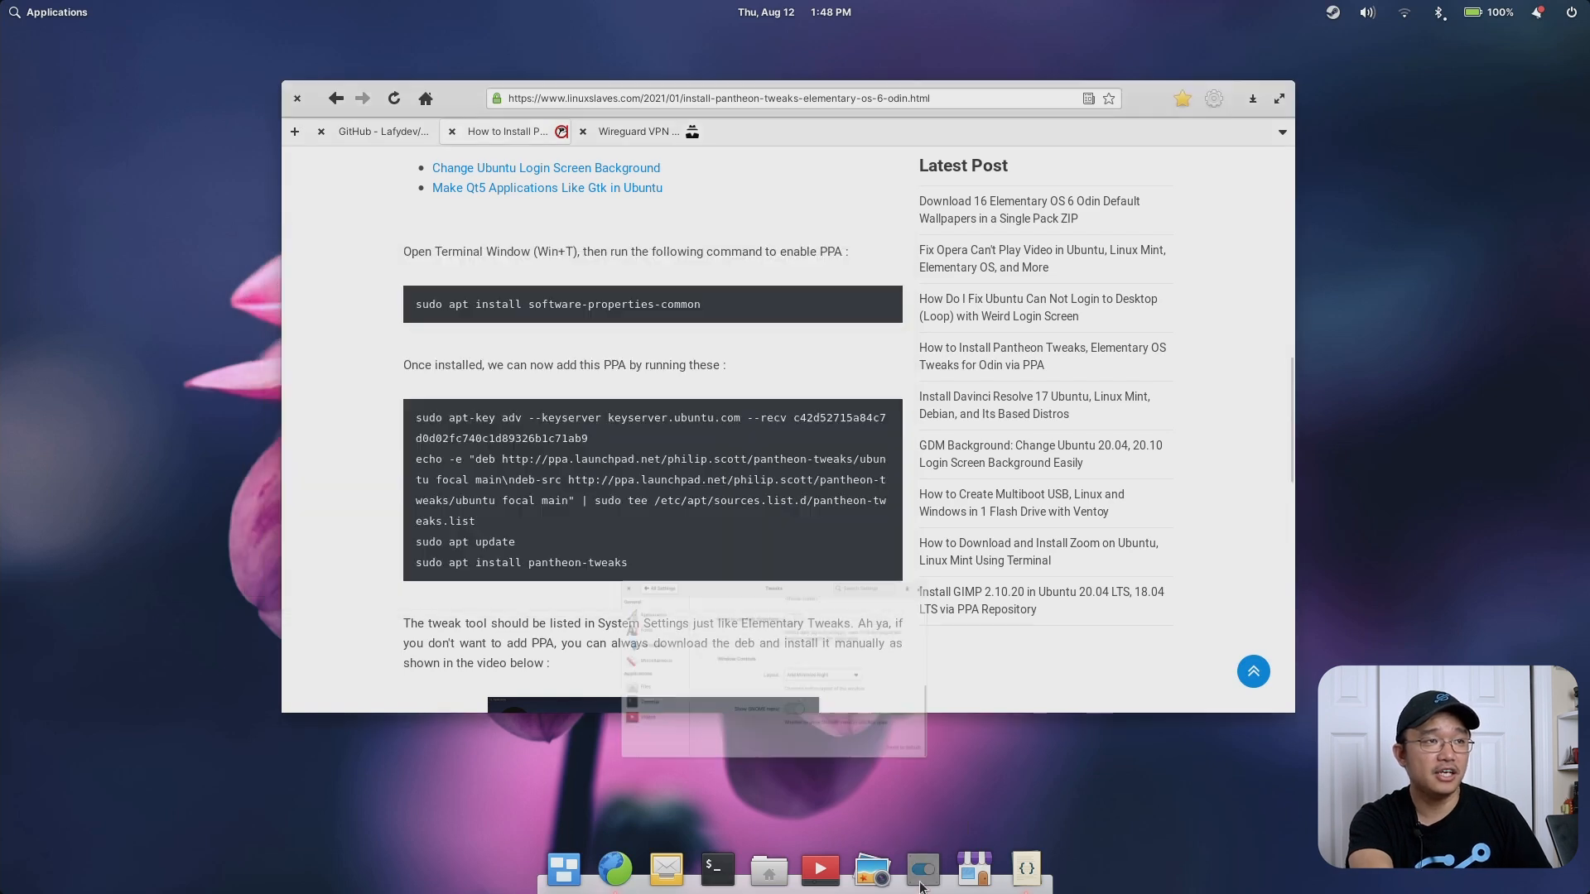
pyautogui.click(921, 869)
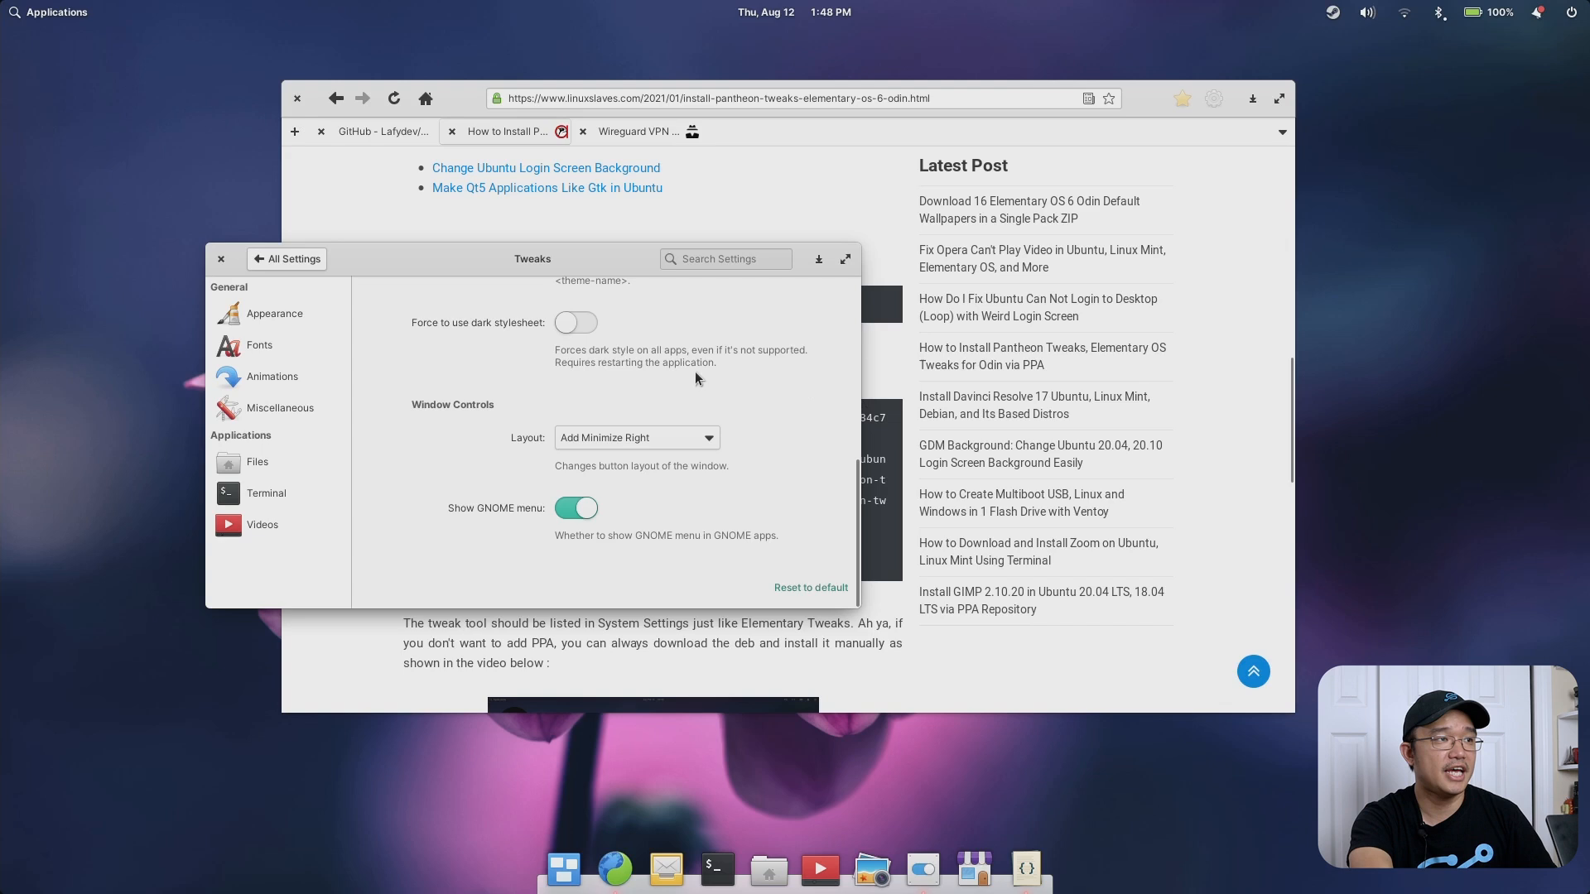
pyautogui.moveTo(531, 258); pyautogui.dragTo(464, 128)
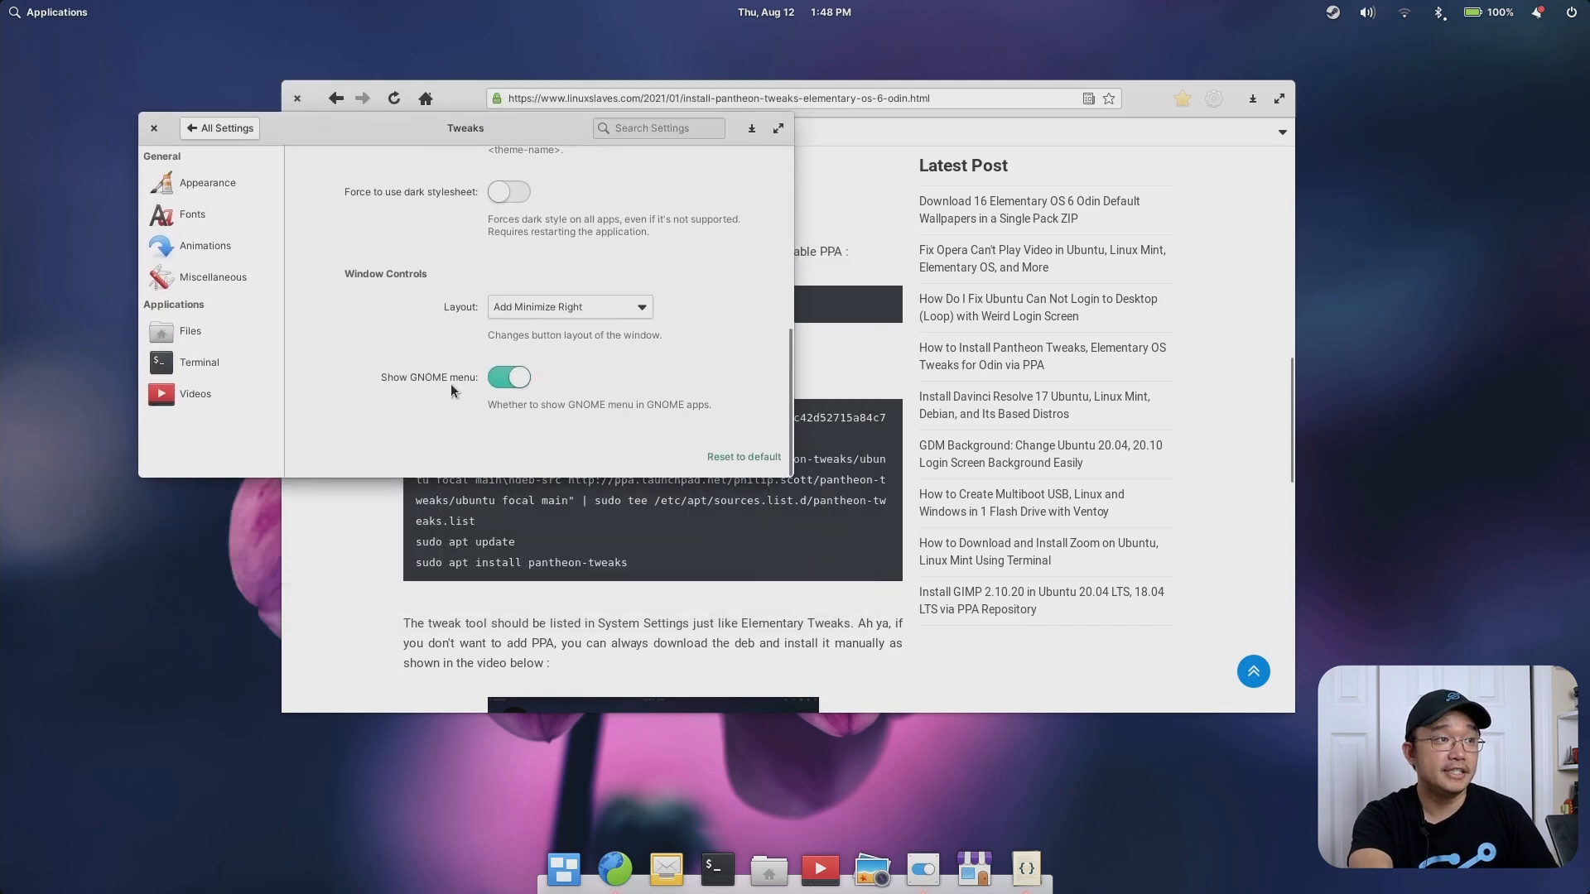
pyautogui.moveTo(185, 188)
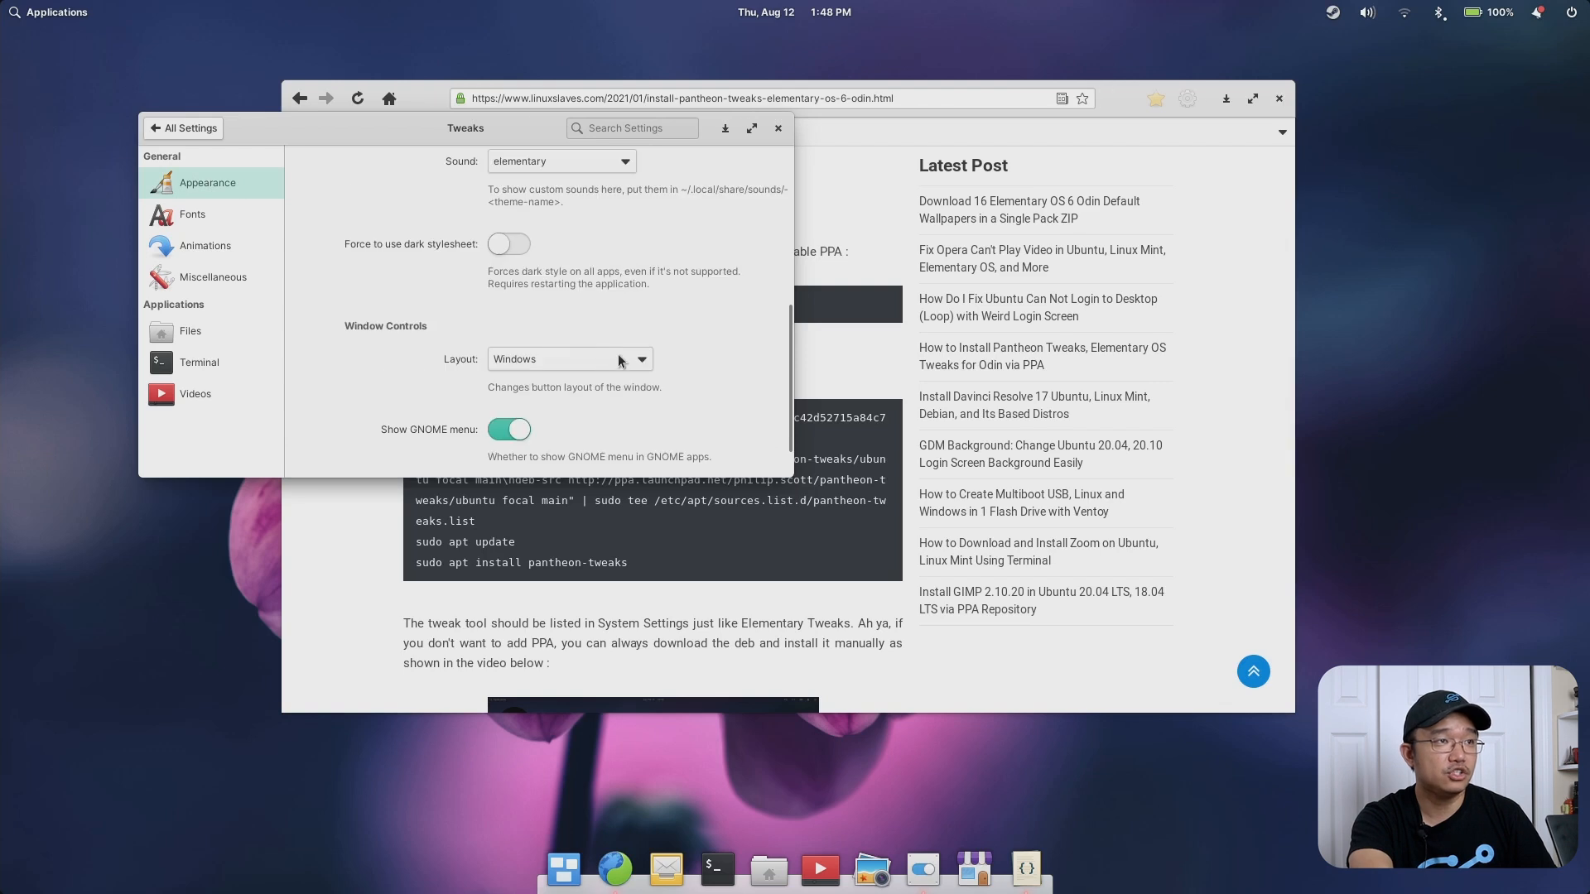
pyautogui.click(569, 358)
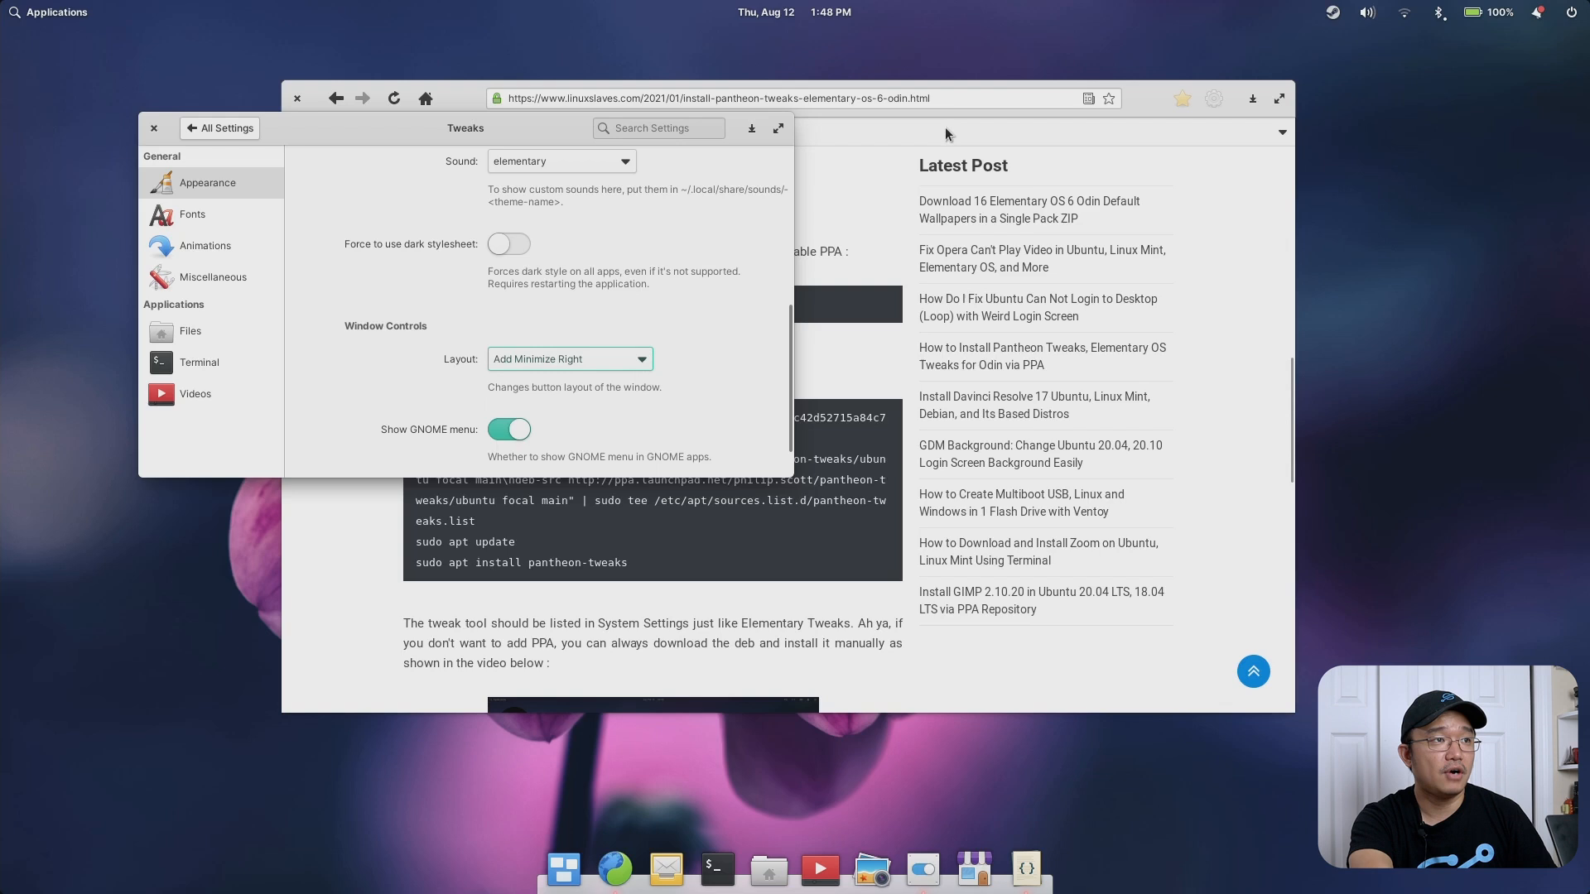
pyautogui.moveTo(713, 330)
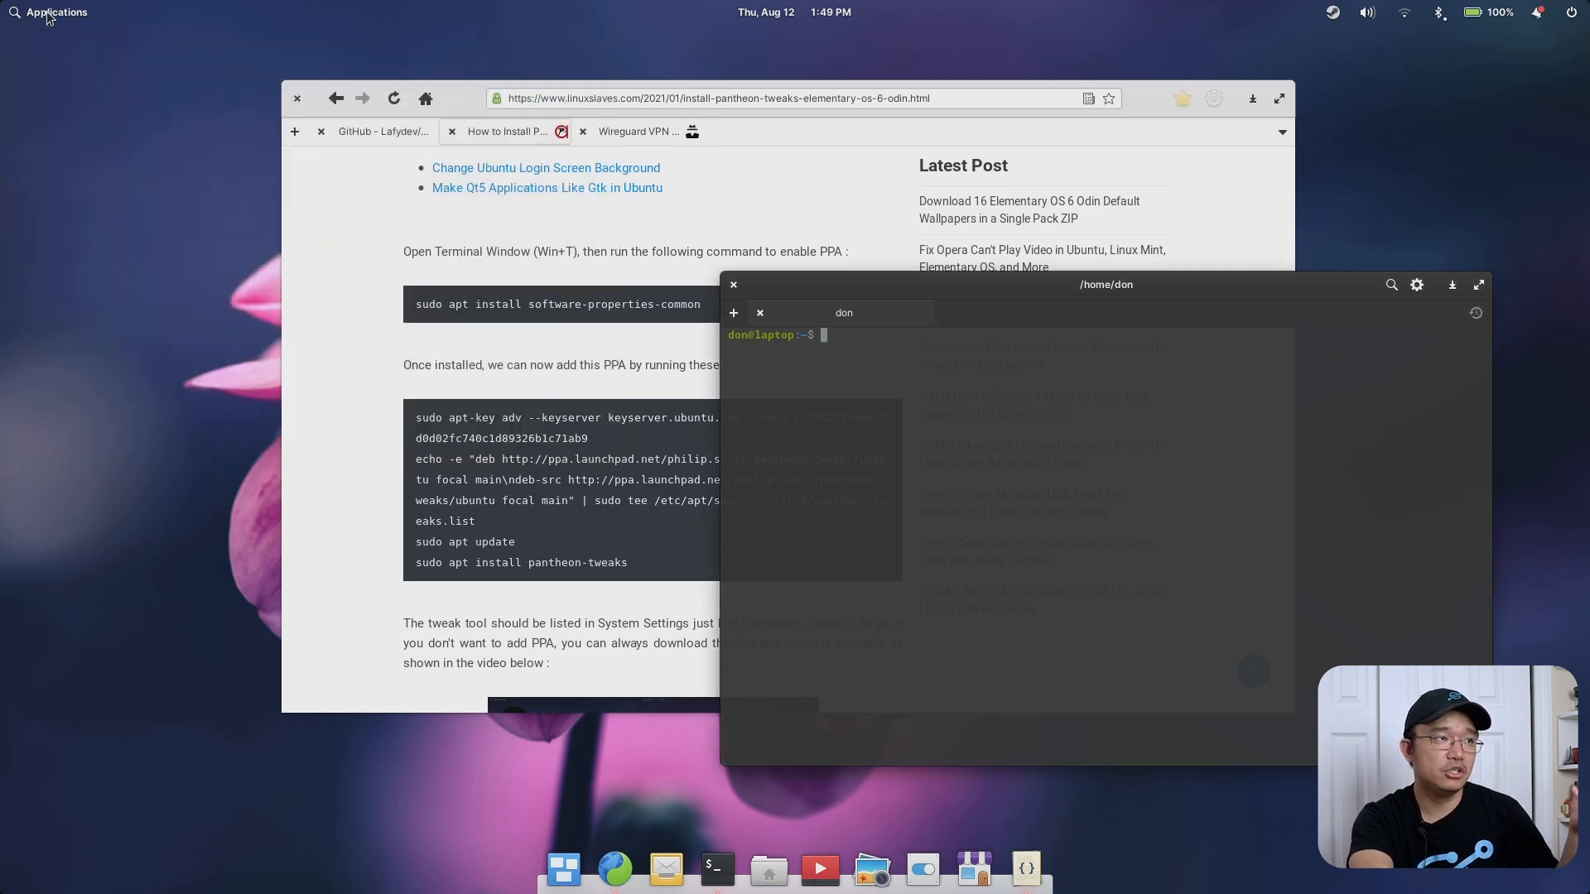
# Enter 'sudo apt install gnome-usage' in Terminal and launch the GNOME Usage app
pyautogui.write('sudo apt install gnome-')
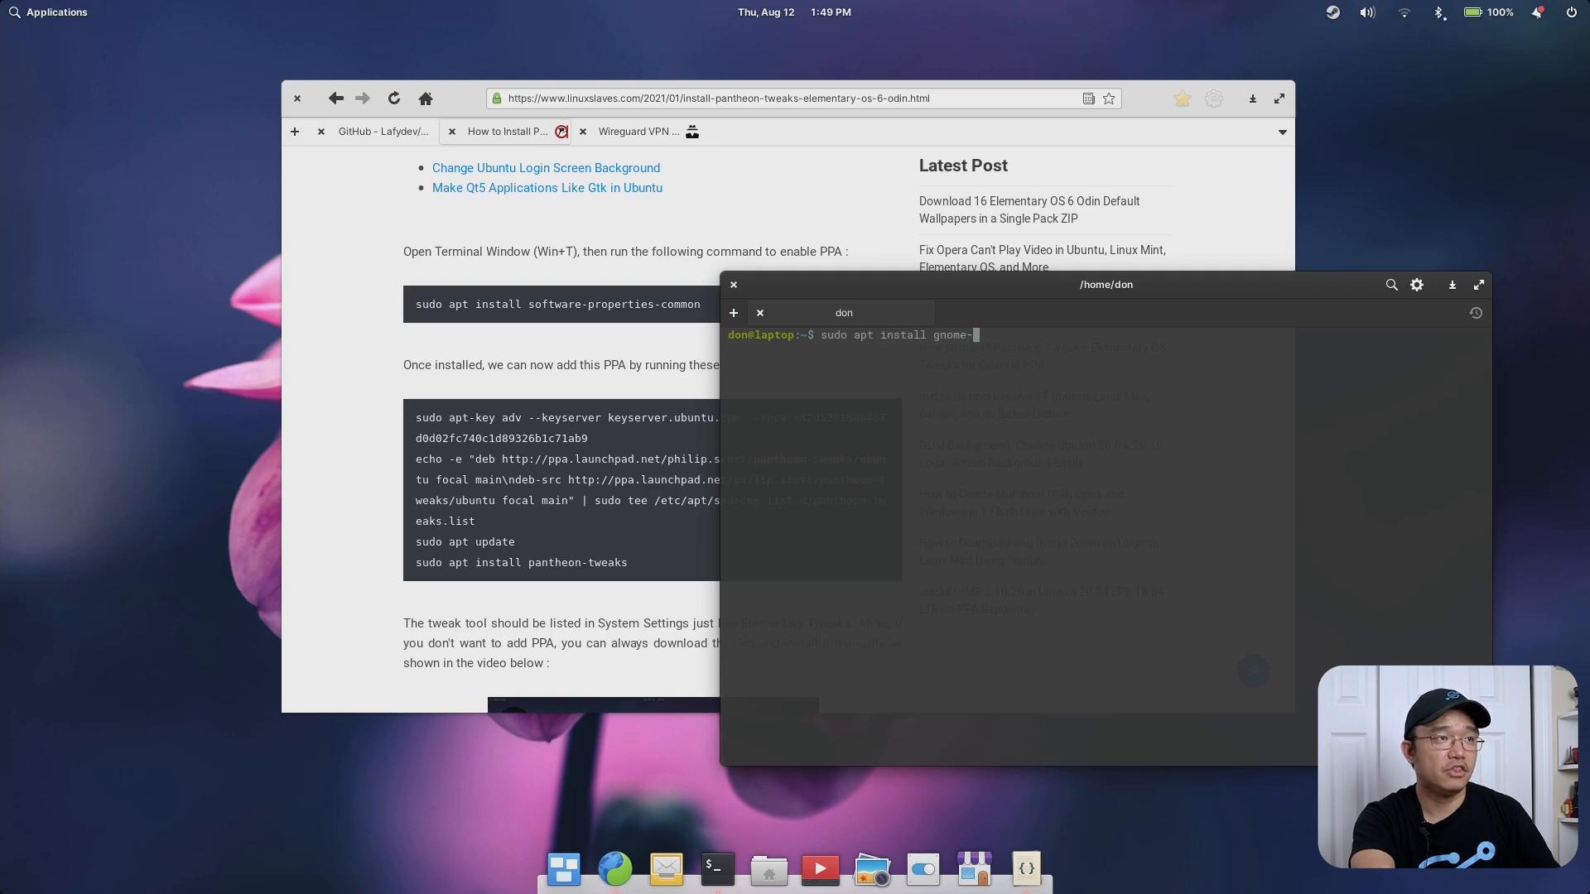
pyautogui.write('usage')
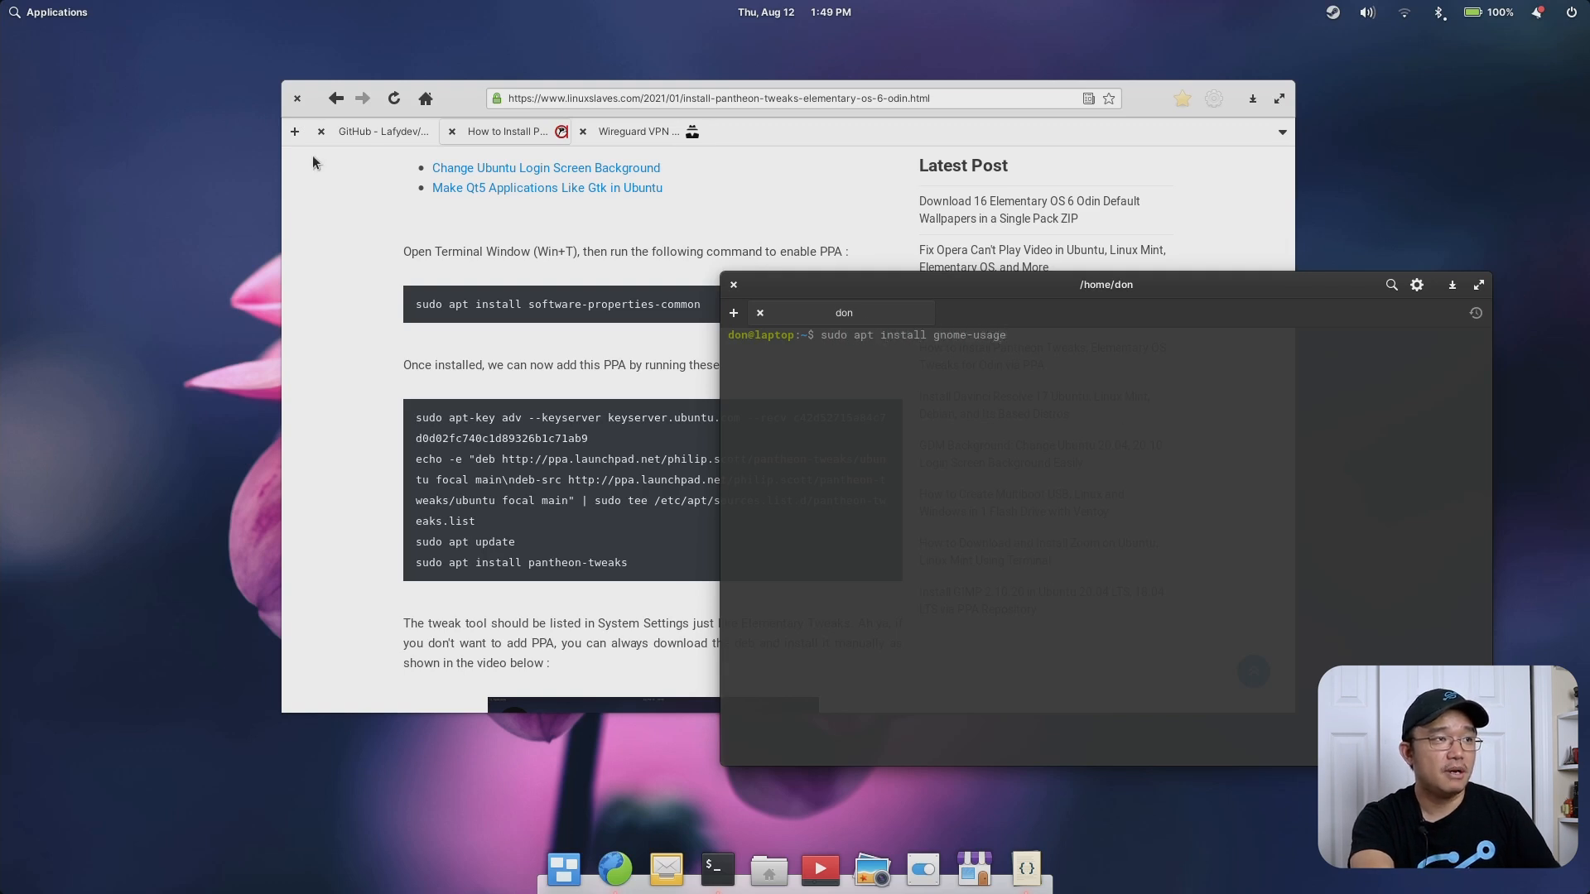
pyautogui.click(48, 10)
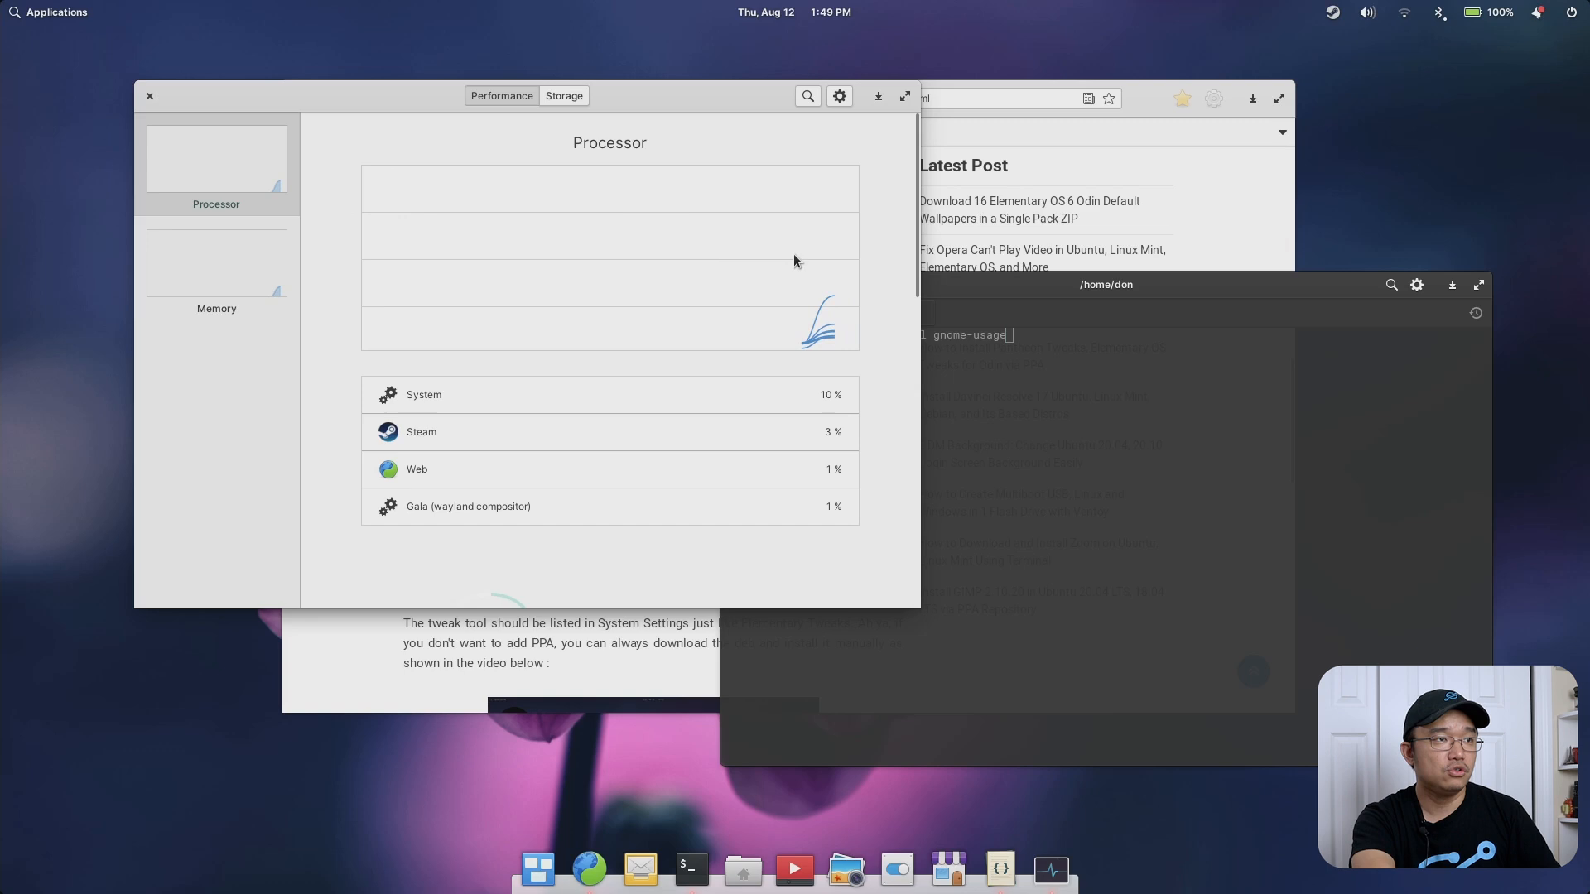
# View per-app memory, cancel the Force Quit prompt, return to Performance and close Usage
pyautogui.click(215, 262)
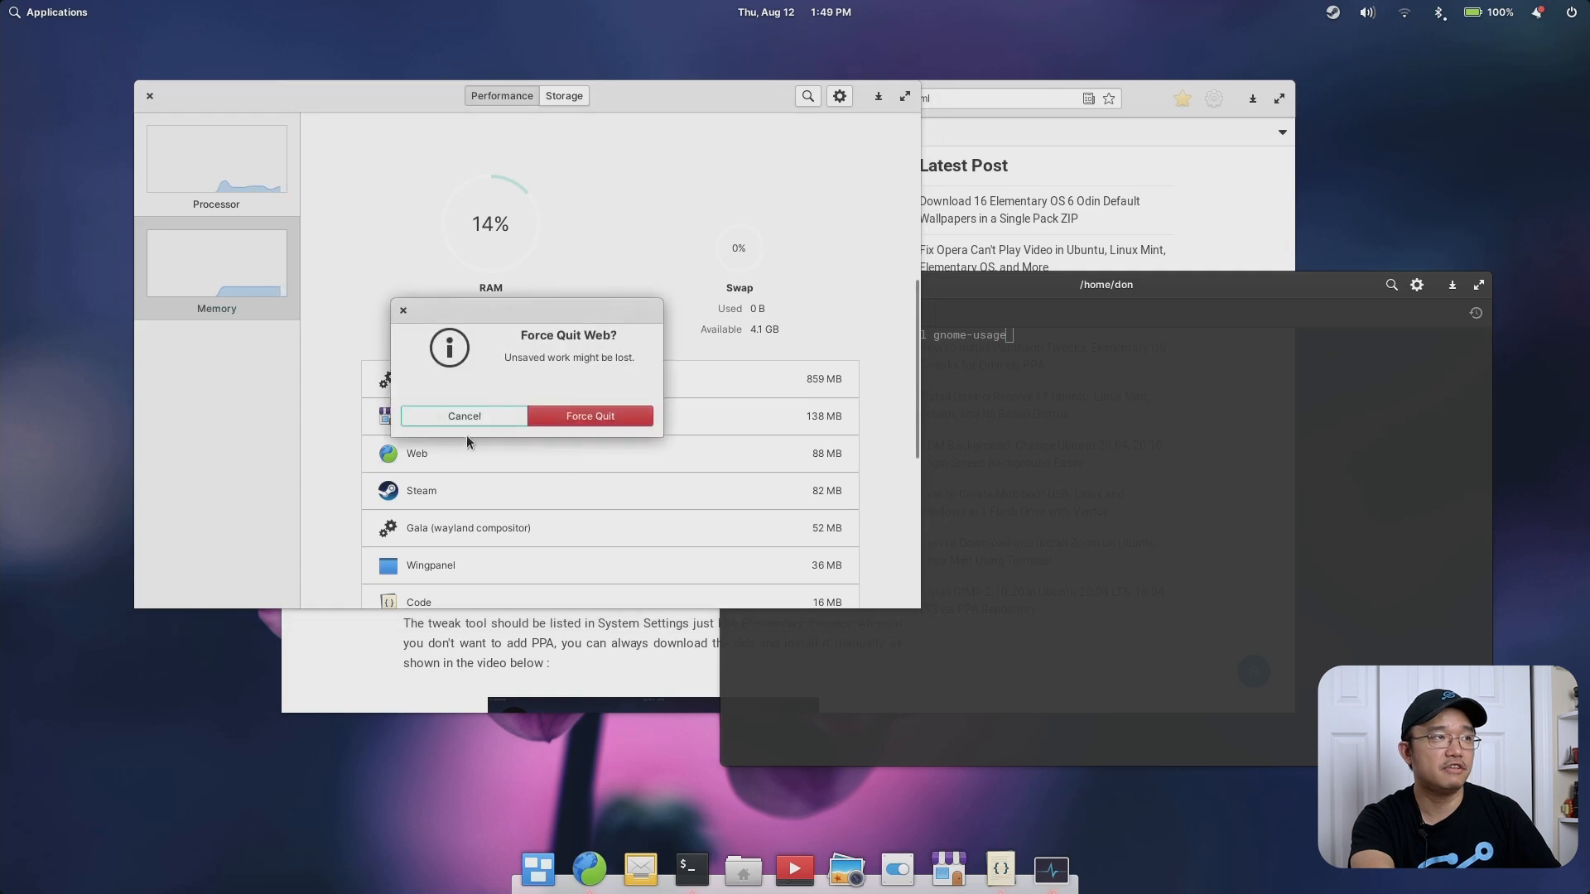
pyautogui.click(589, 416)
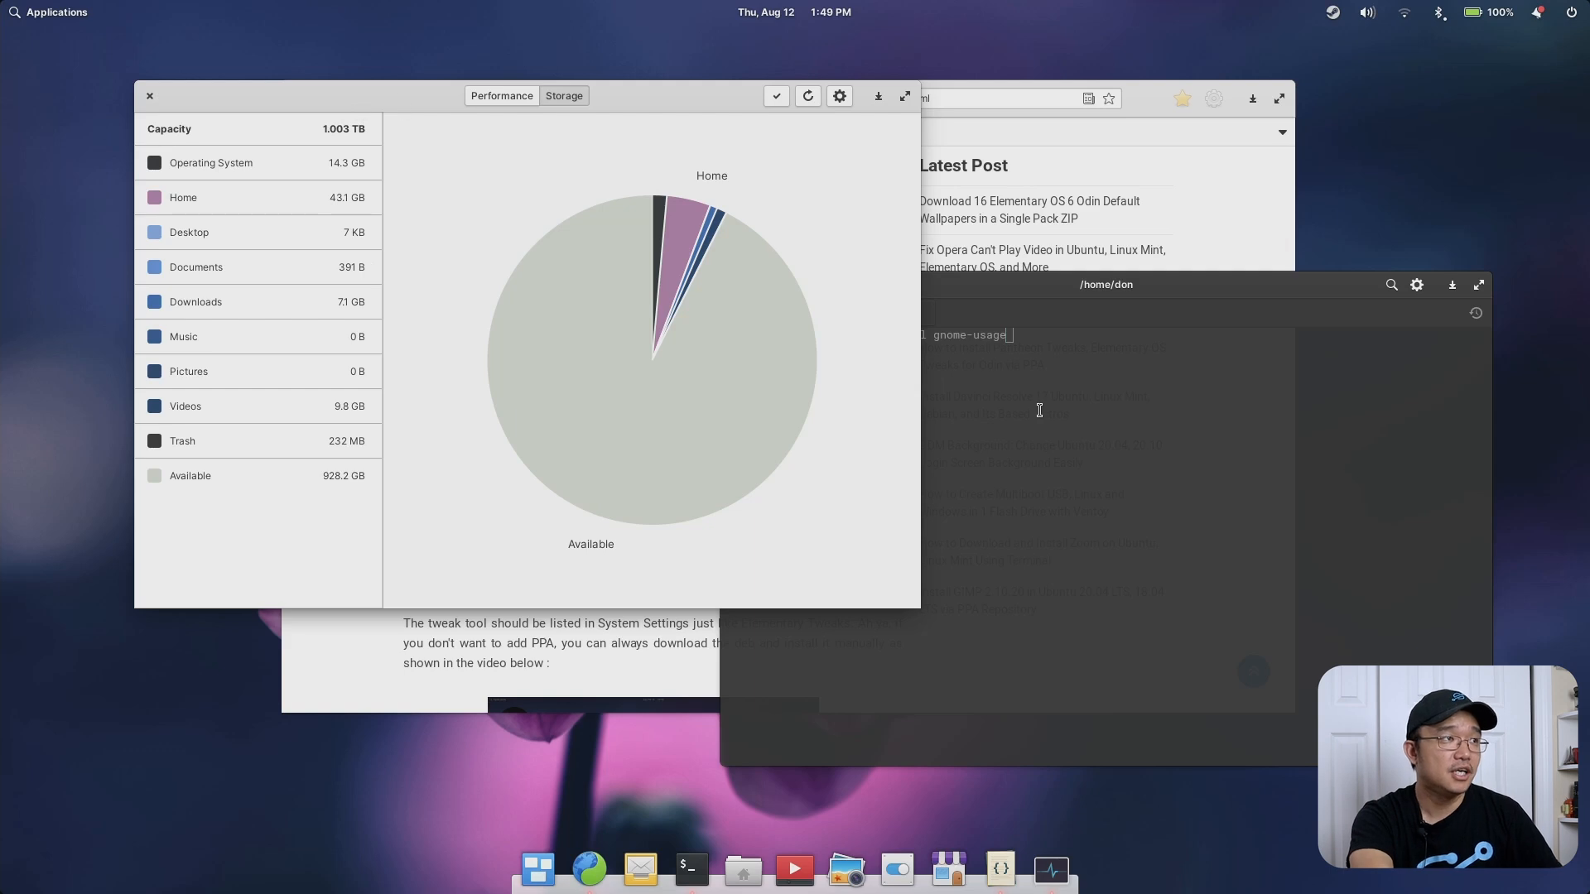
pyautogui.moveTo(575, 308)
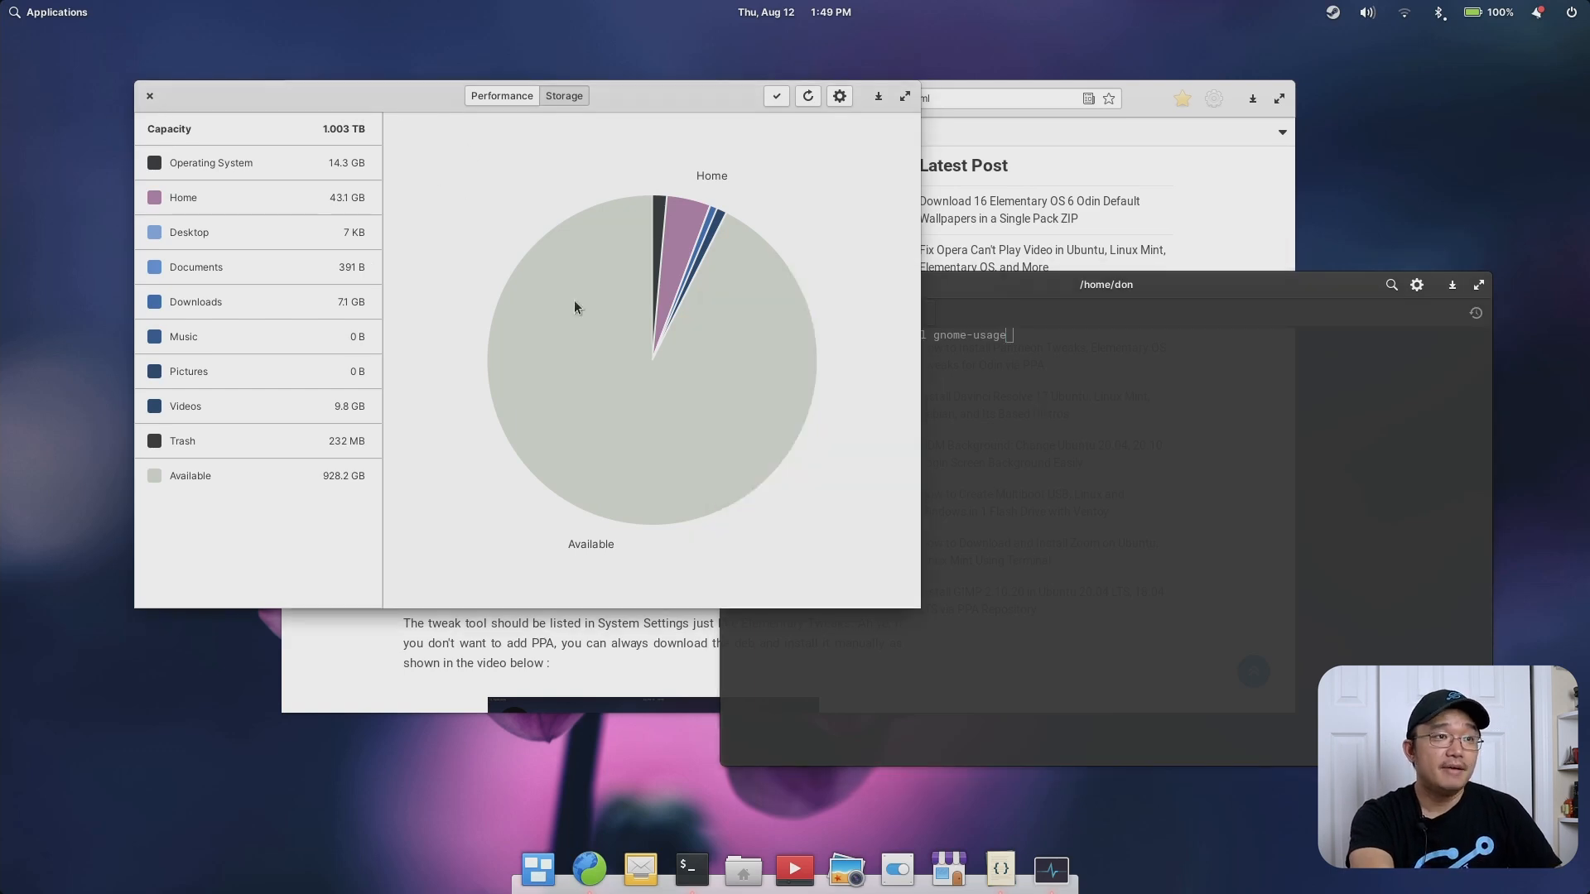
pyautogui.click(501, 95)
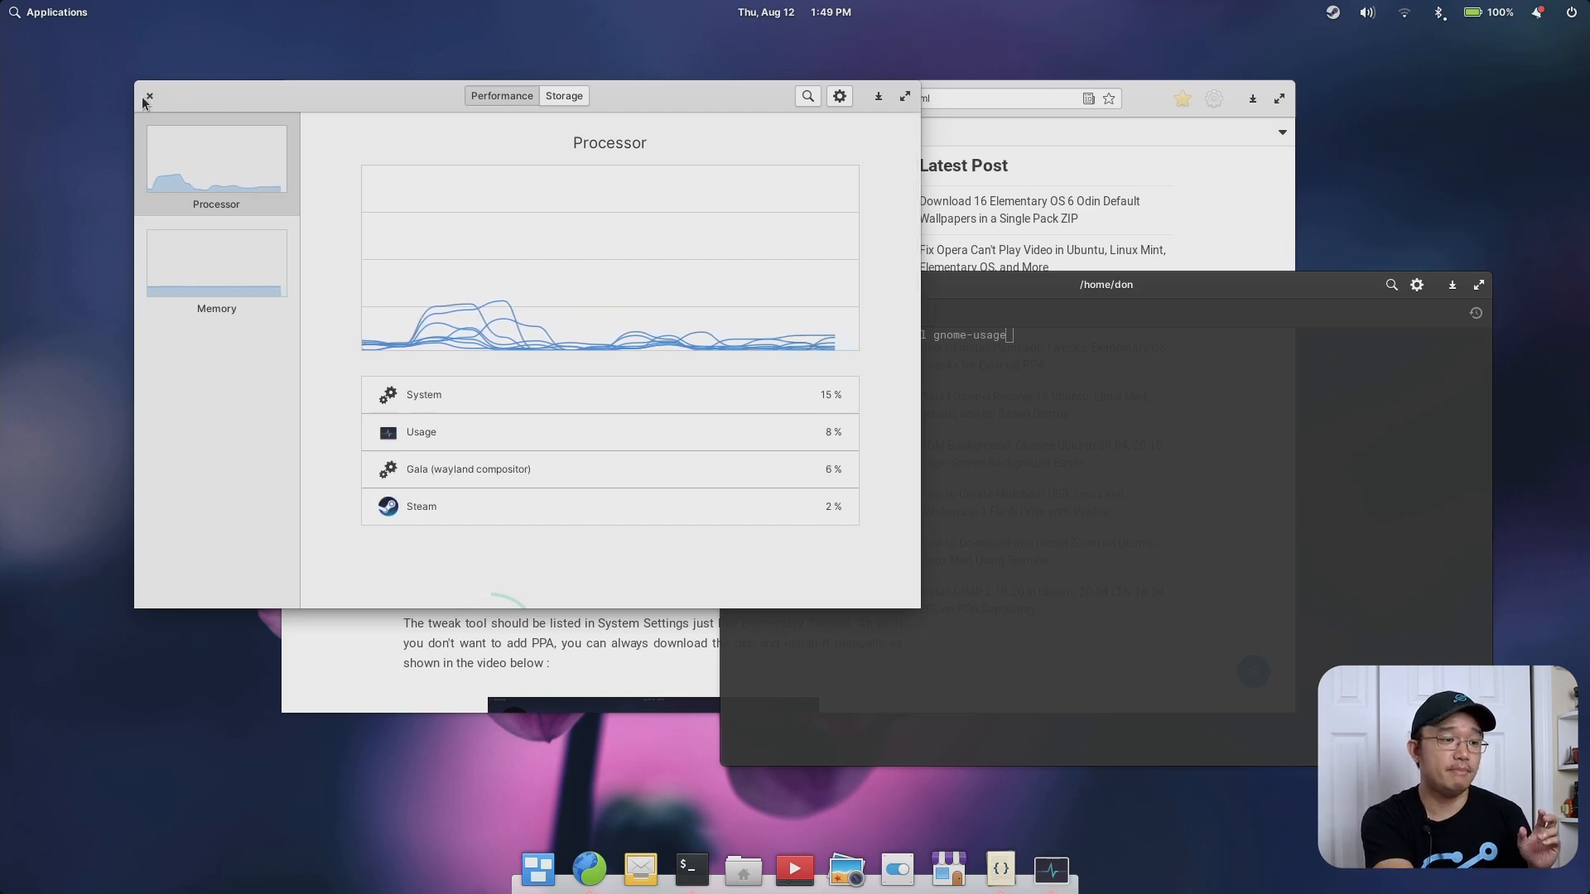
pyautogui.click(147, 97)
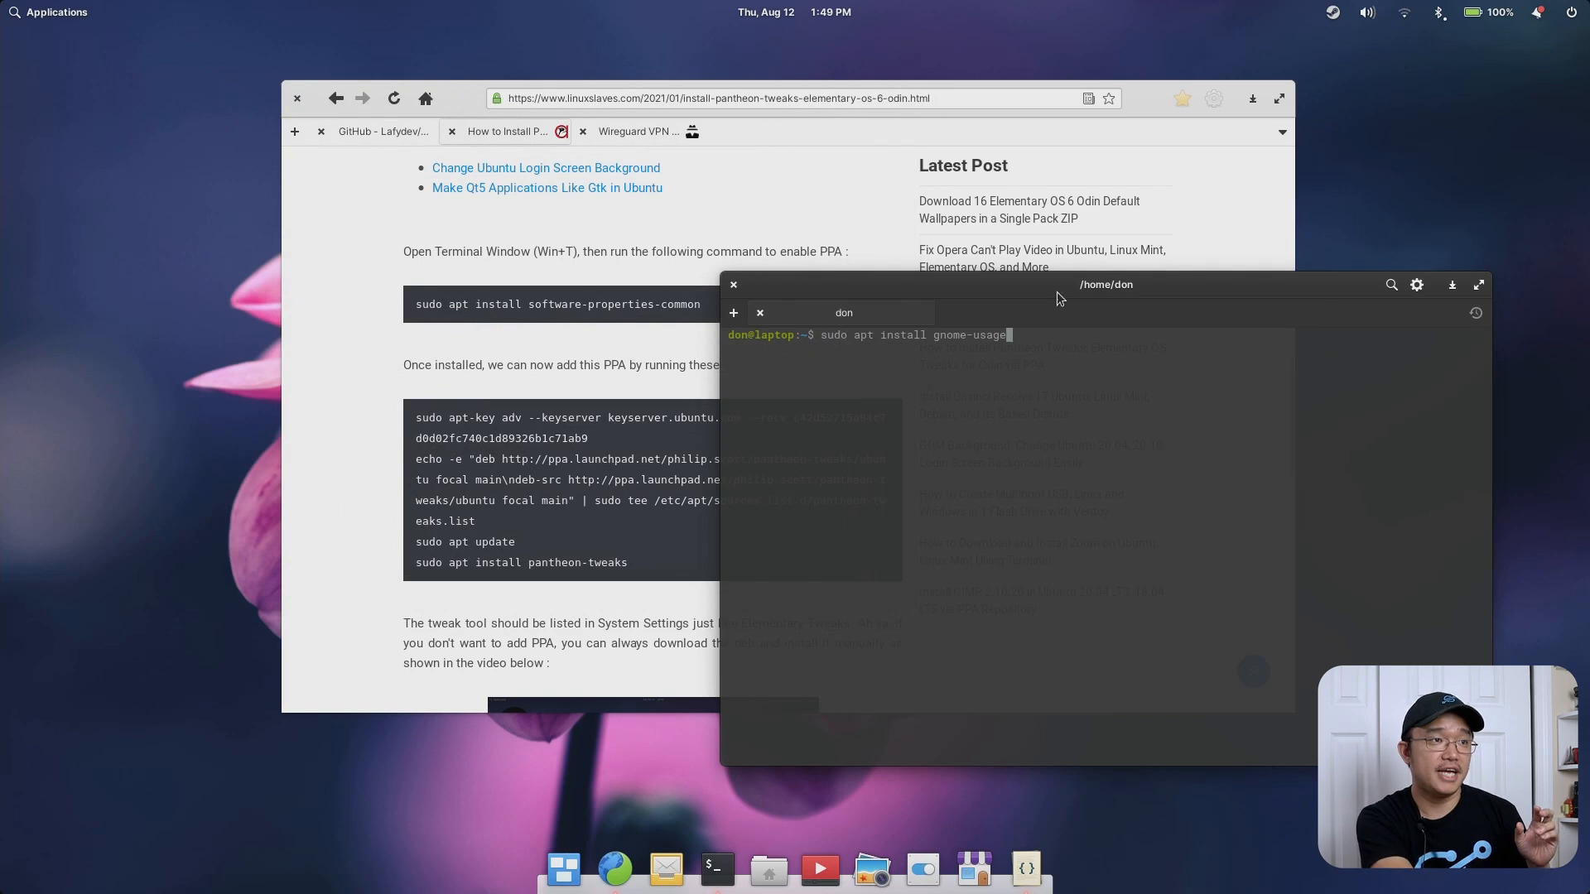
pyautogui.moveTo(1073, 337)
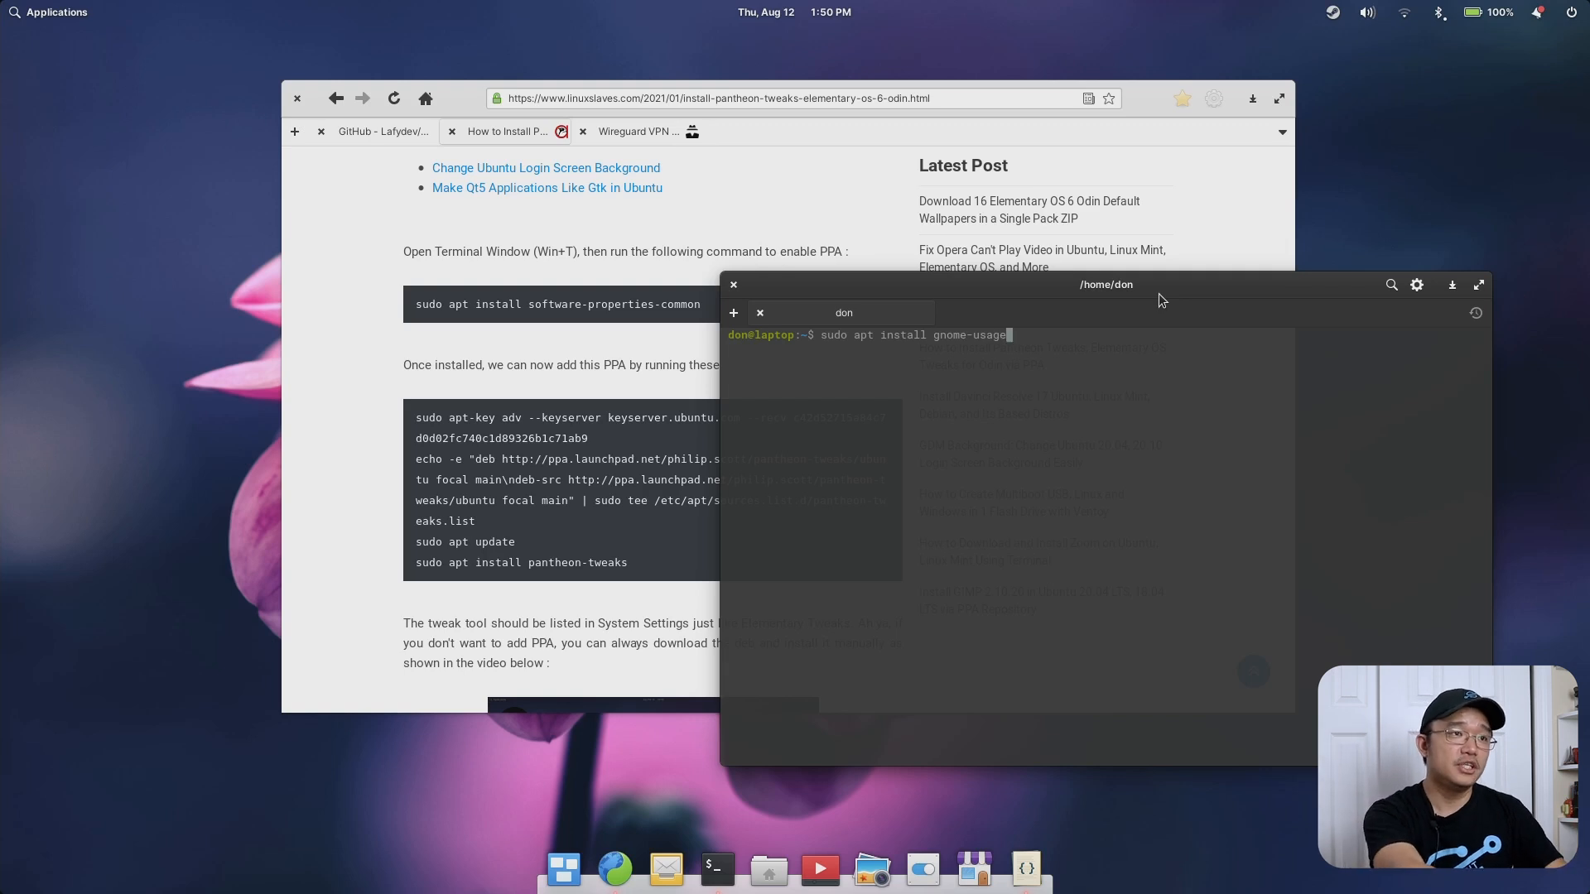
# Change the Terminal install command from tlp to laptop-mode-tools
pyautogui.write('tlp')
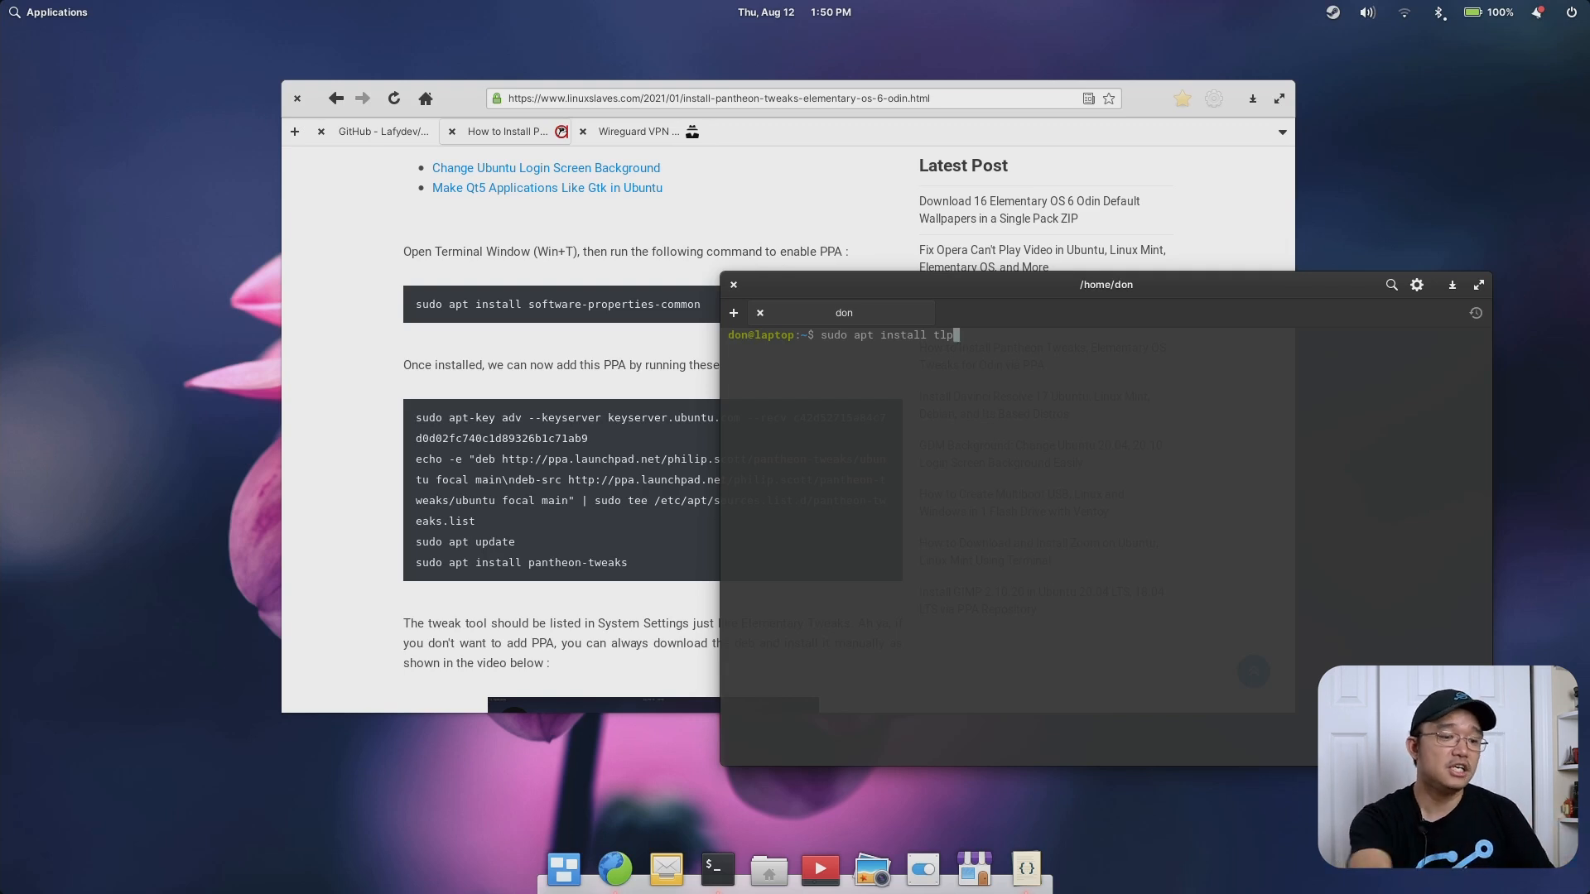
pyautogui.press('BackSpace')
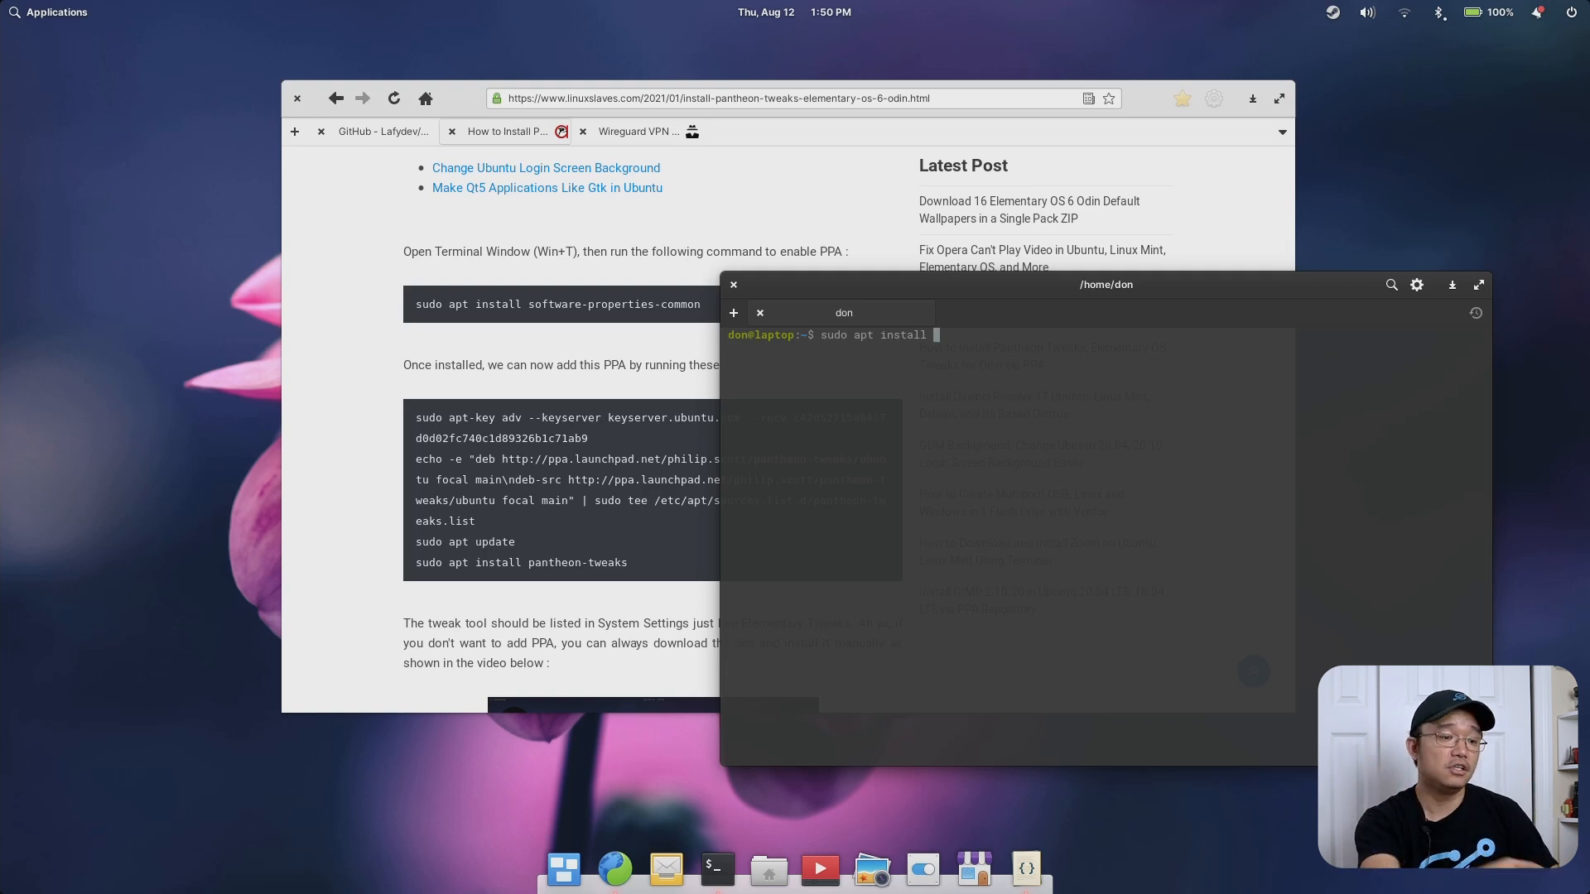
pyautogui.write('laptop')
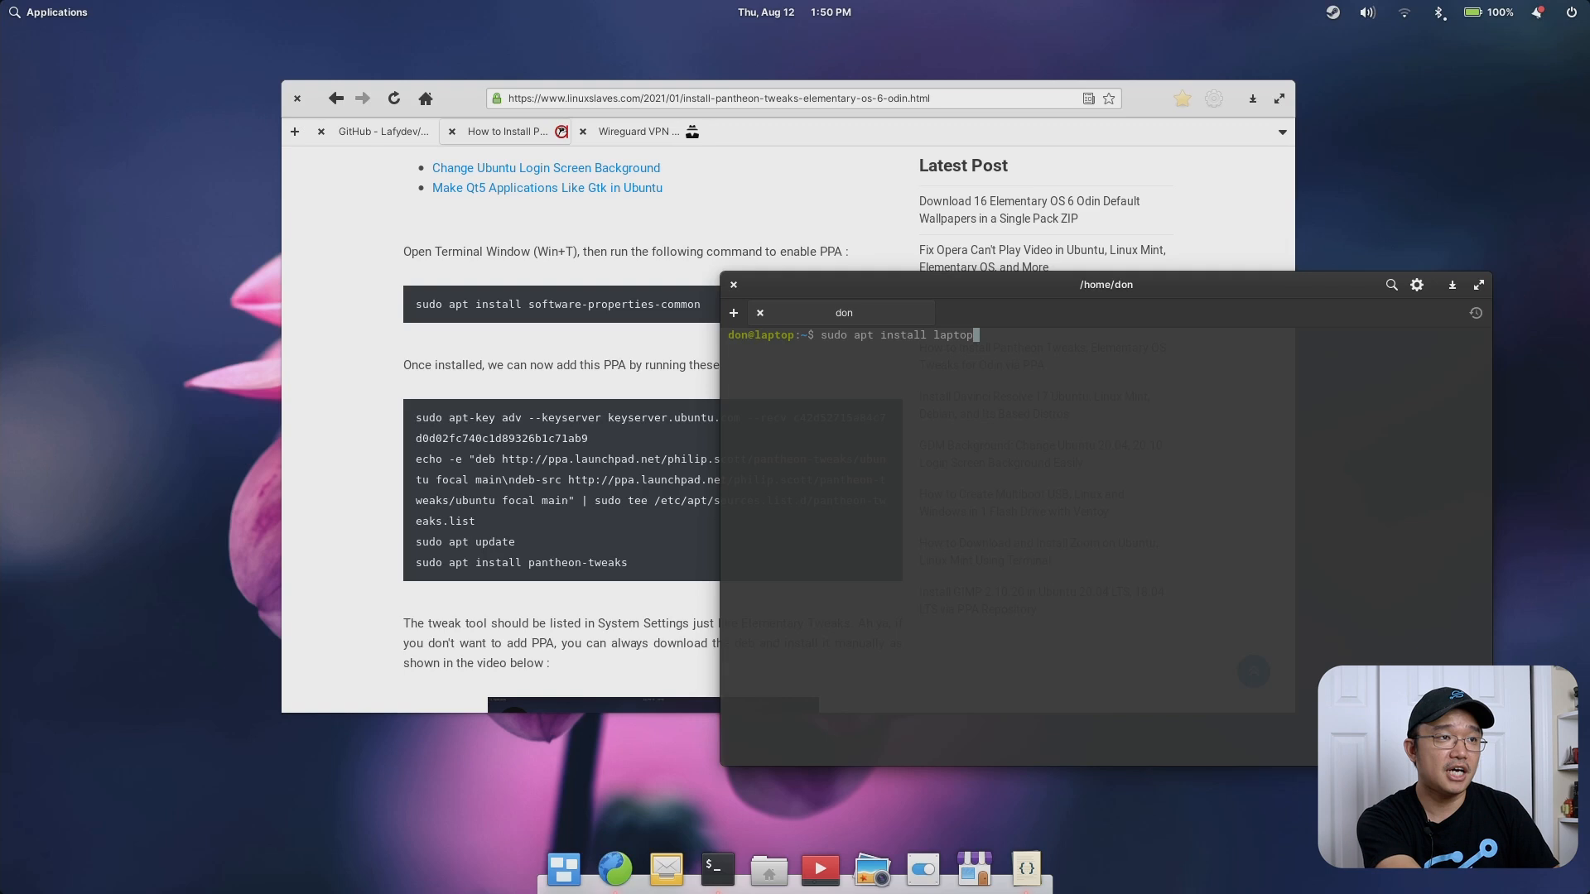
pyautogui.write('-mode-tools')
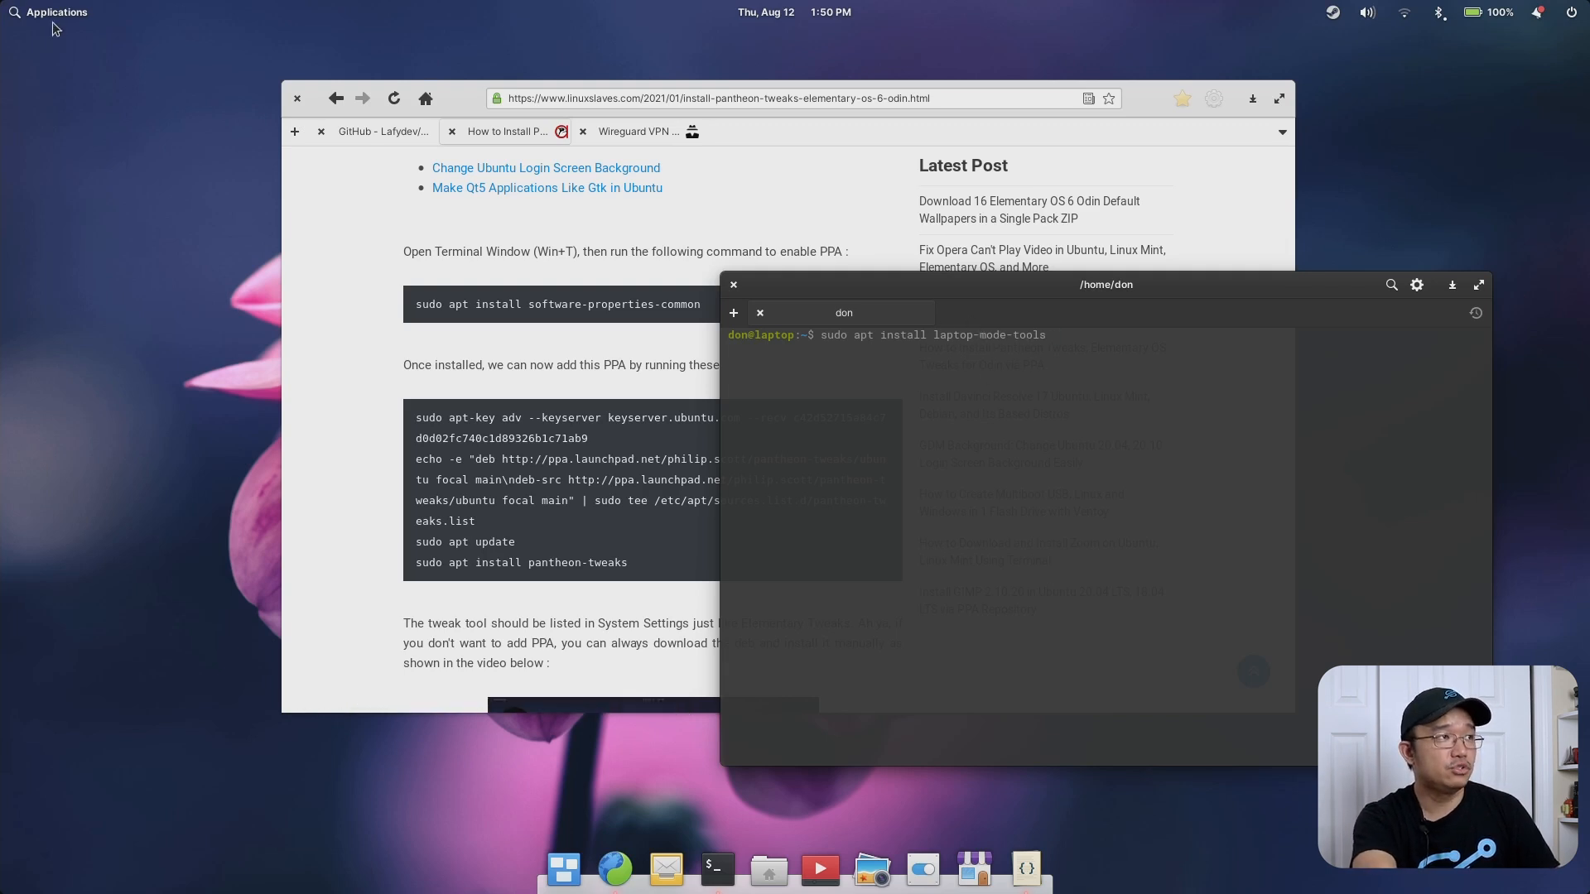
# Launch Laptop Mode Tools Configuration from page 2 of Applications
pyautogui.click(56, 11)
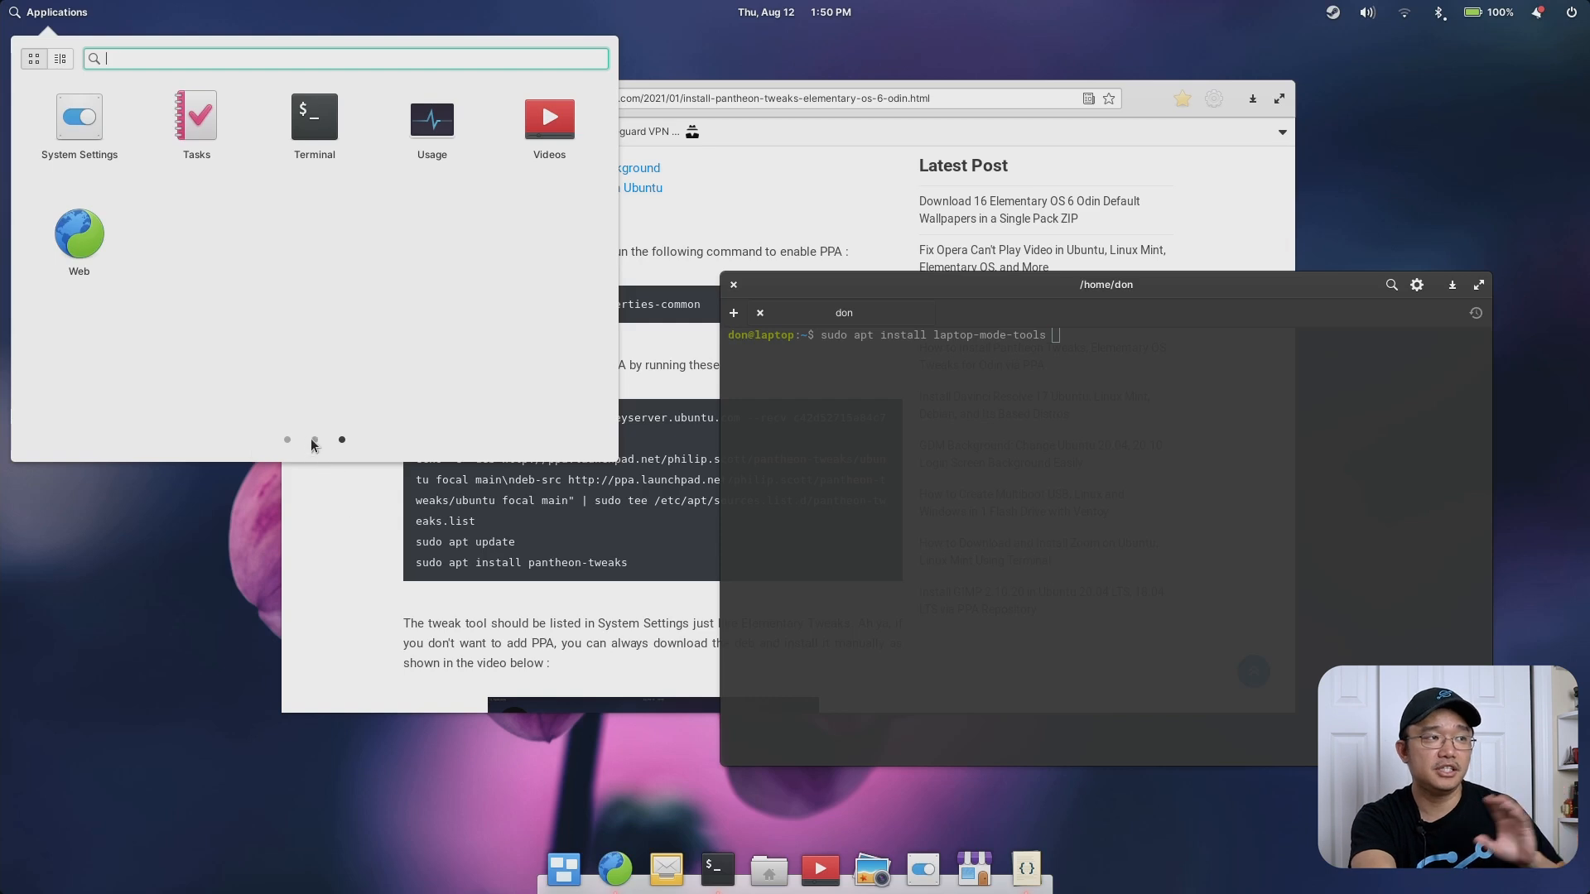
pyautogui.click(287, 439)
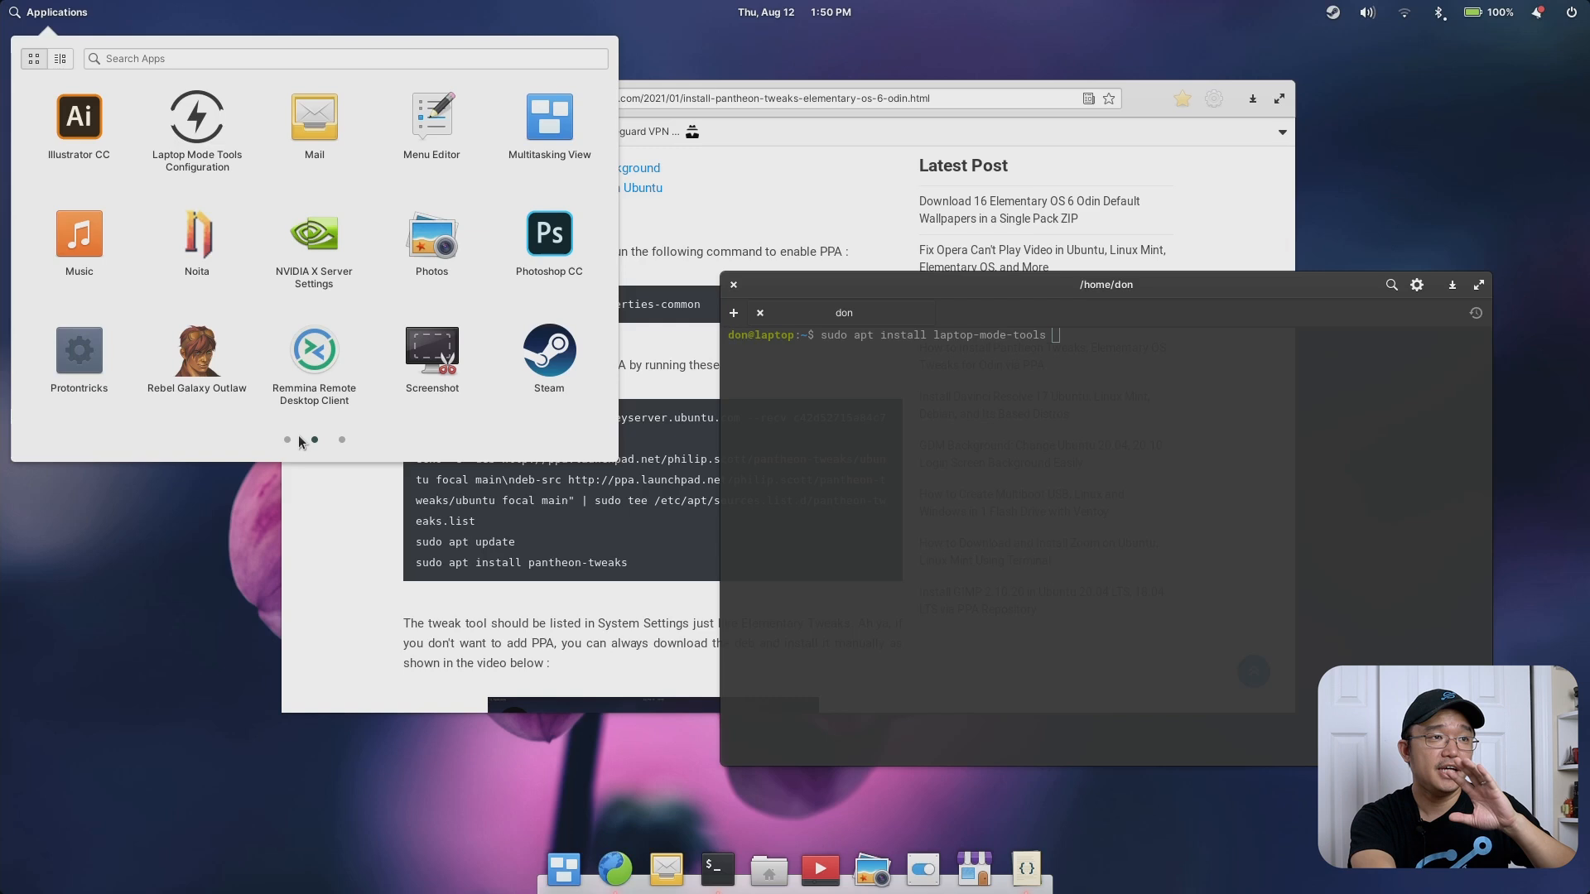
pyautogui.click(287, 439)
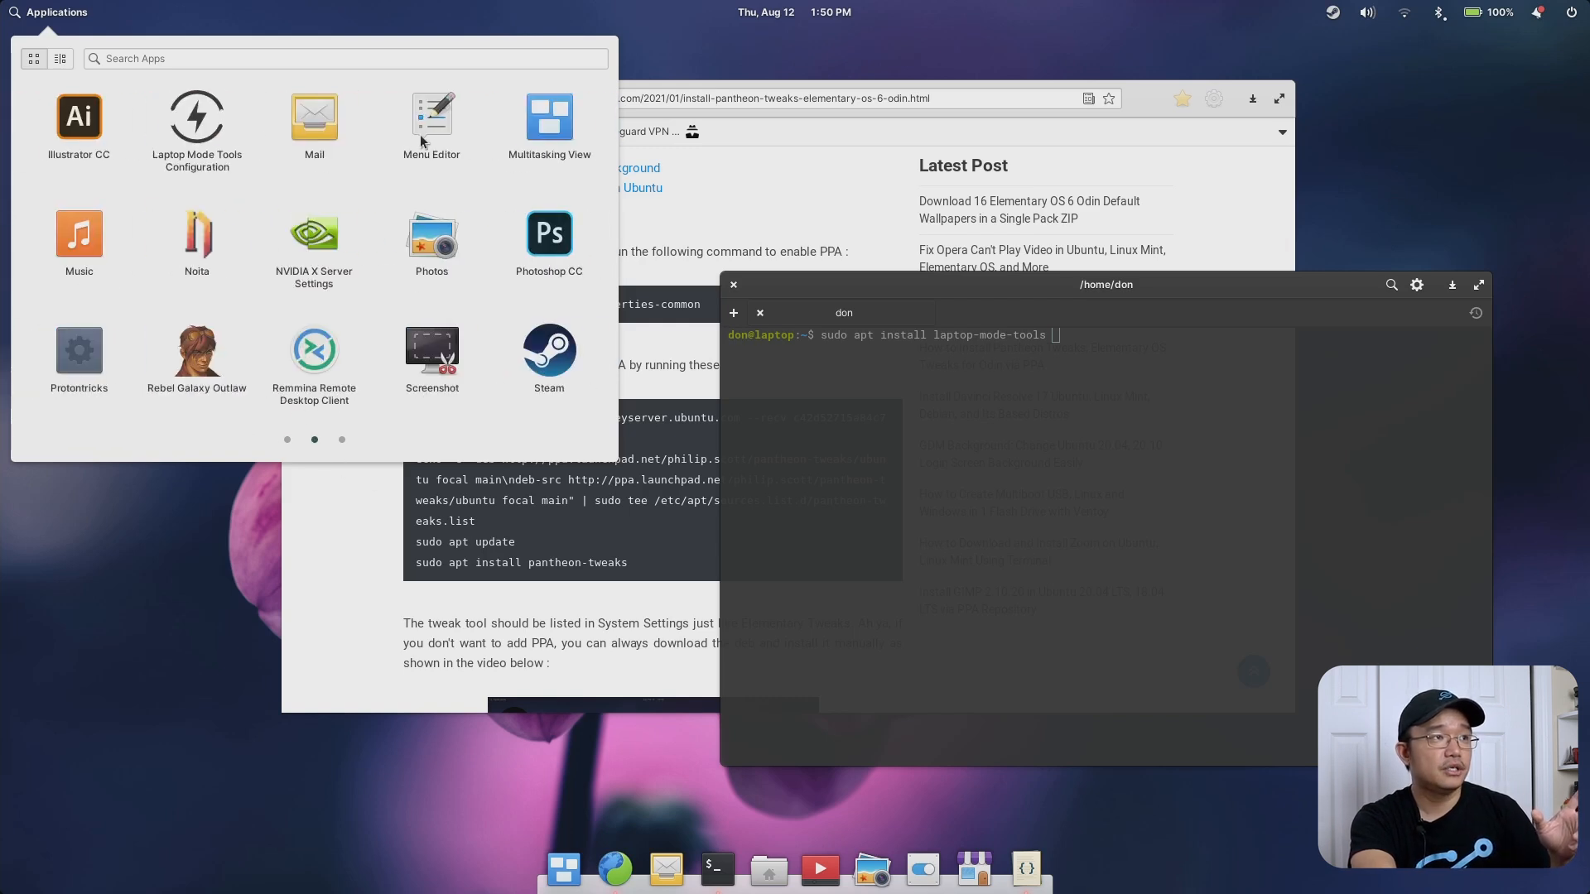
pyautogui.click(196, 113)
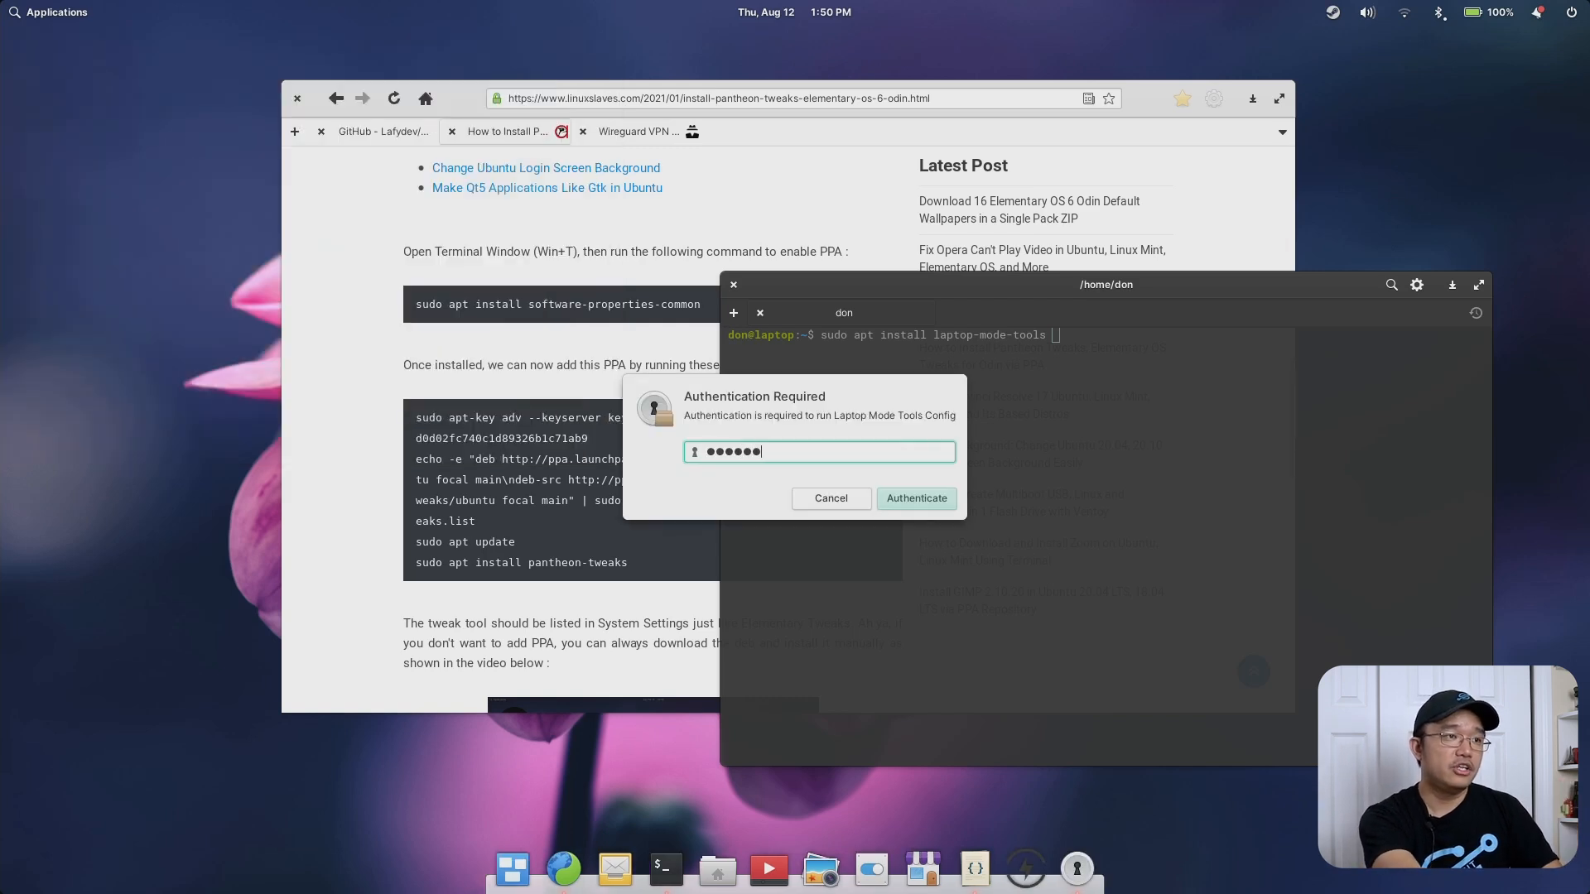
# Authenticate, scroll through the Laptop Mode Tools module checkboxes, and confirm quitting
pyautogui.click(914, 497)
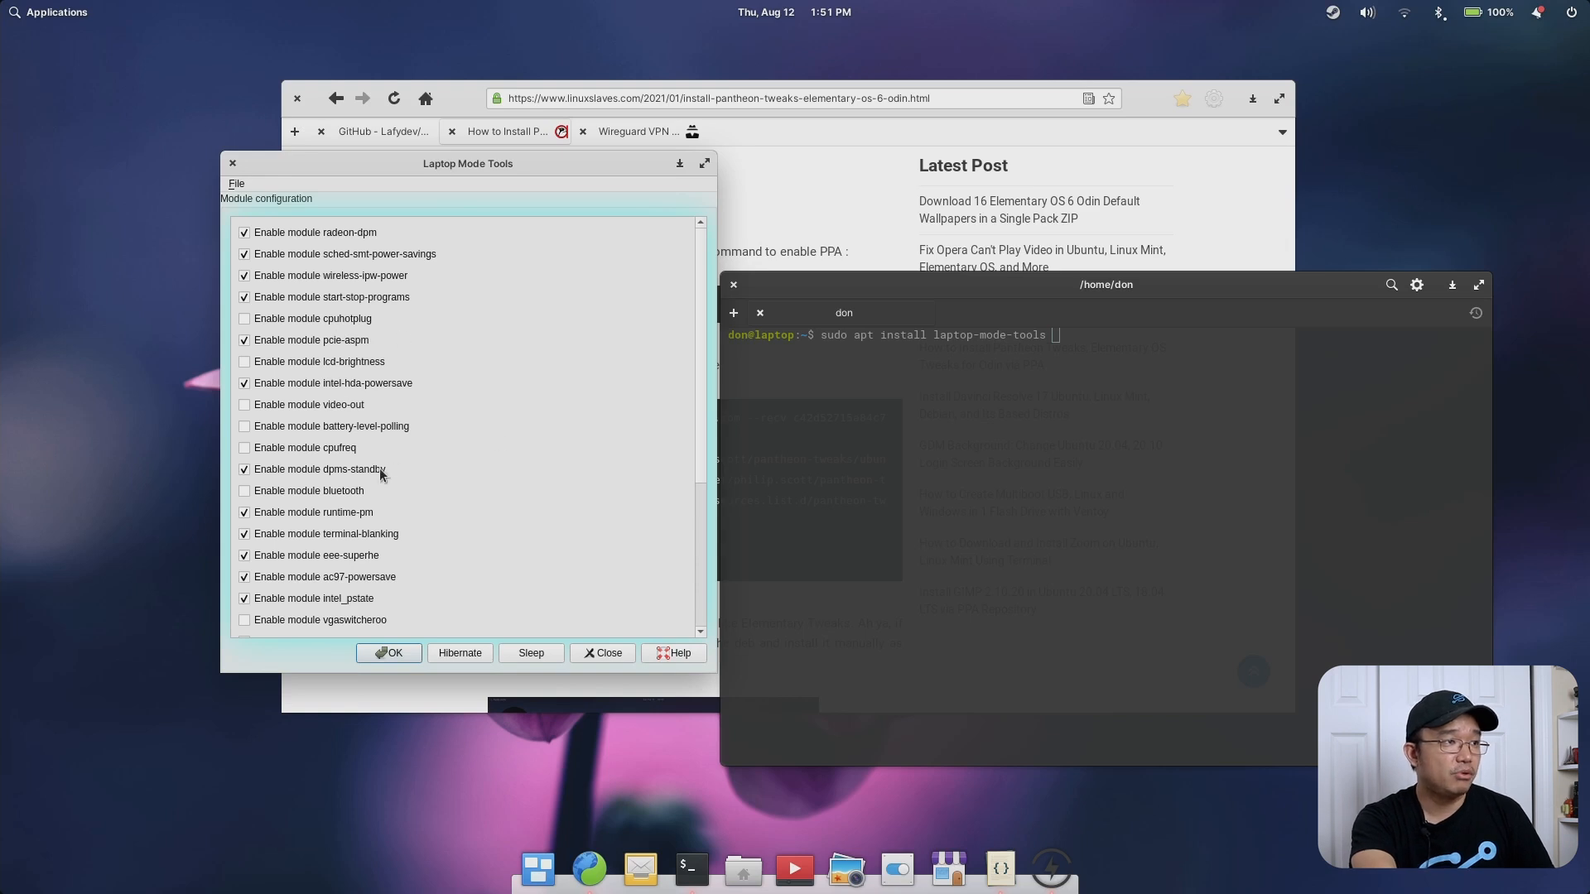
pyautogui.scroll(-3)
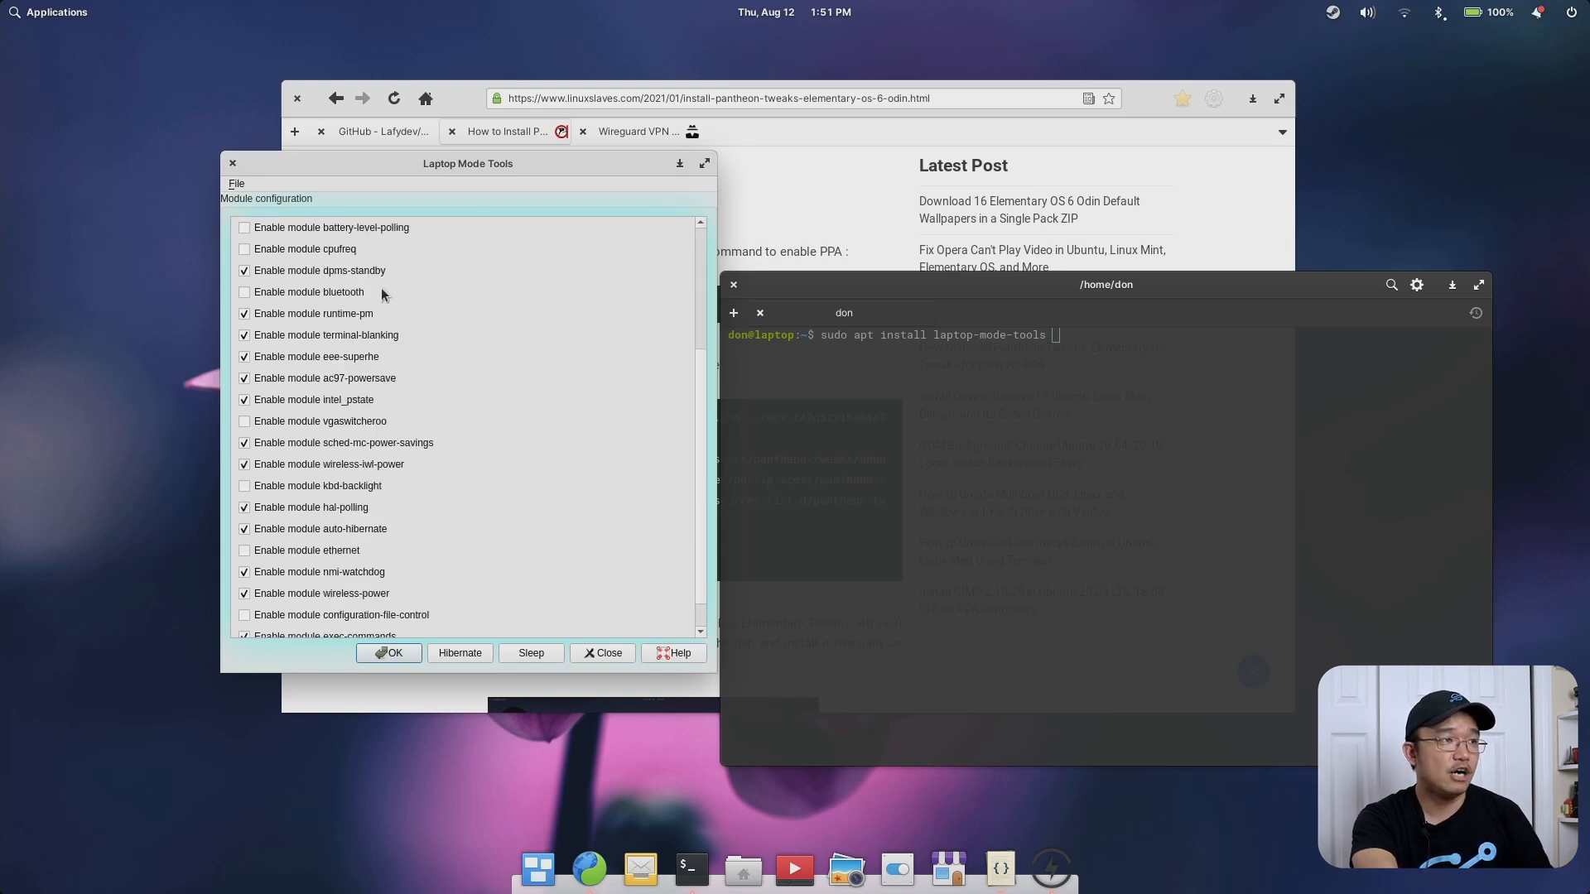
pyautogui.moveTo(277, 292)
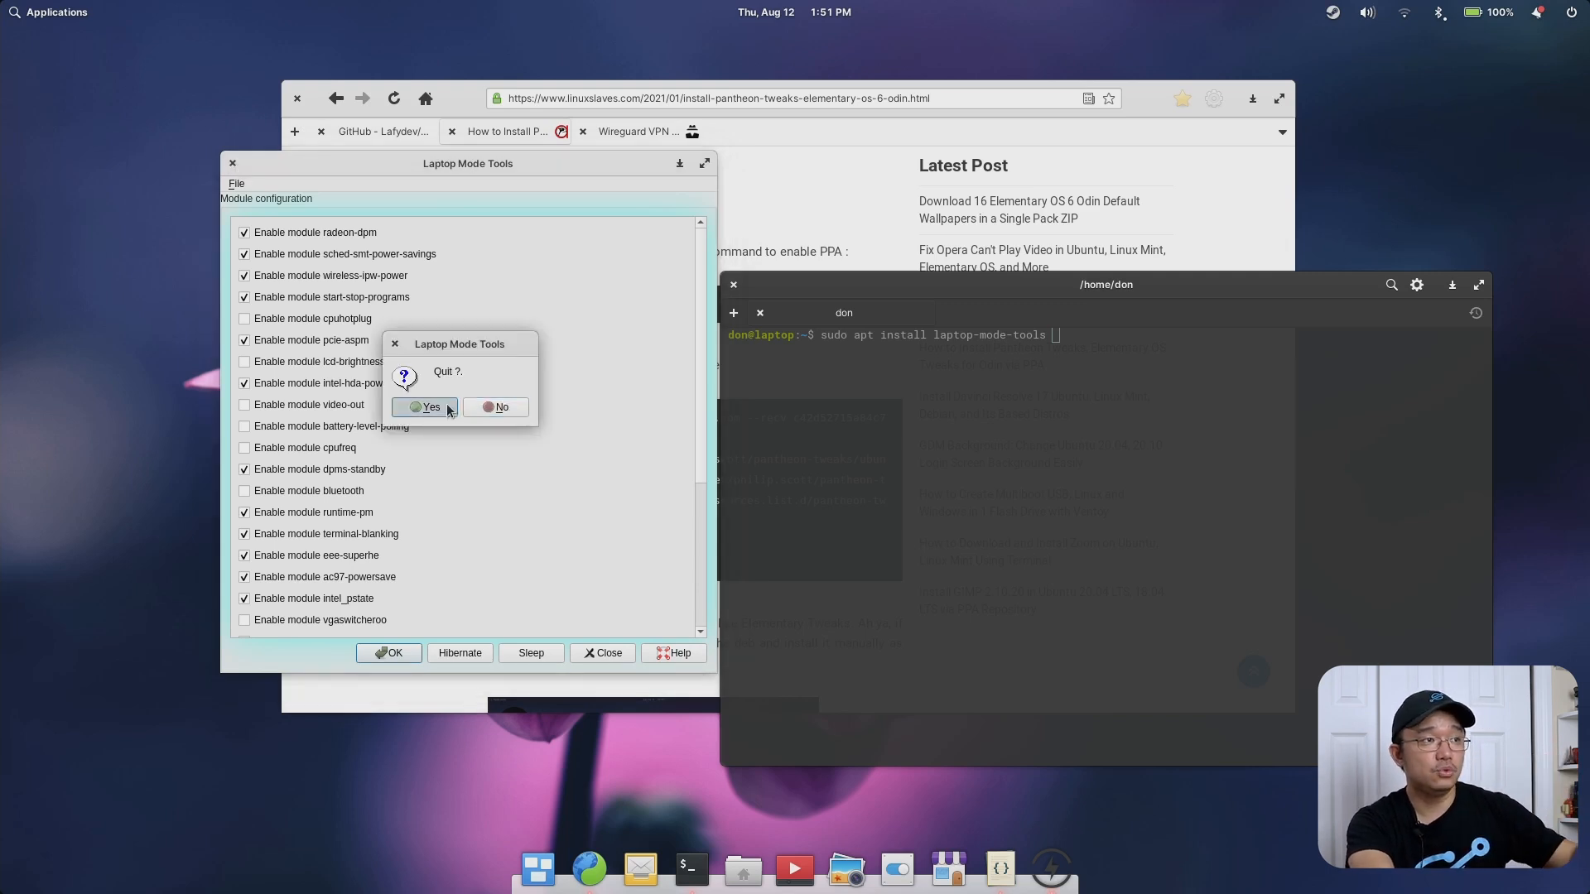
pyautogui.click(425, 406)
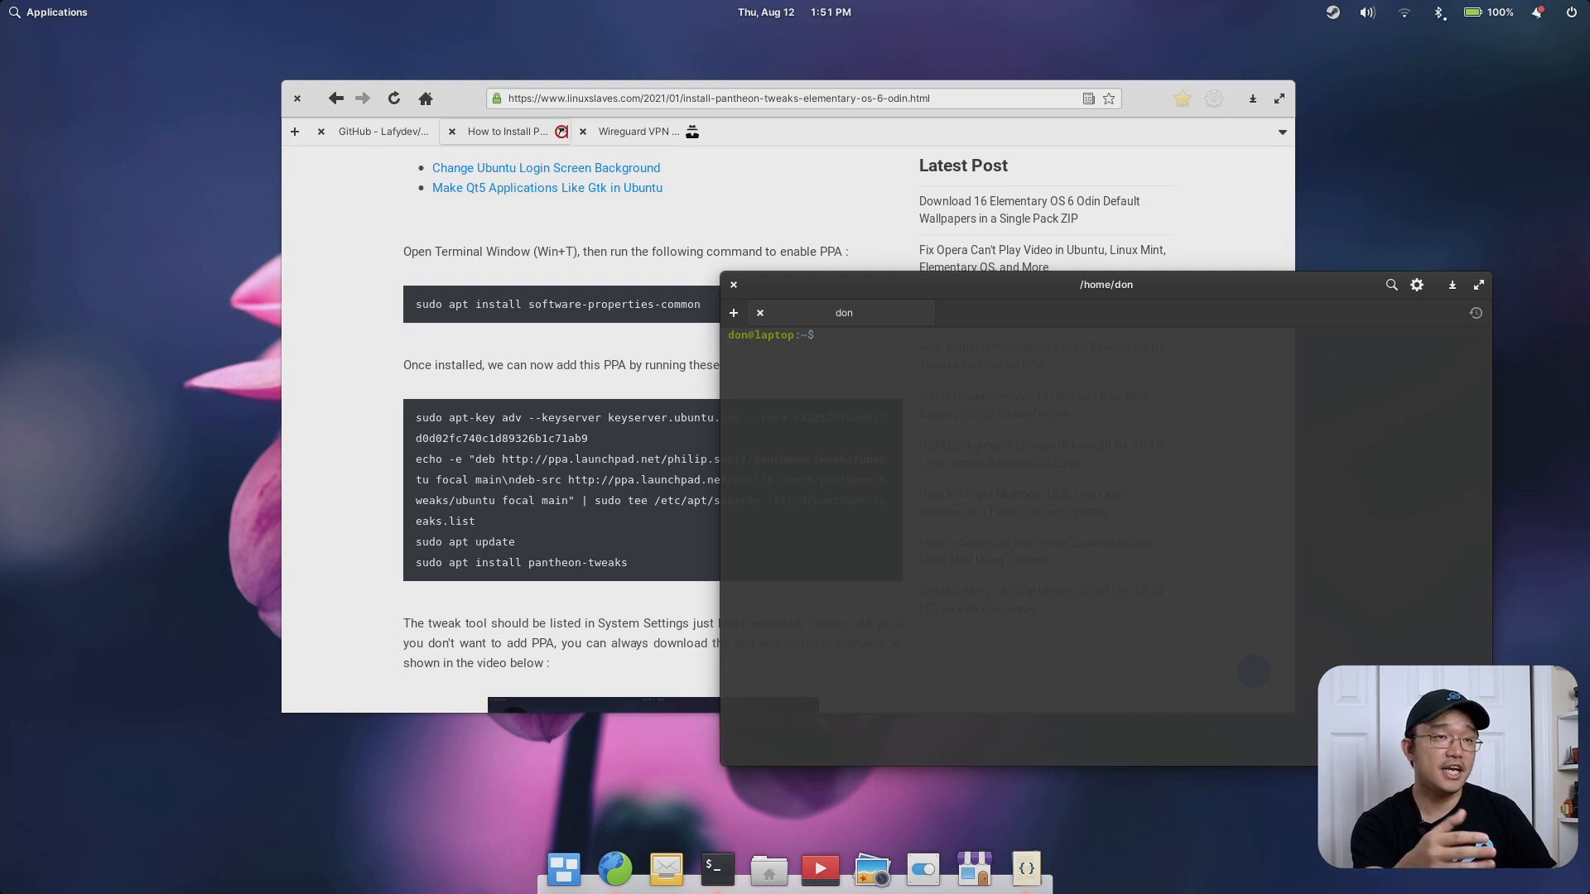
pyautogui.moveTo(1092, 474)
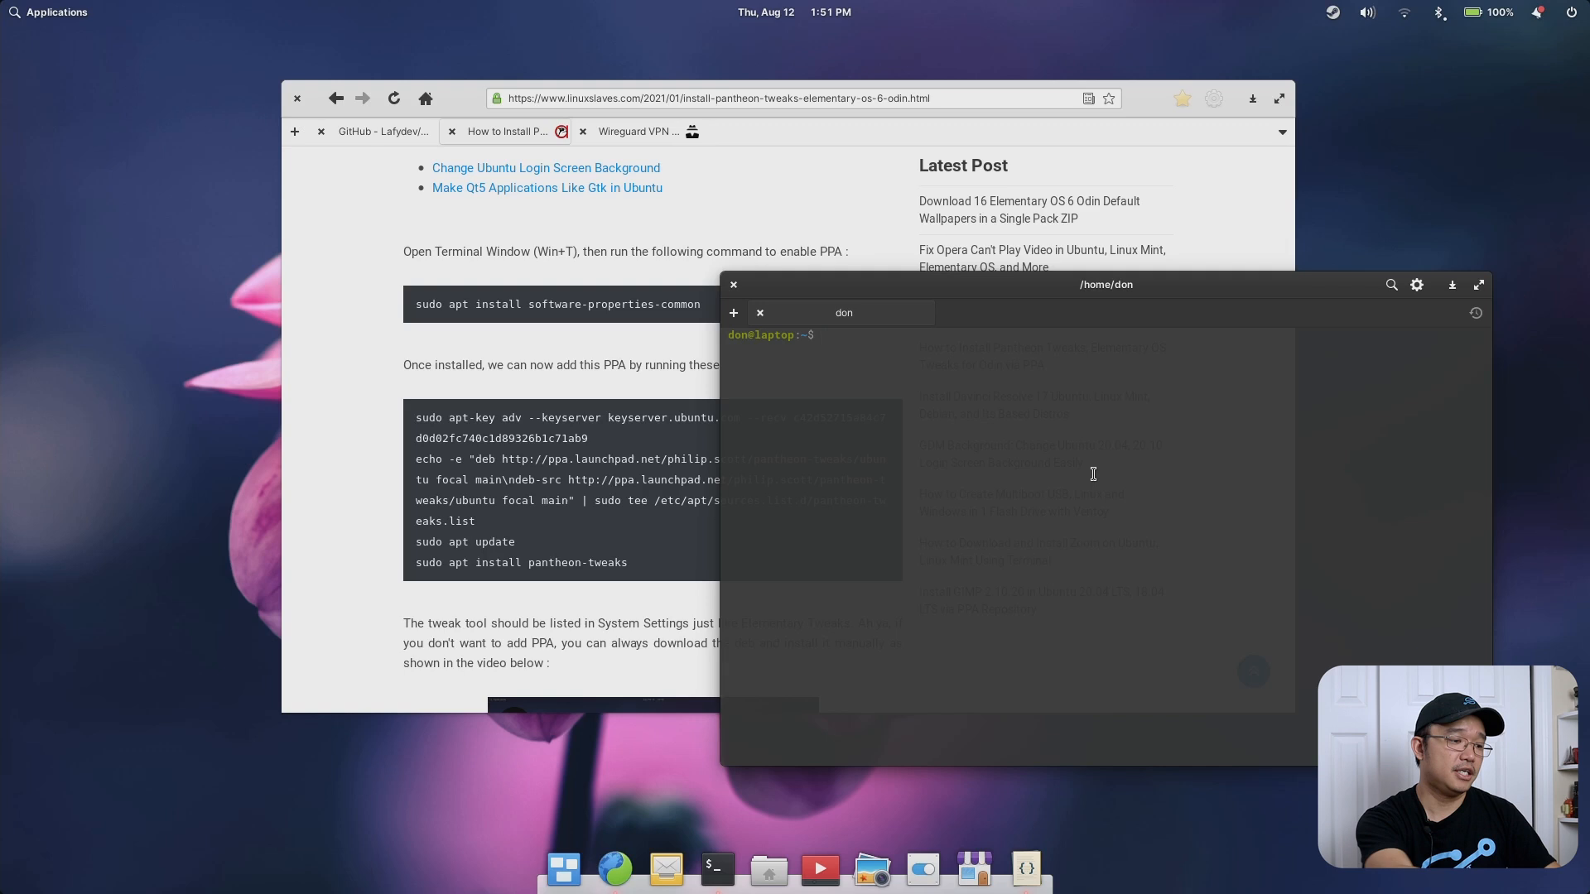
# Run 'rfkill list' to check Wireless LAN and Bluetooth soft/hard block status
pyautogui.write('rflist')
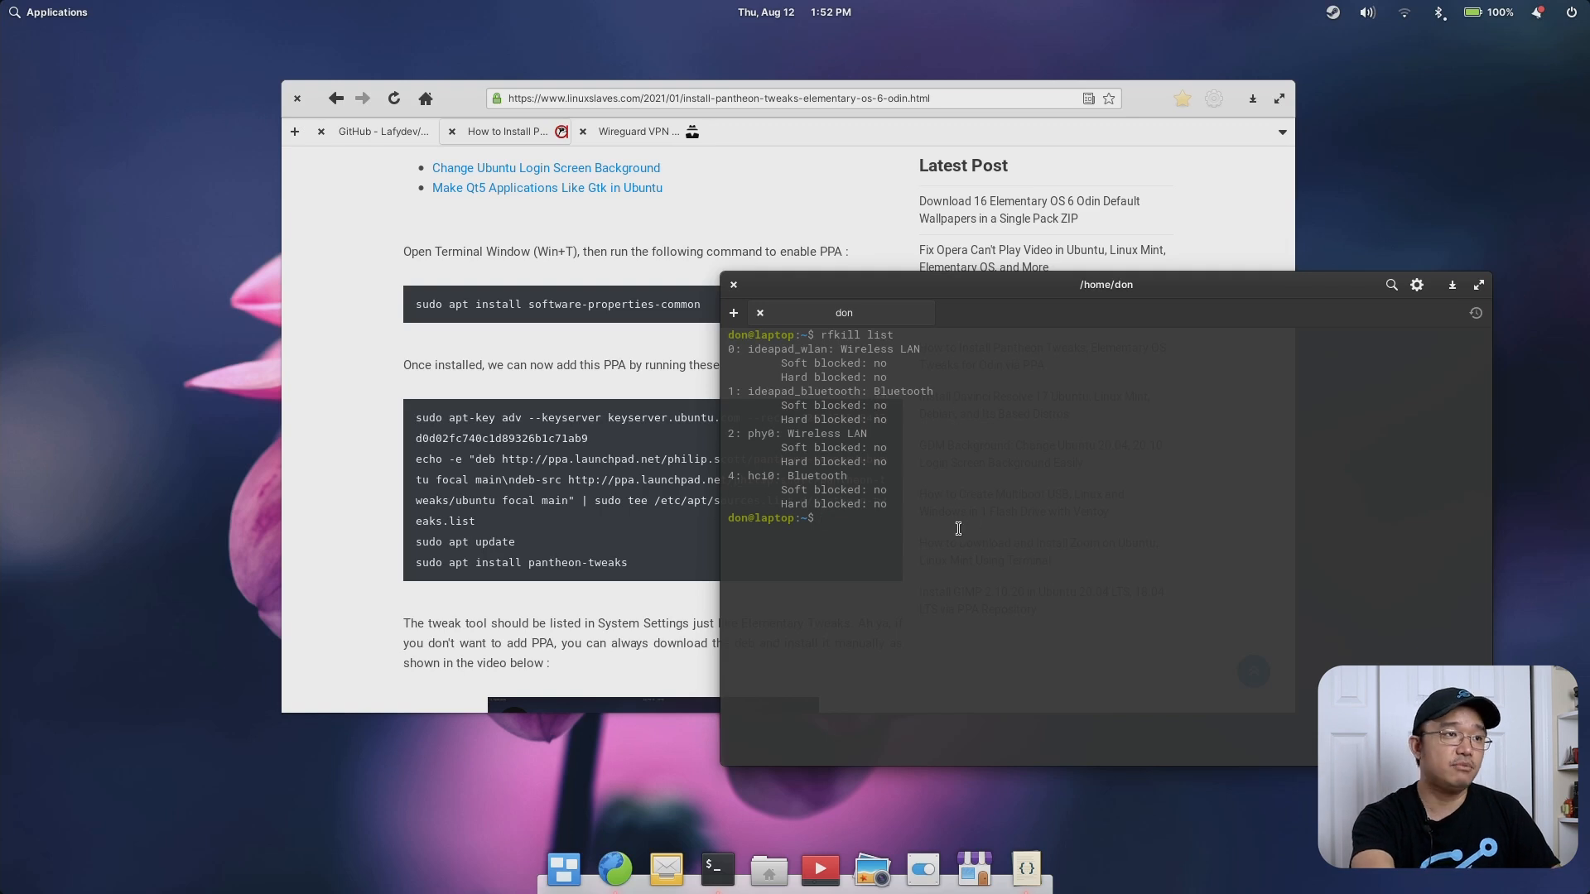
pyautogui.write('rfk')
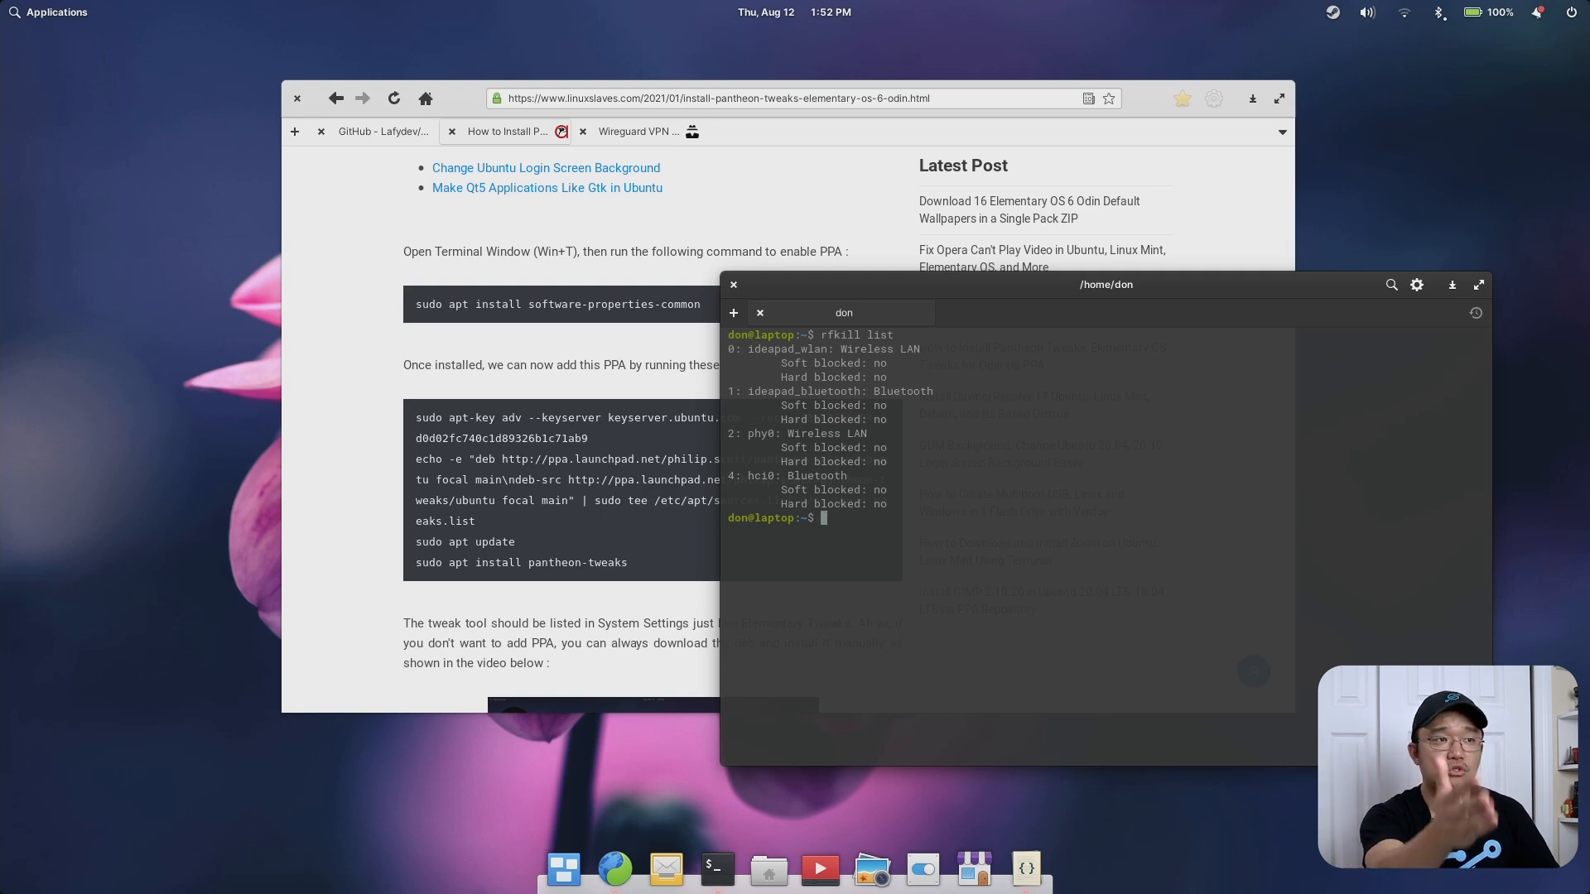
pyautogui.moveTo(1065, 520)
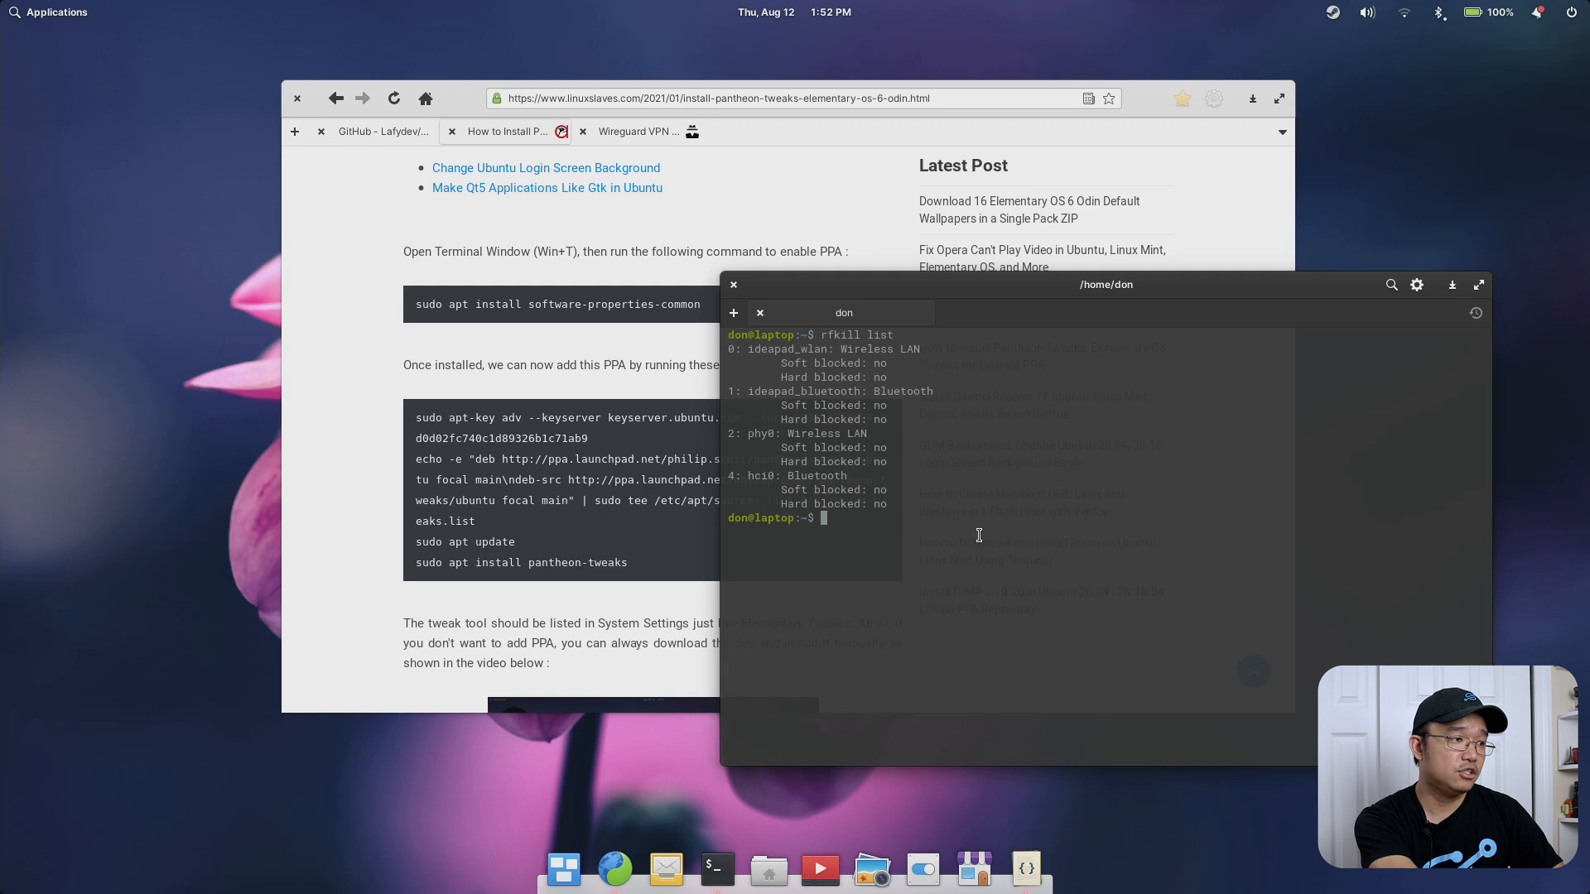
# Type 'sudo apt install pm-utils' at the prompt and launch the Disks utility
pyautogui.write('sudo apt install p')
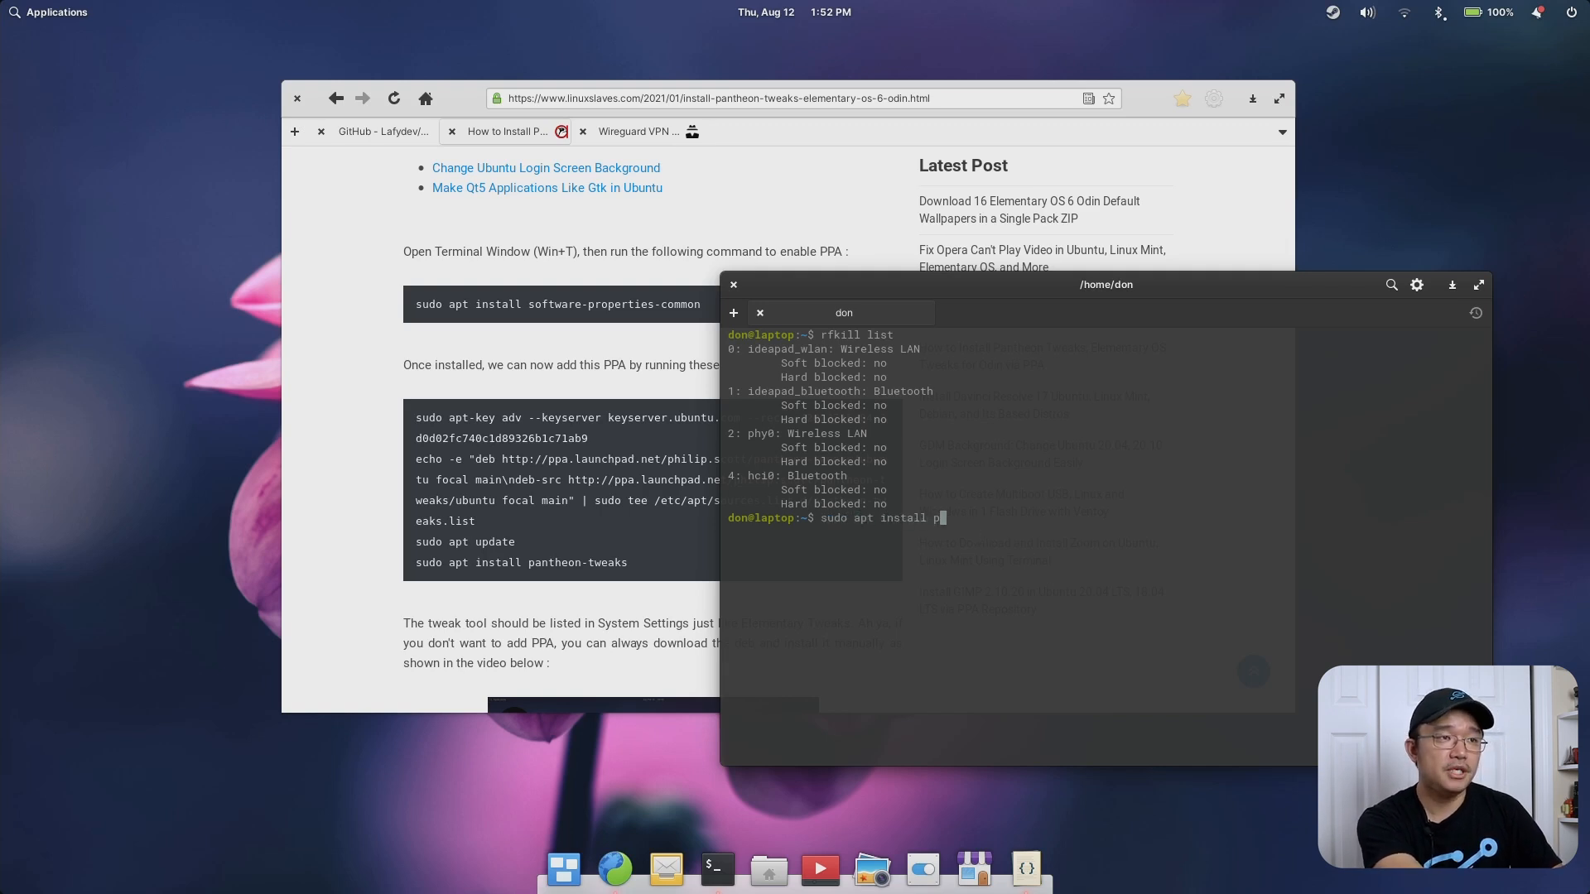
pyautogui.write('m-utils')
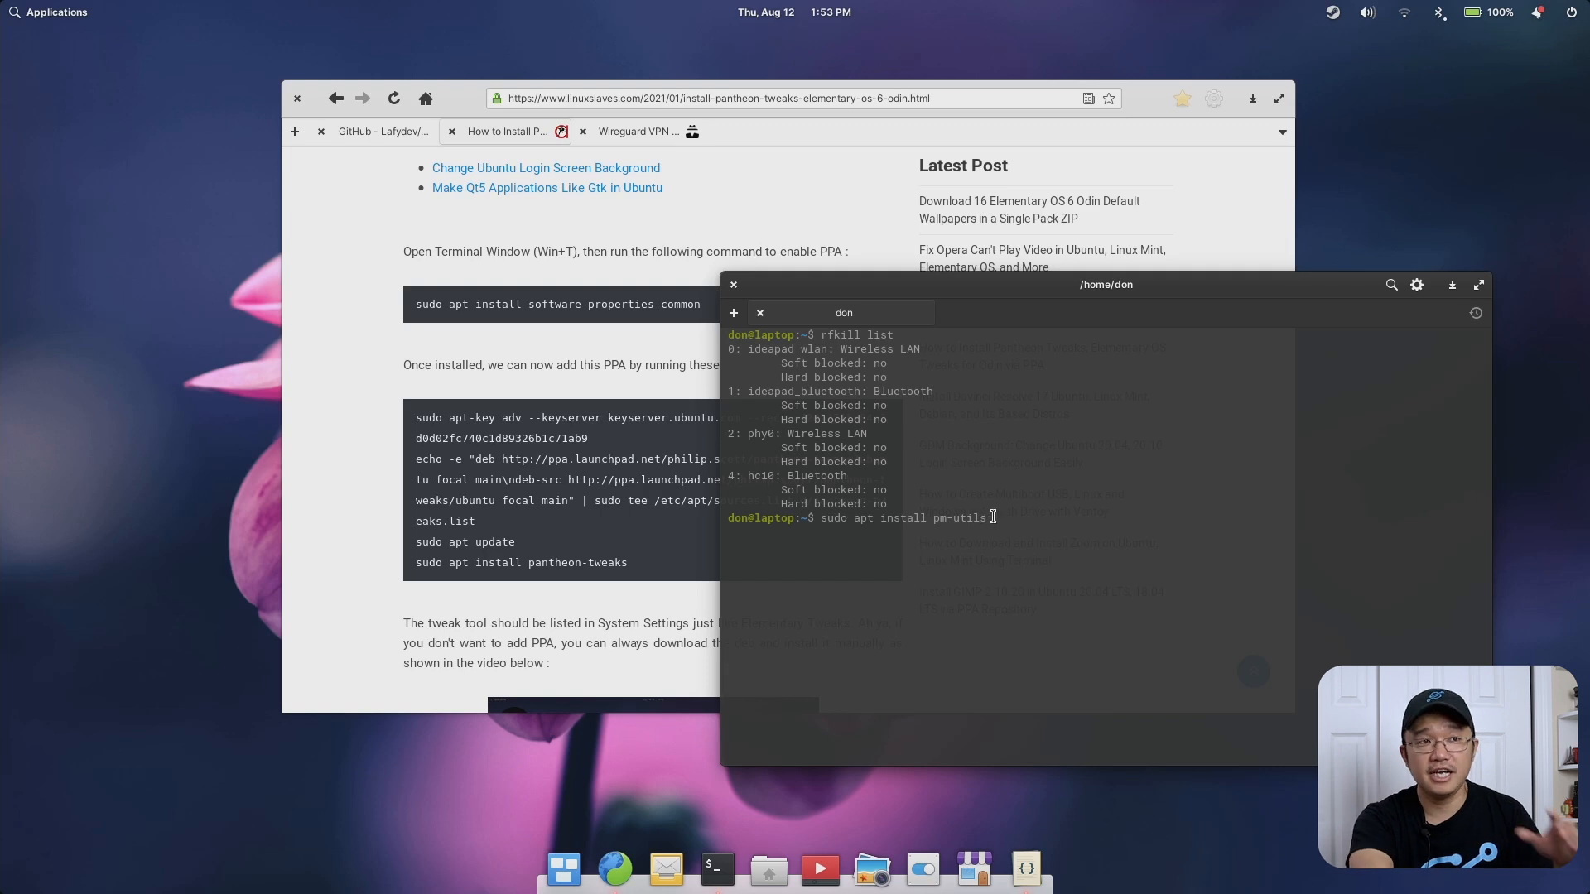
pyautogui.click(1536, 10)
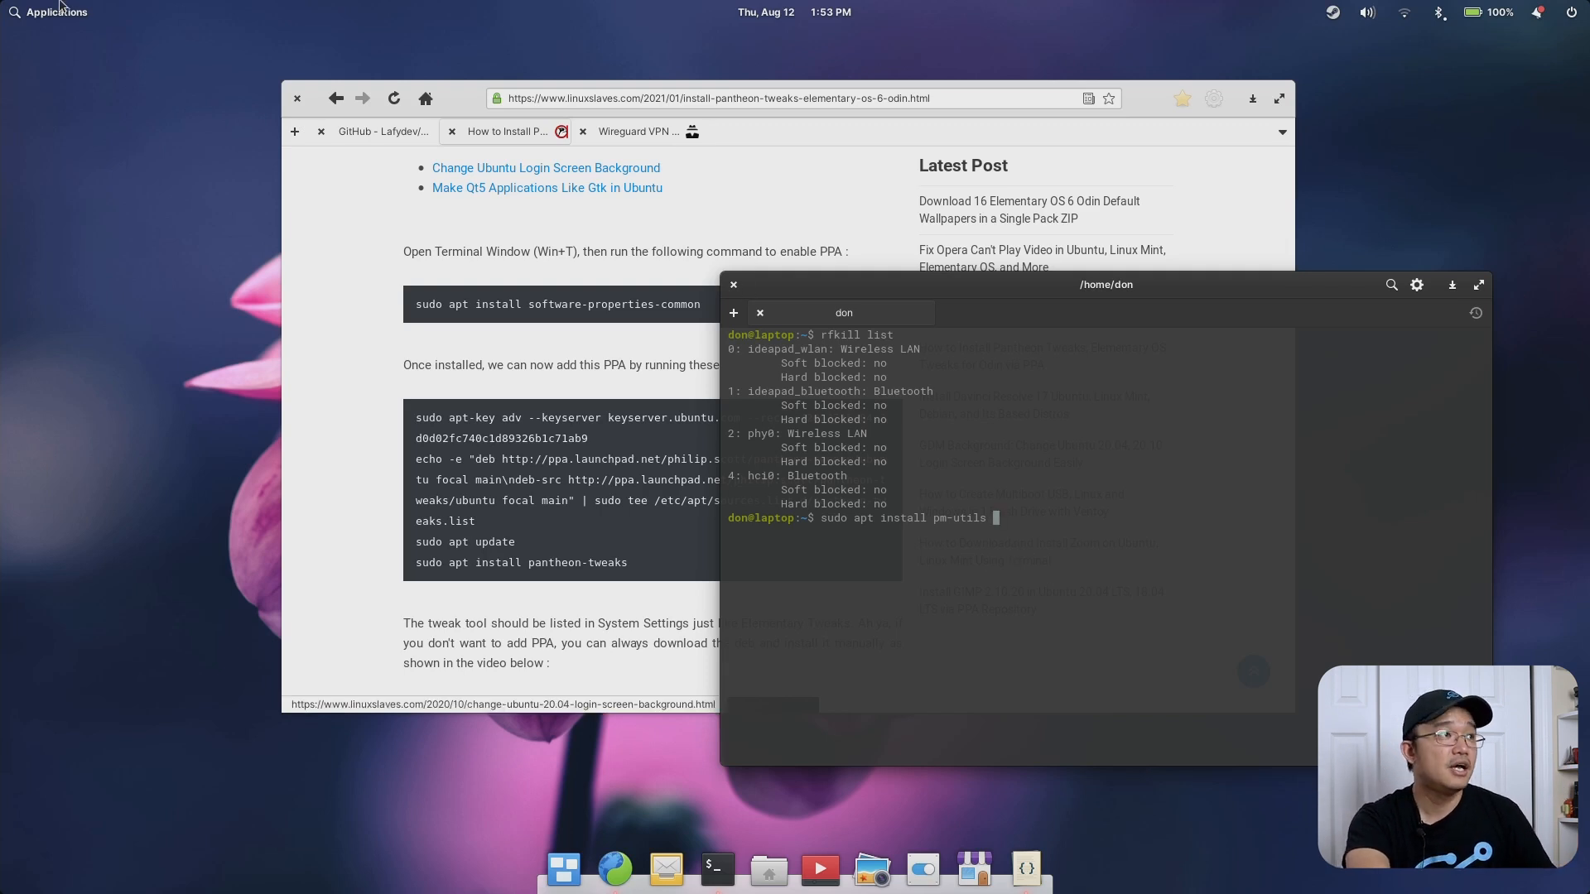
pyautogui.click(55, 10)
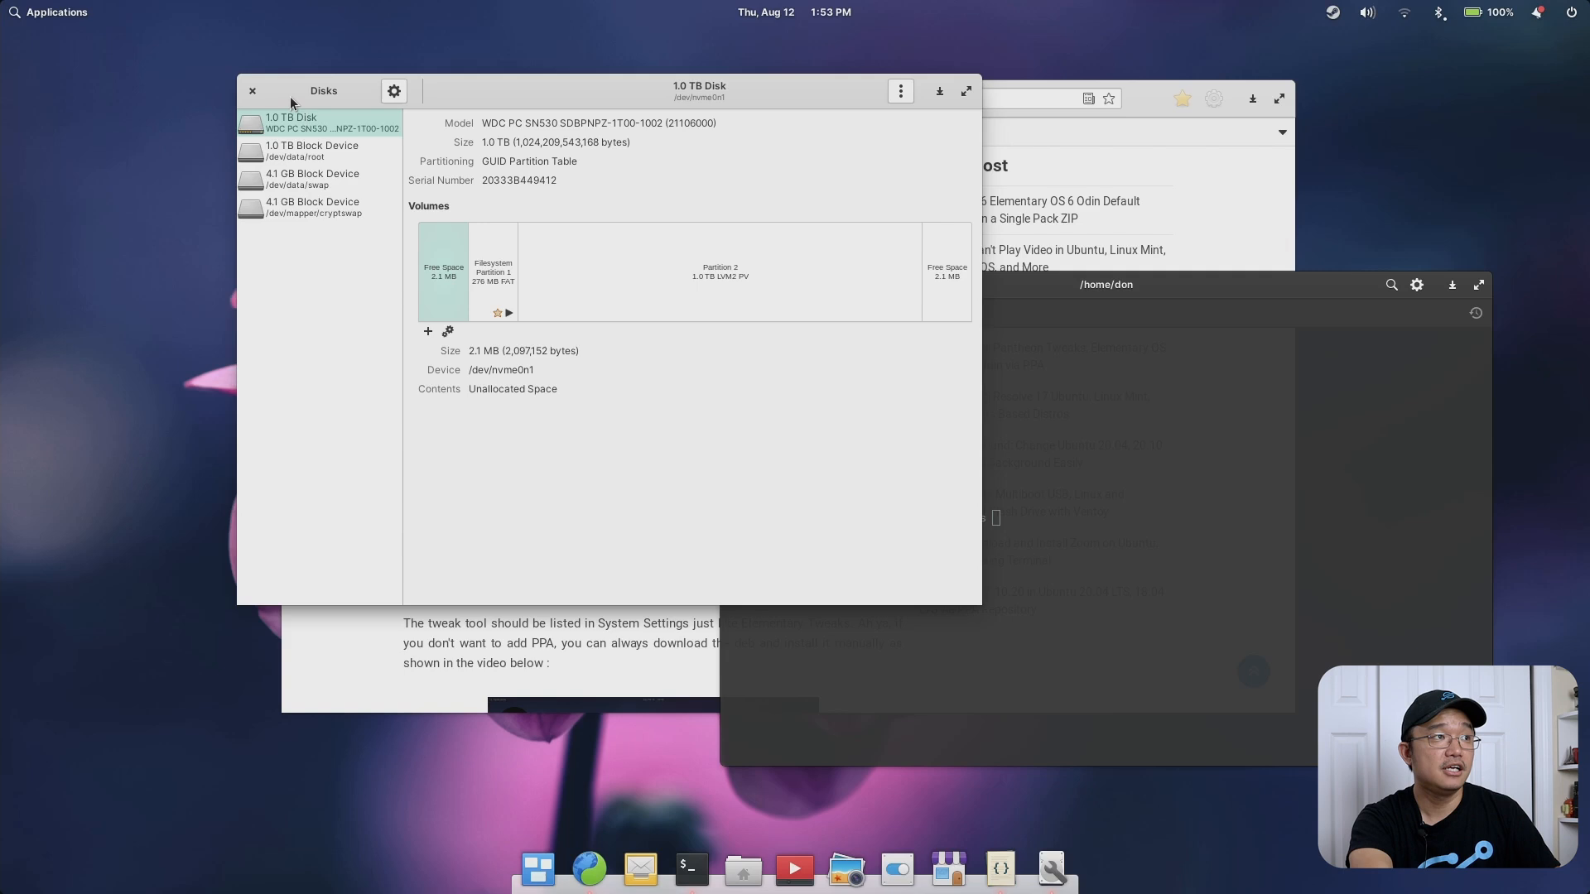
# Close Disks after viewing the 1.0 TB drive, erase the pm-utils command, and type 'gnome-dis'
pyautogui.click(49, 11)
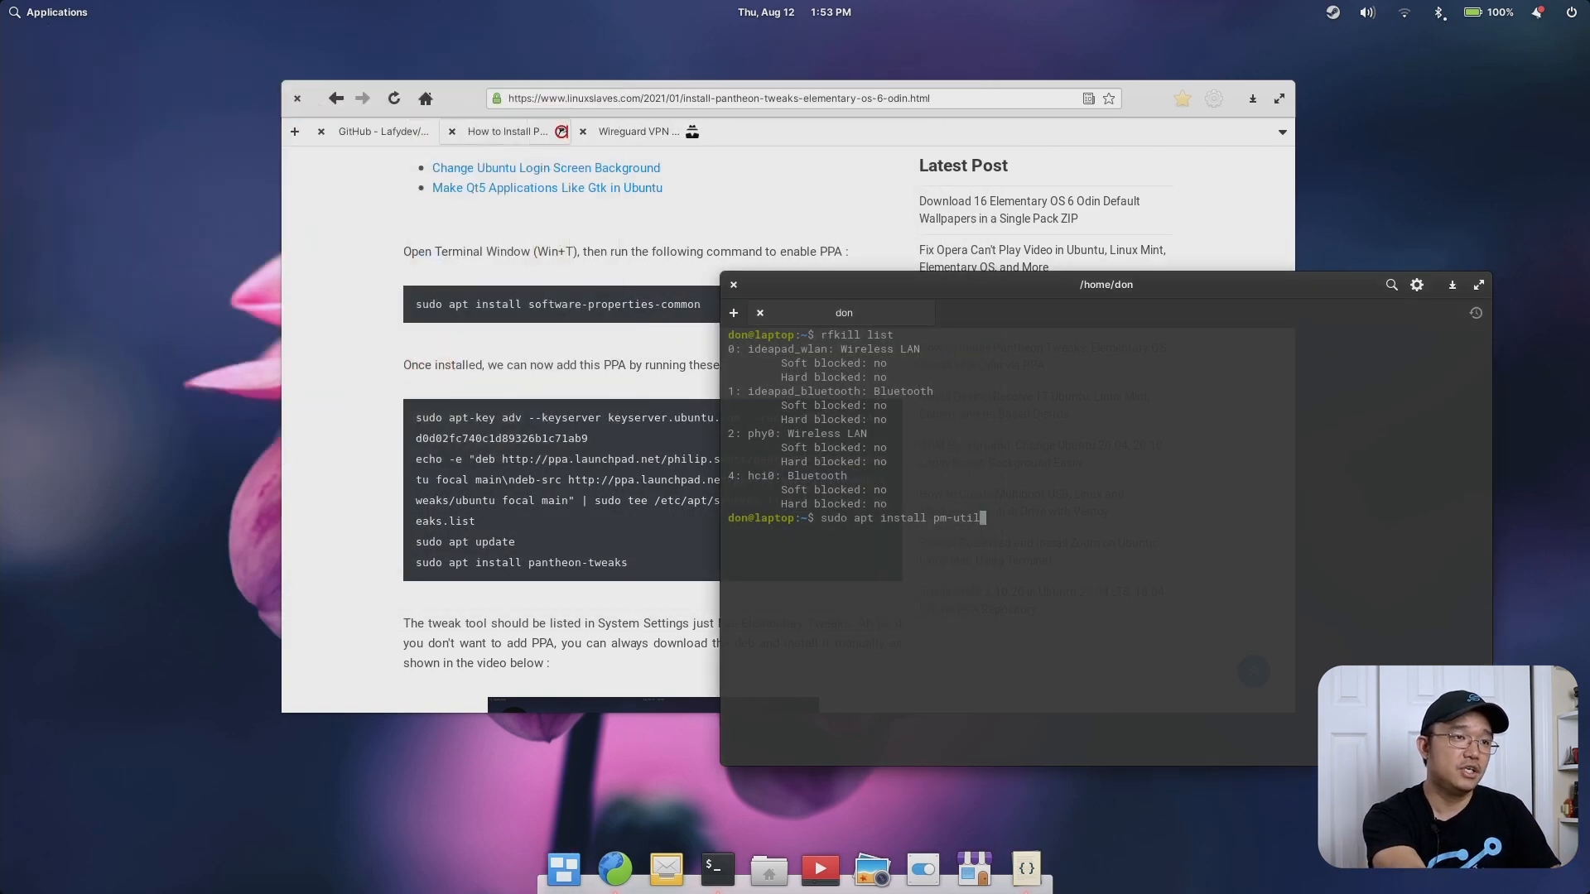
pyautogui.press('BackSpace')
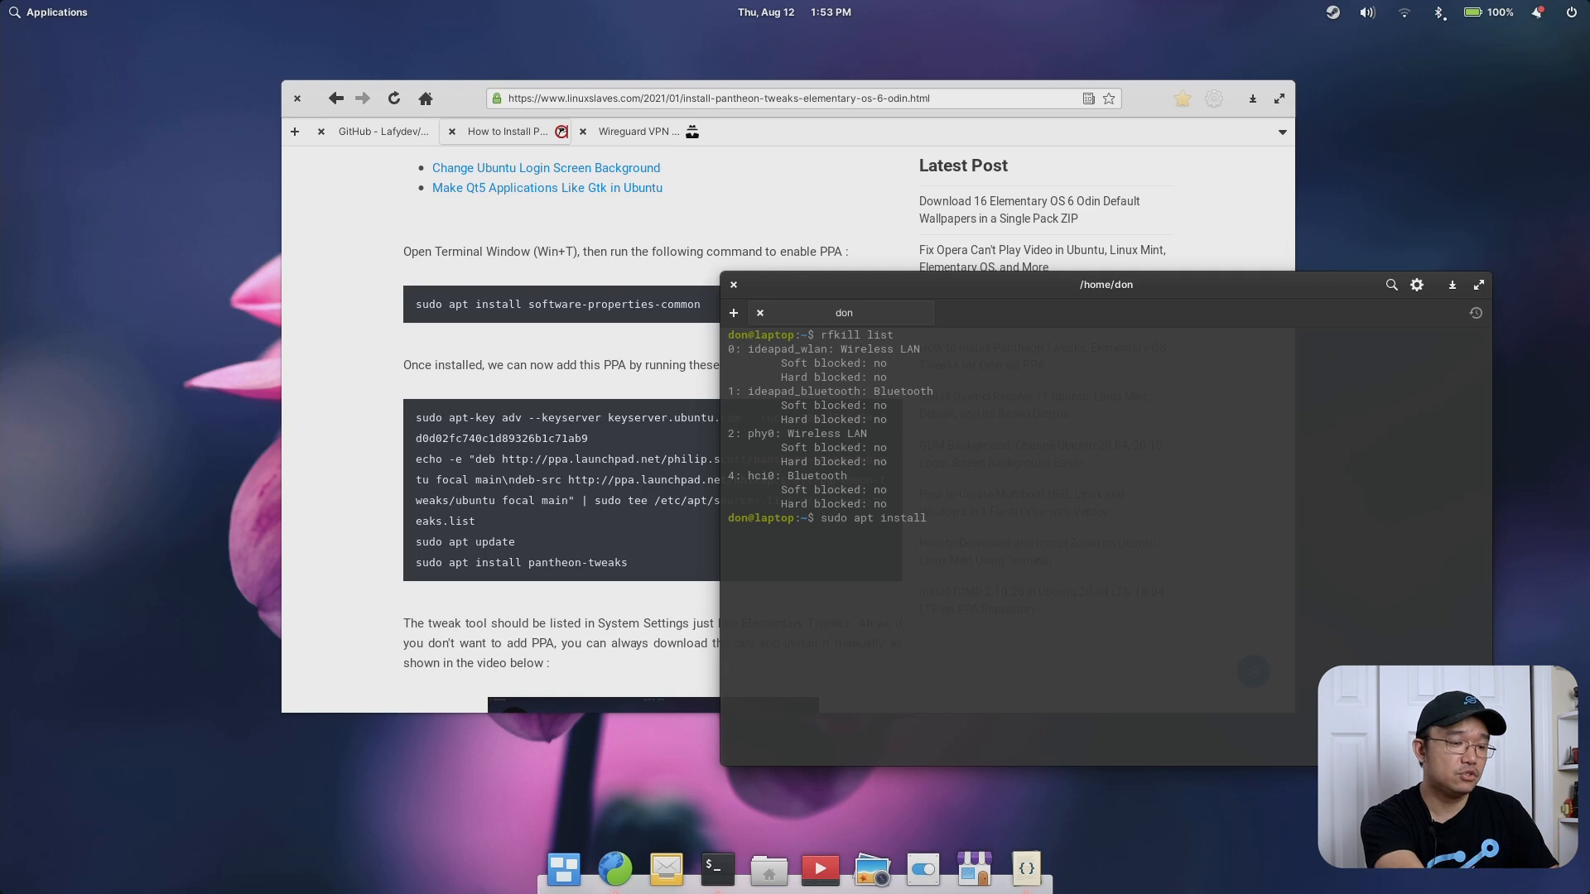
pyautogui.write('gnome-dis')
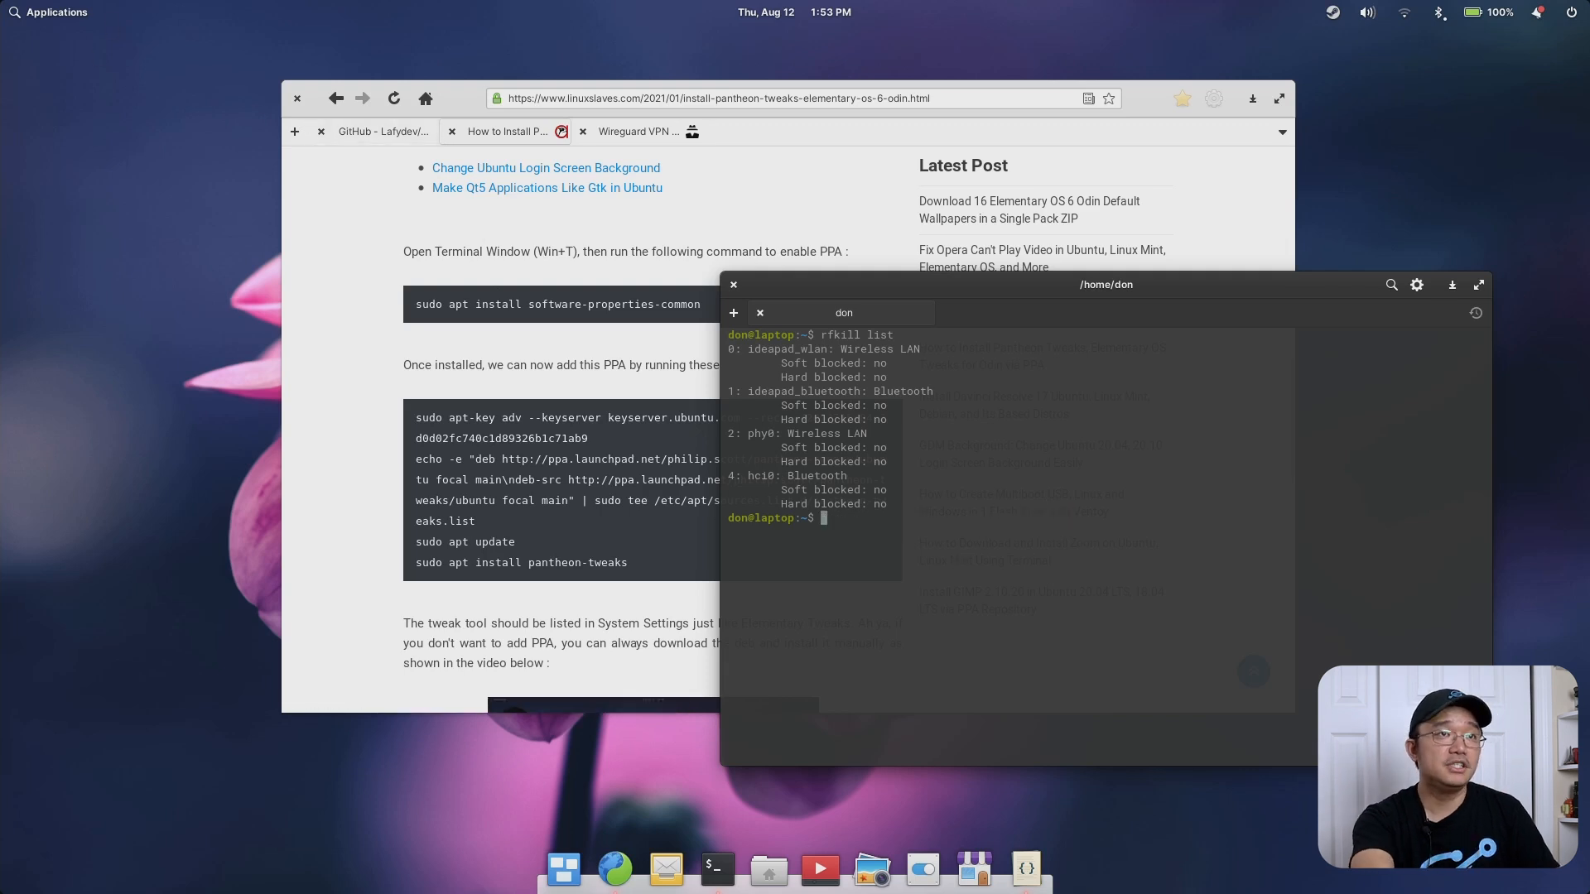
pyautogui.moveTo(1360, 112)
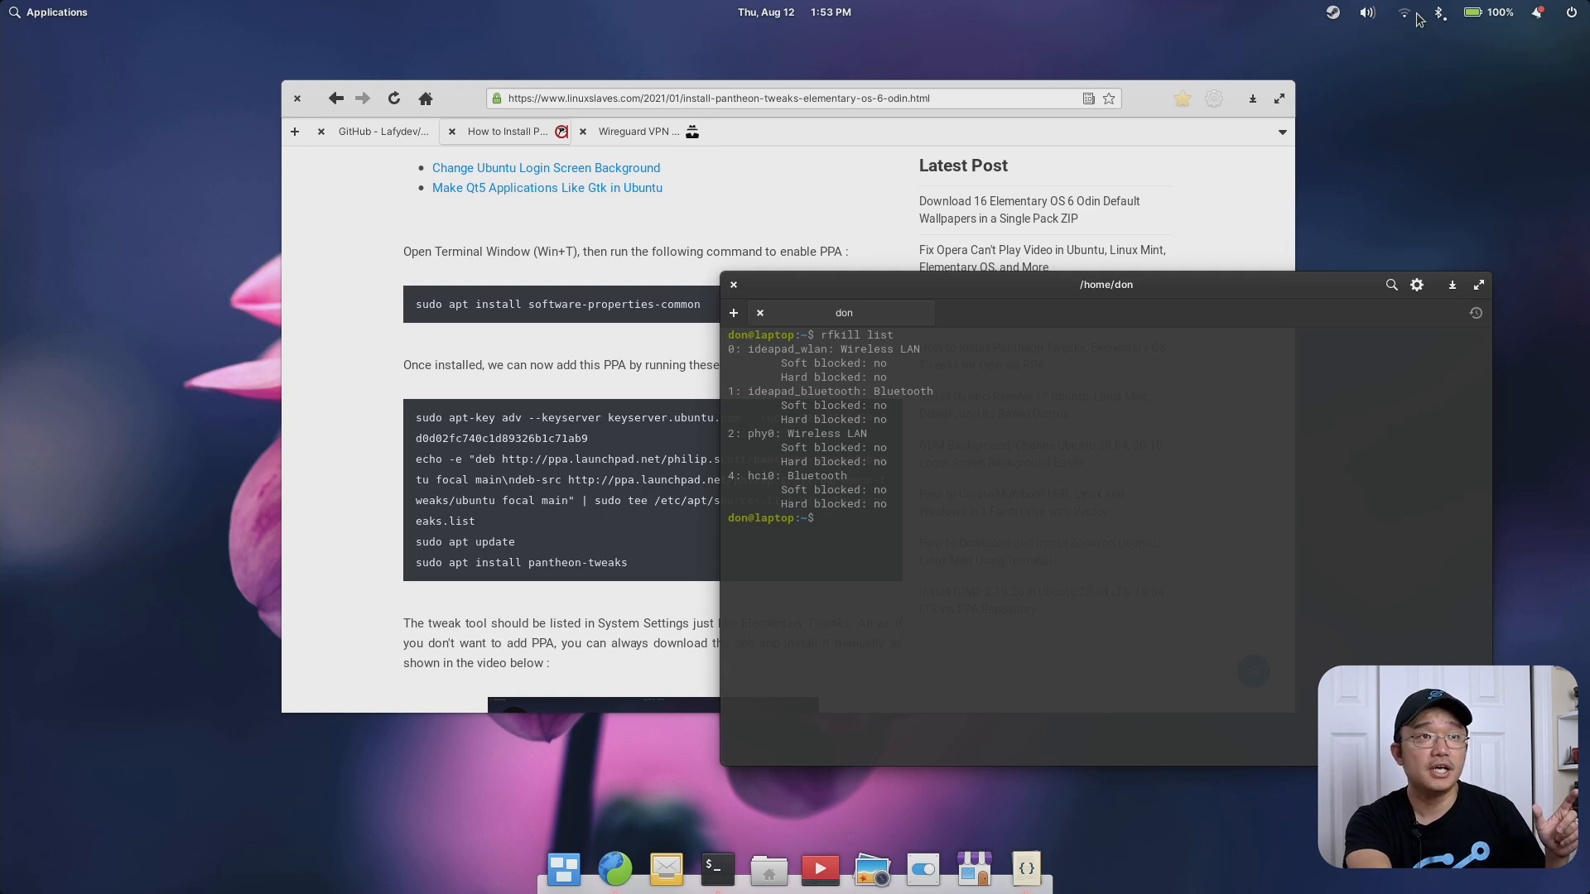
# Open Network Settings from the network indicator and show the VPN section
pyautogui.click(1405, 12)
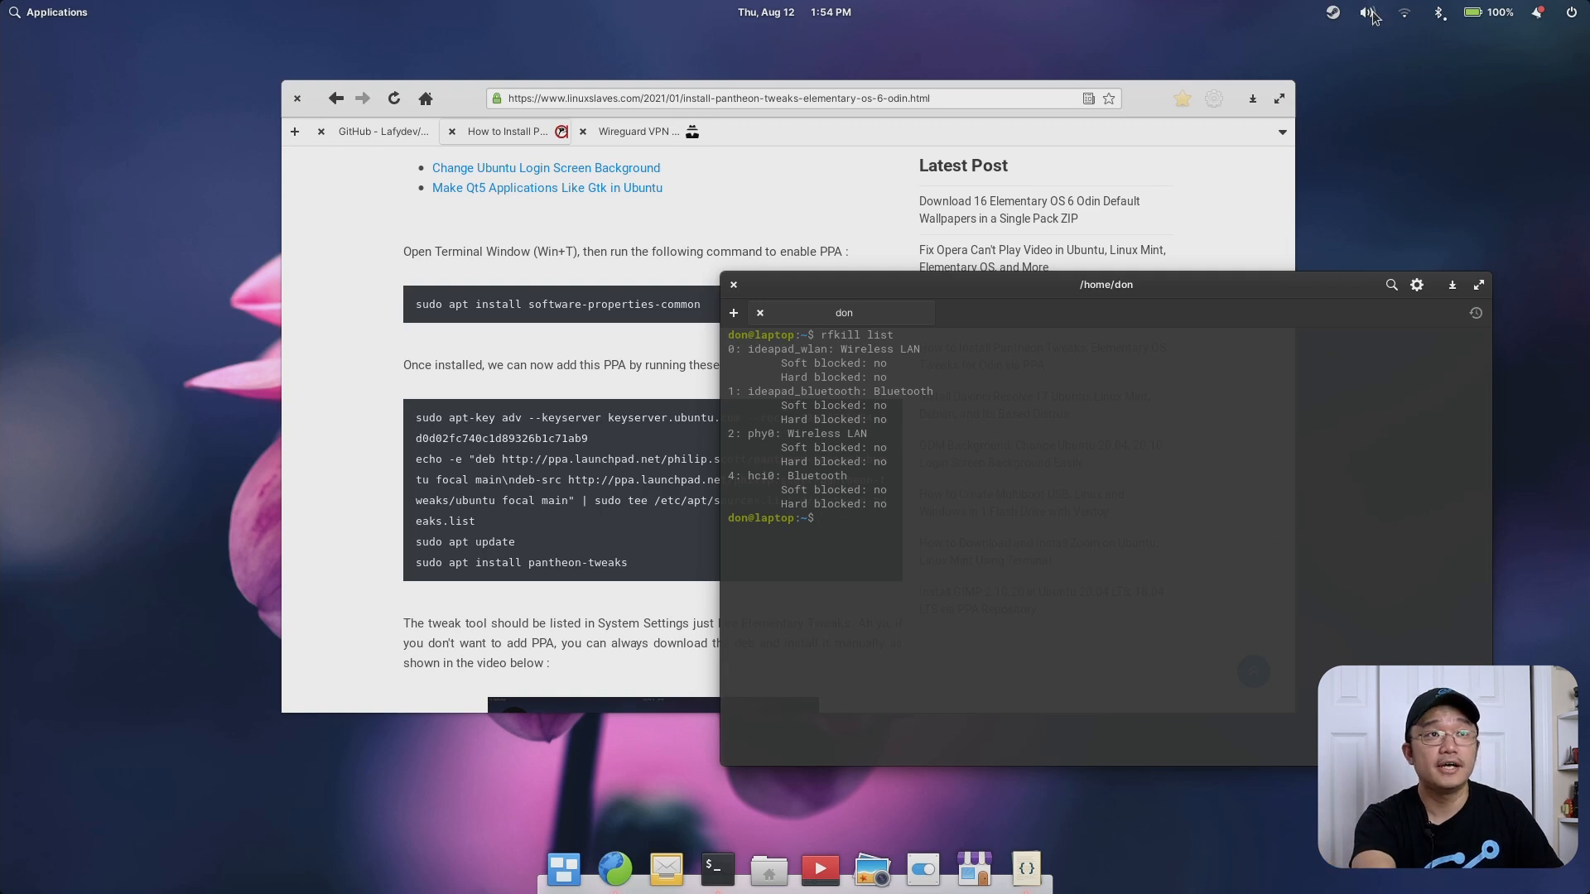
pyautogui.click(1404, 11)
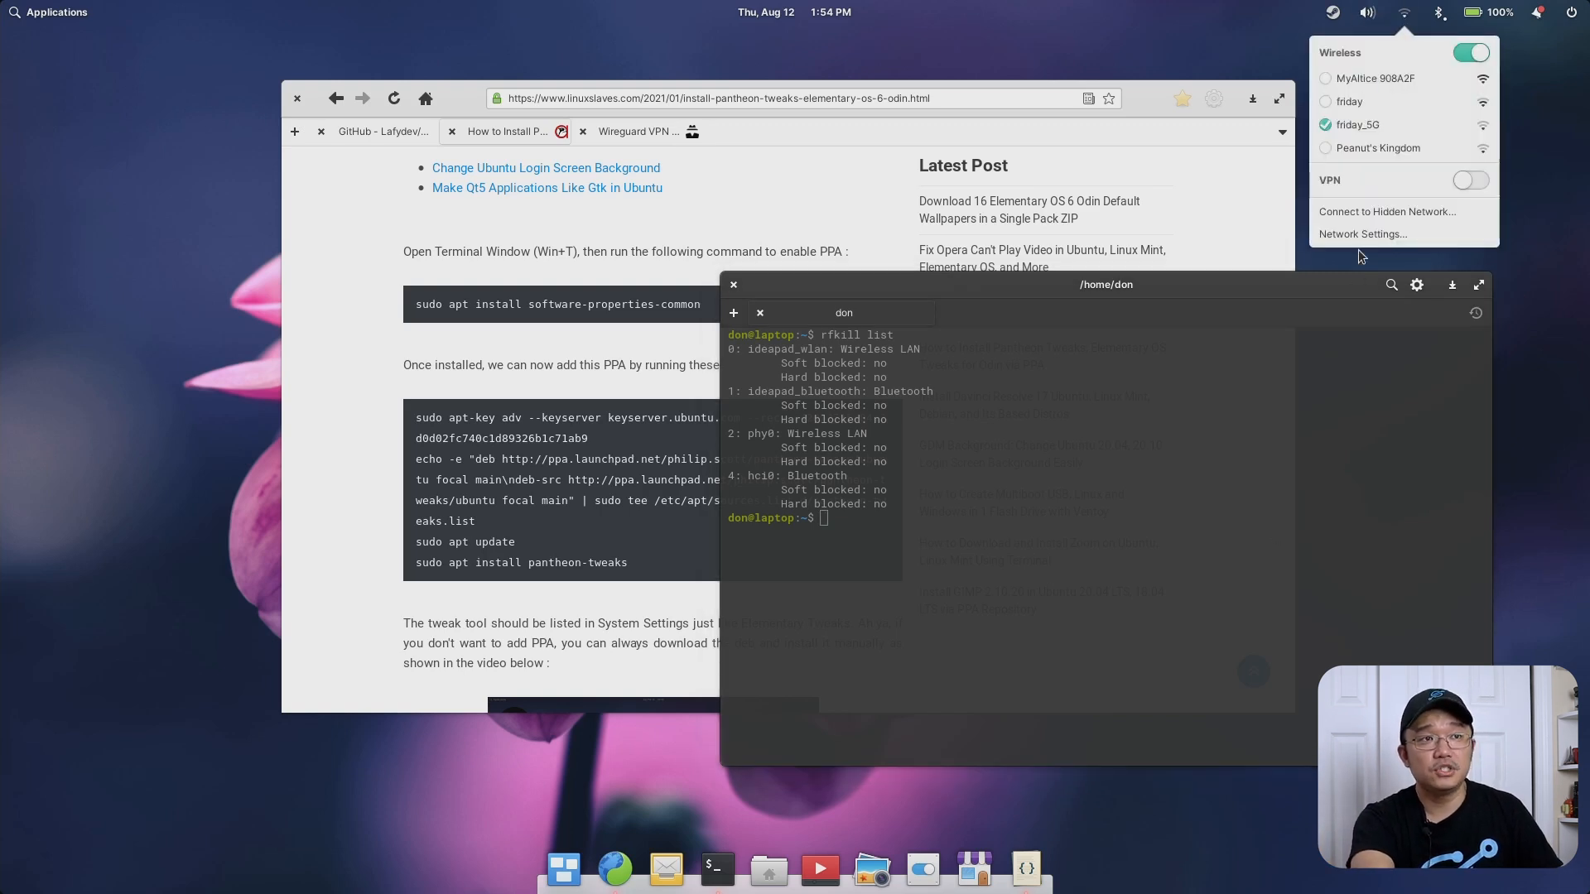
pyautogui.click(1361, 235)
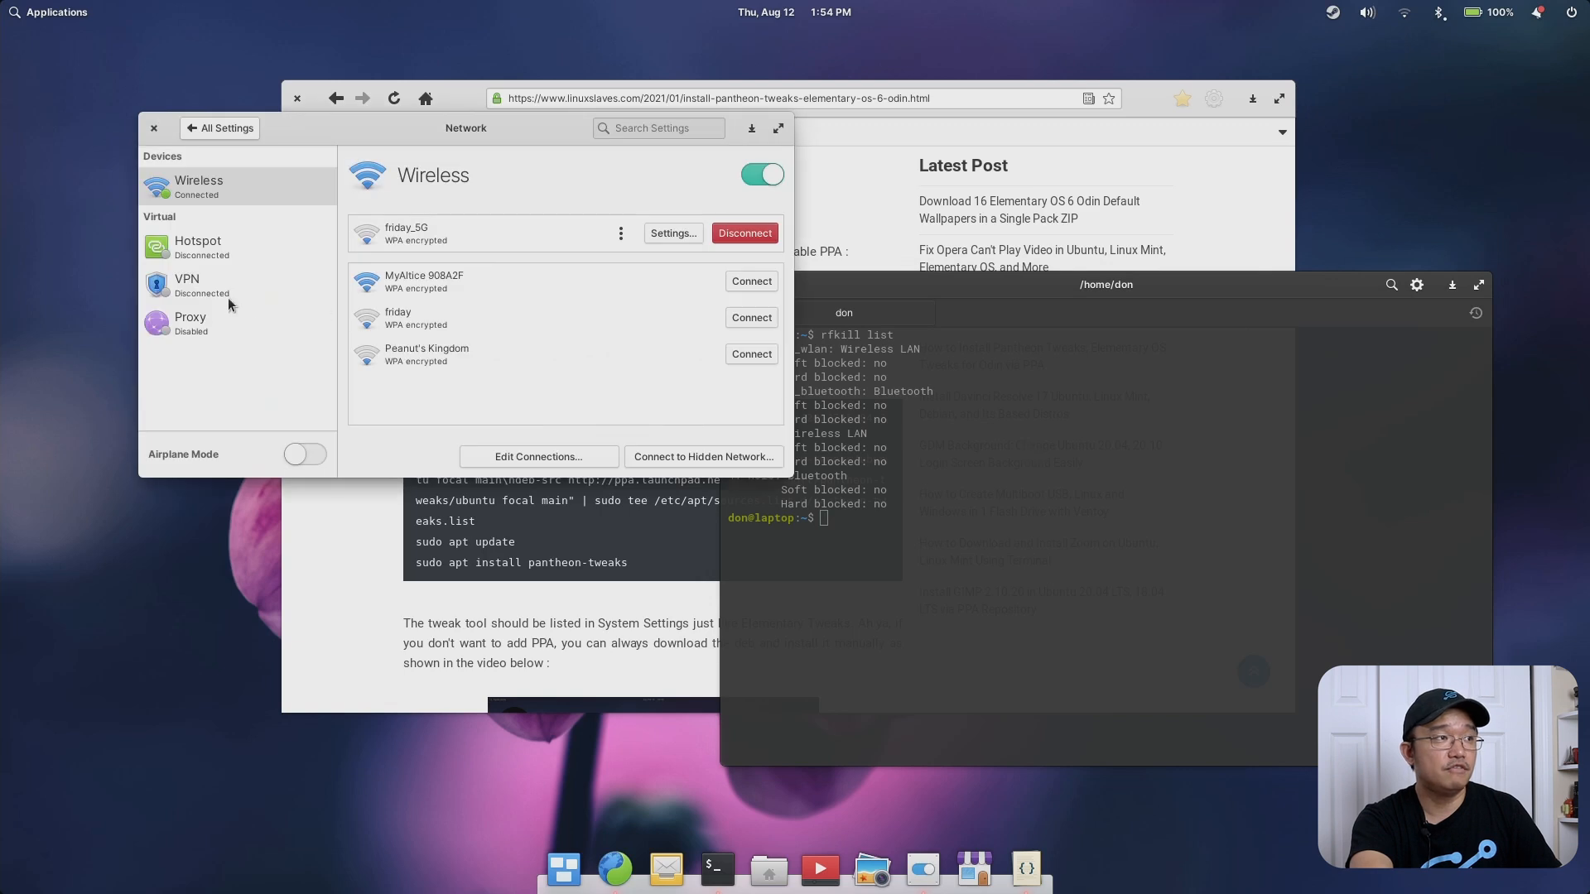
pyautogui.click(186, 285)
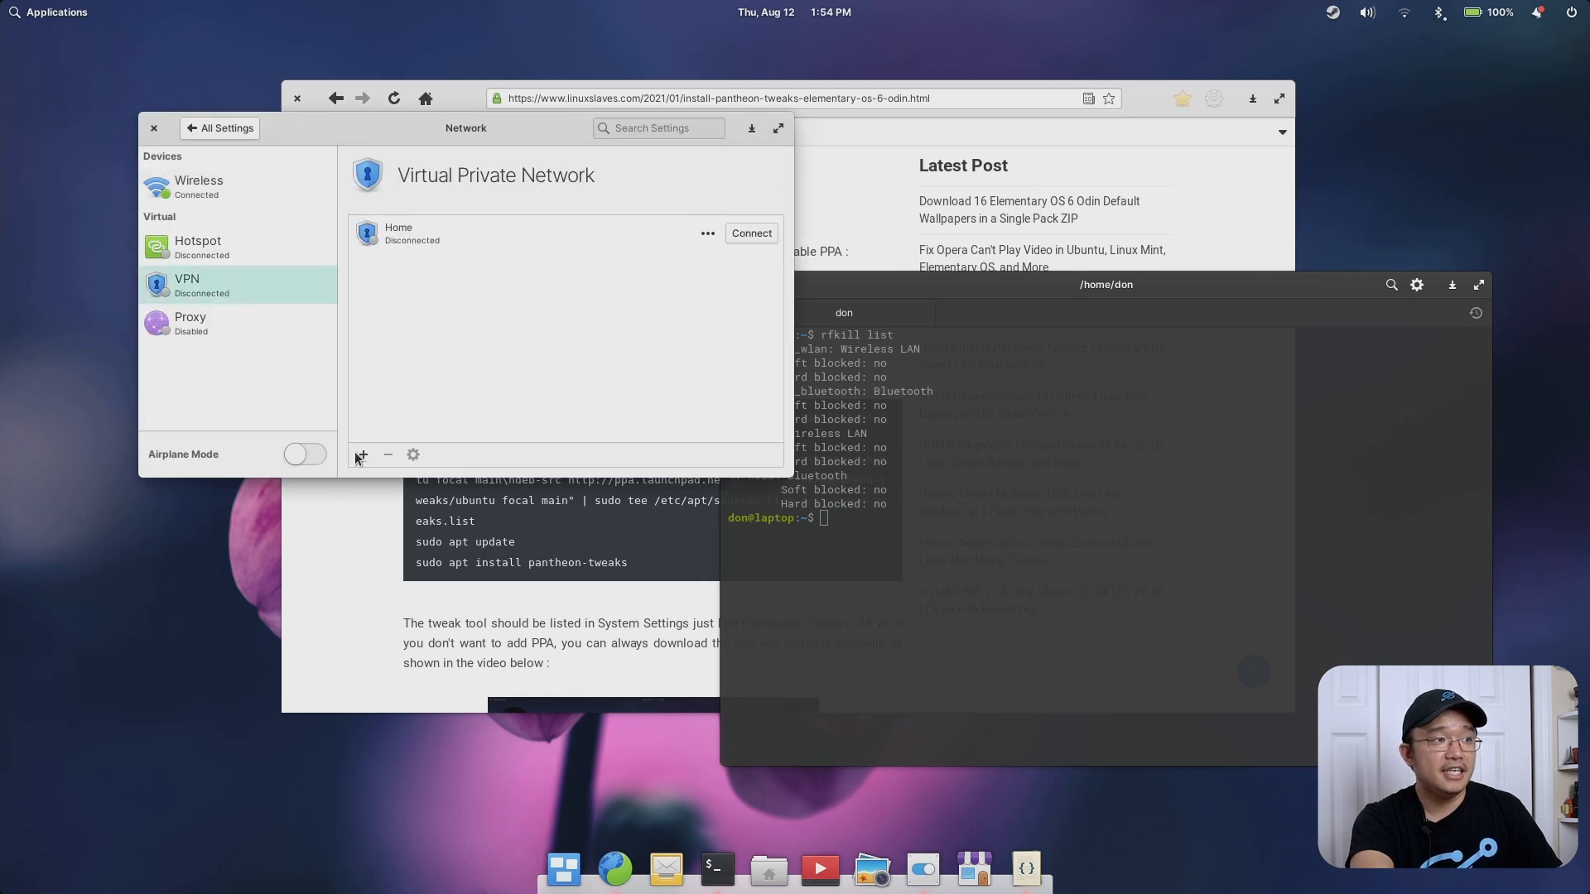
# Start a new VPN connection, confirm WireGuard is listed as a type, then cancel
pyautogui.click(361, 454)
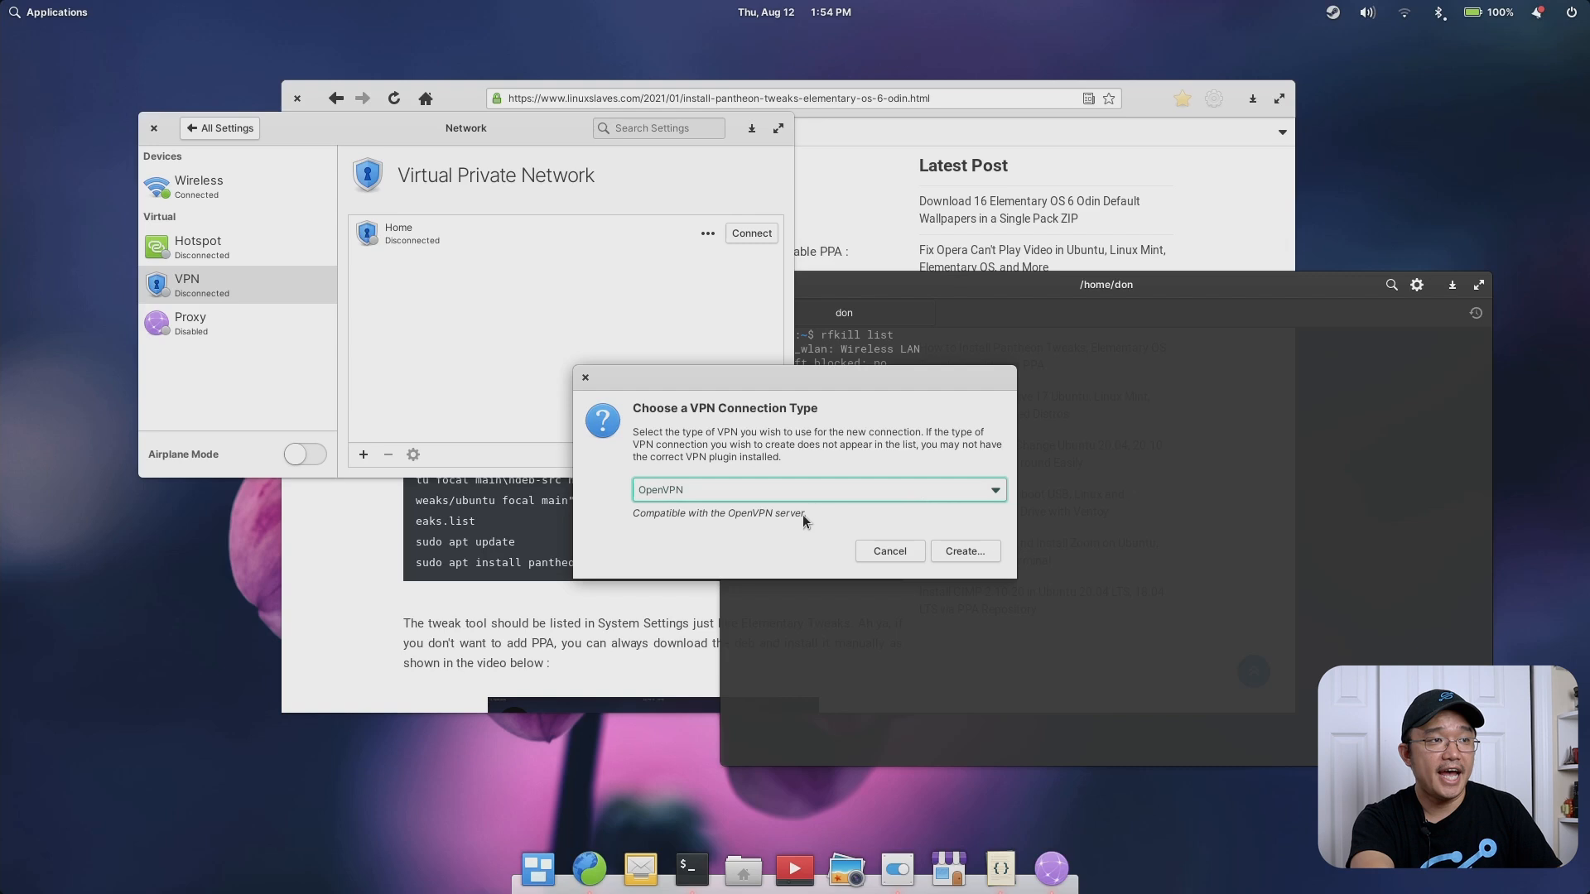
pyautogui.click(818, 490)
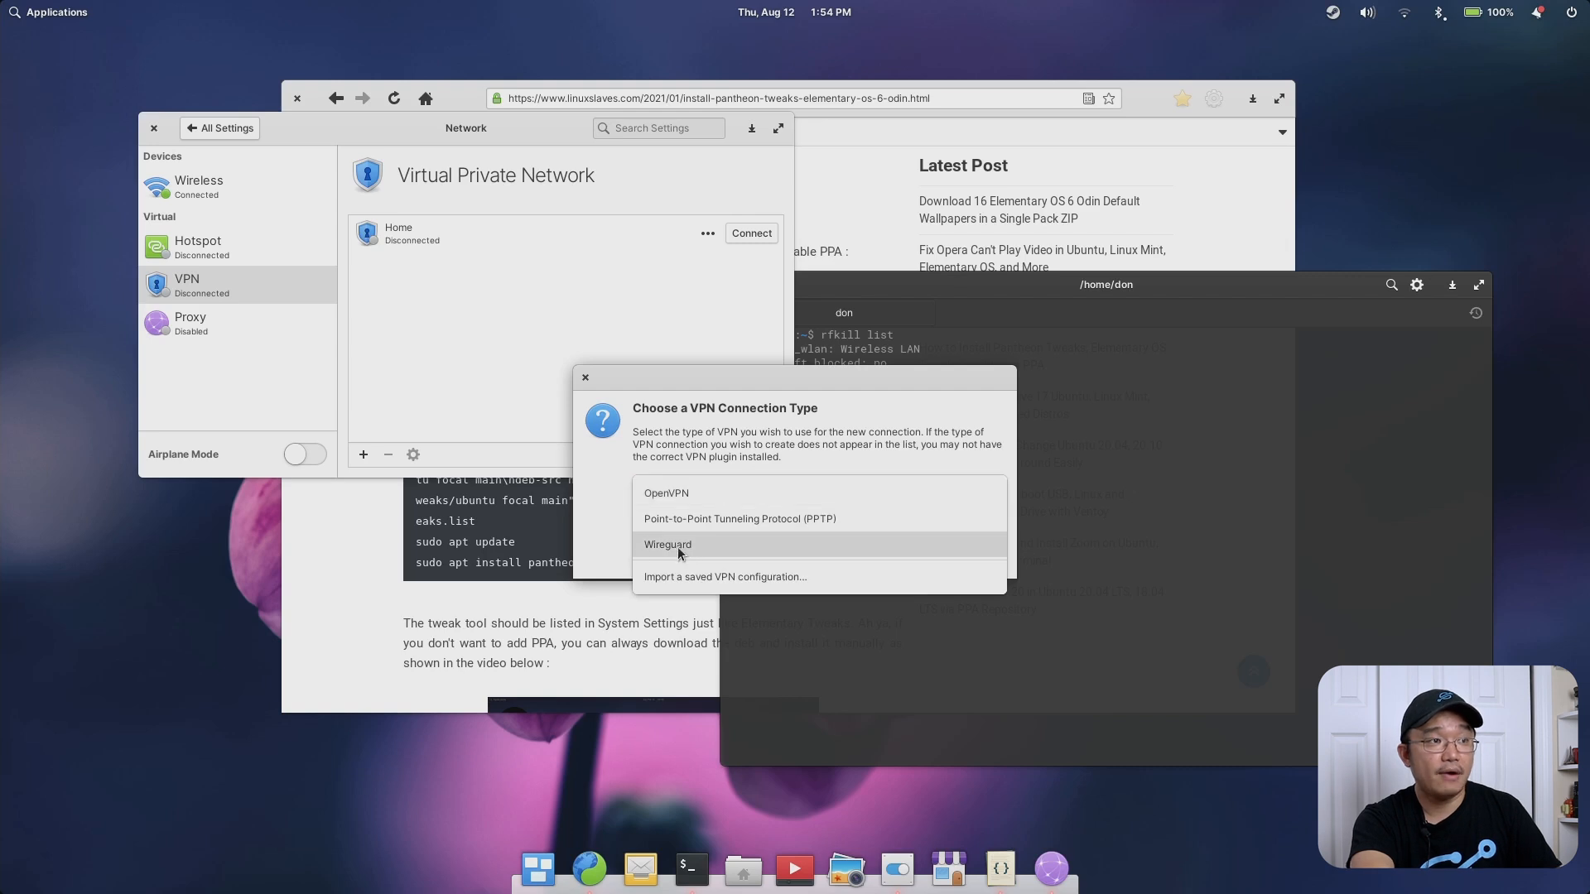
pyautogui.click(666, 493)
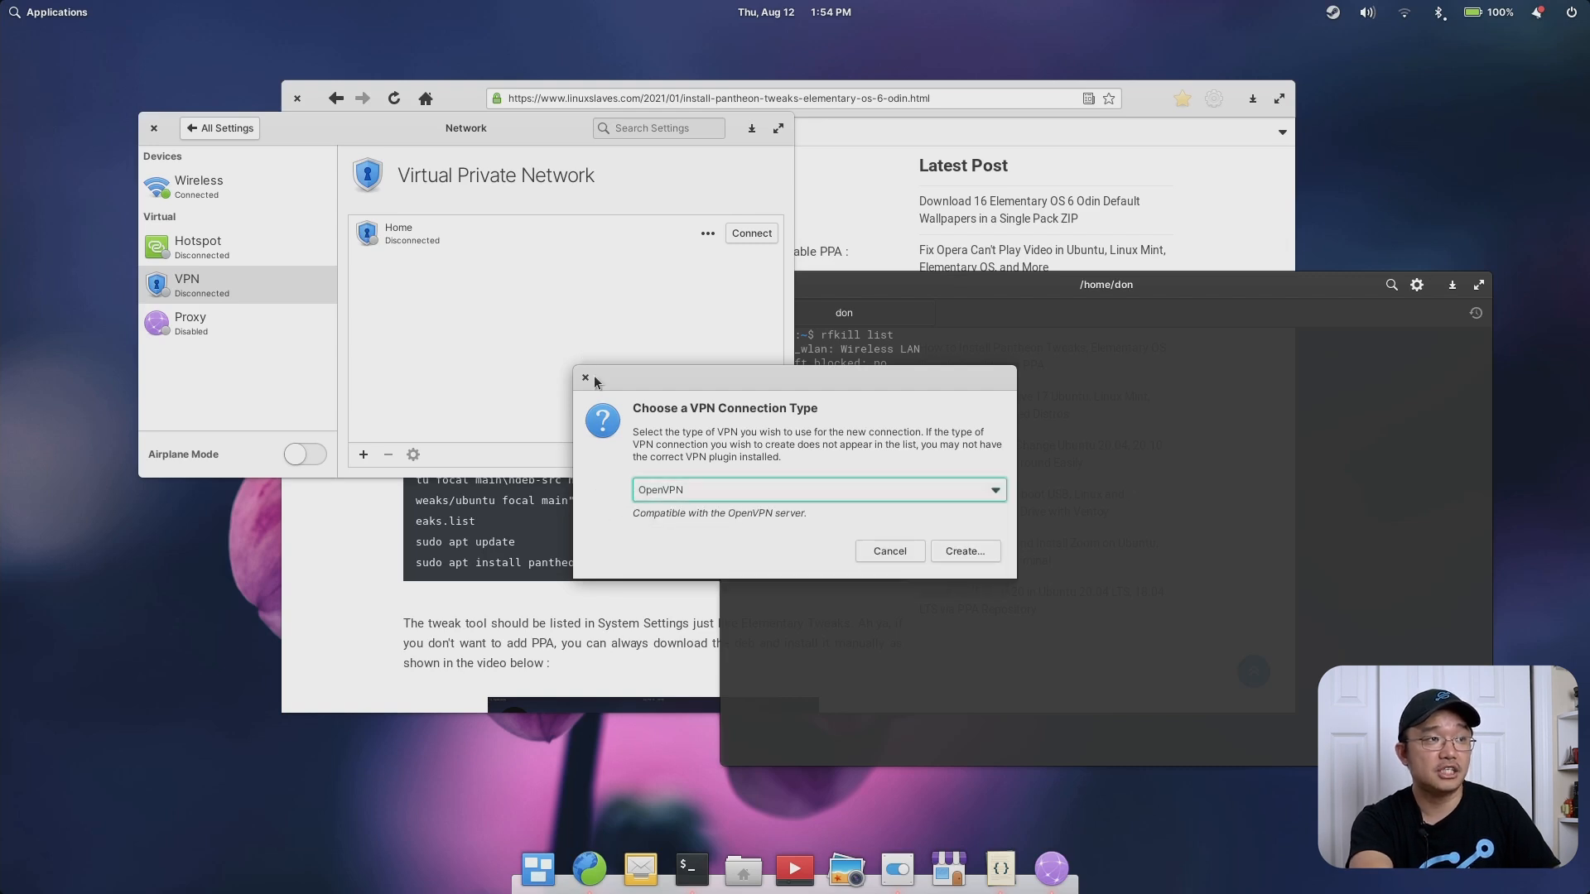
pyautogui.click(889, 550)
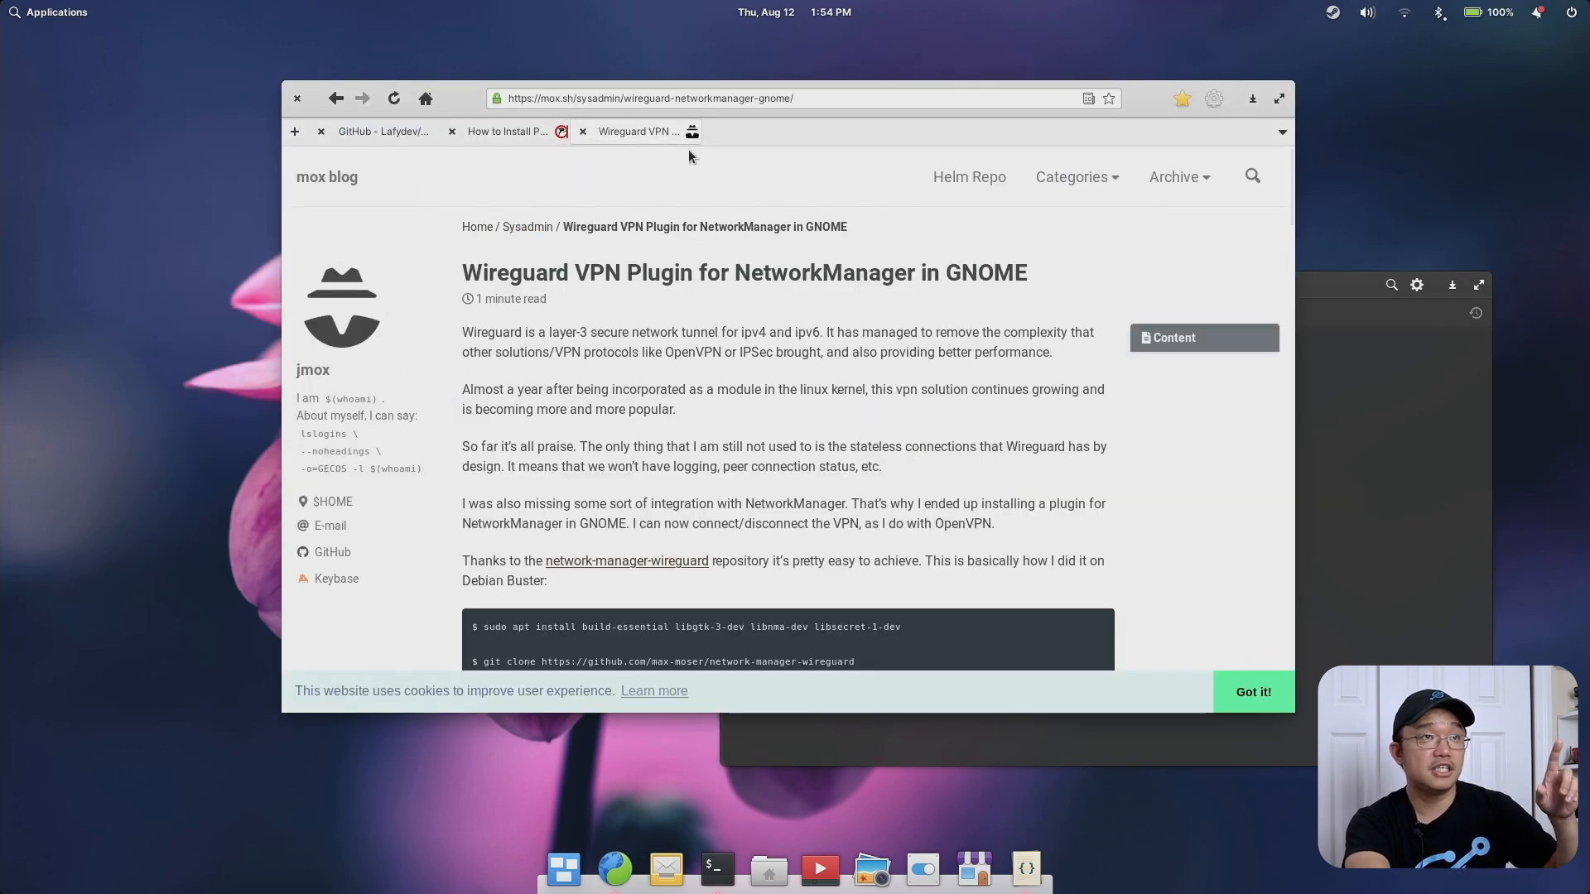
# Read the WireGuard NetworkManager plugin article through its build steps and Editing wg0 screenshot
pyautogui.scroll(-3)
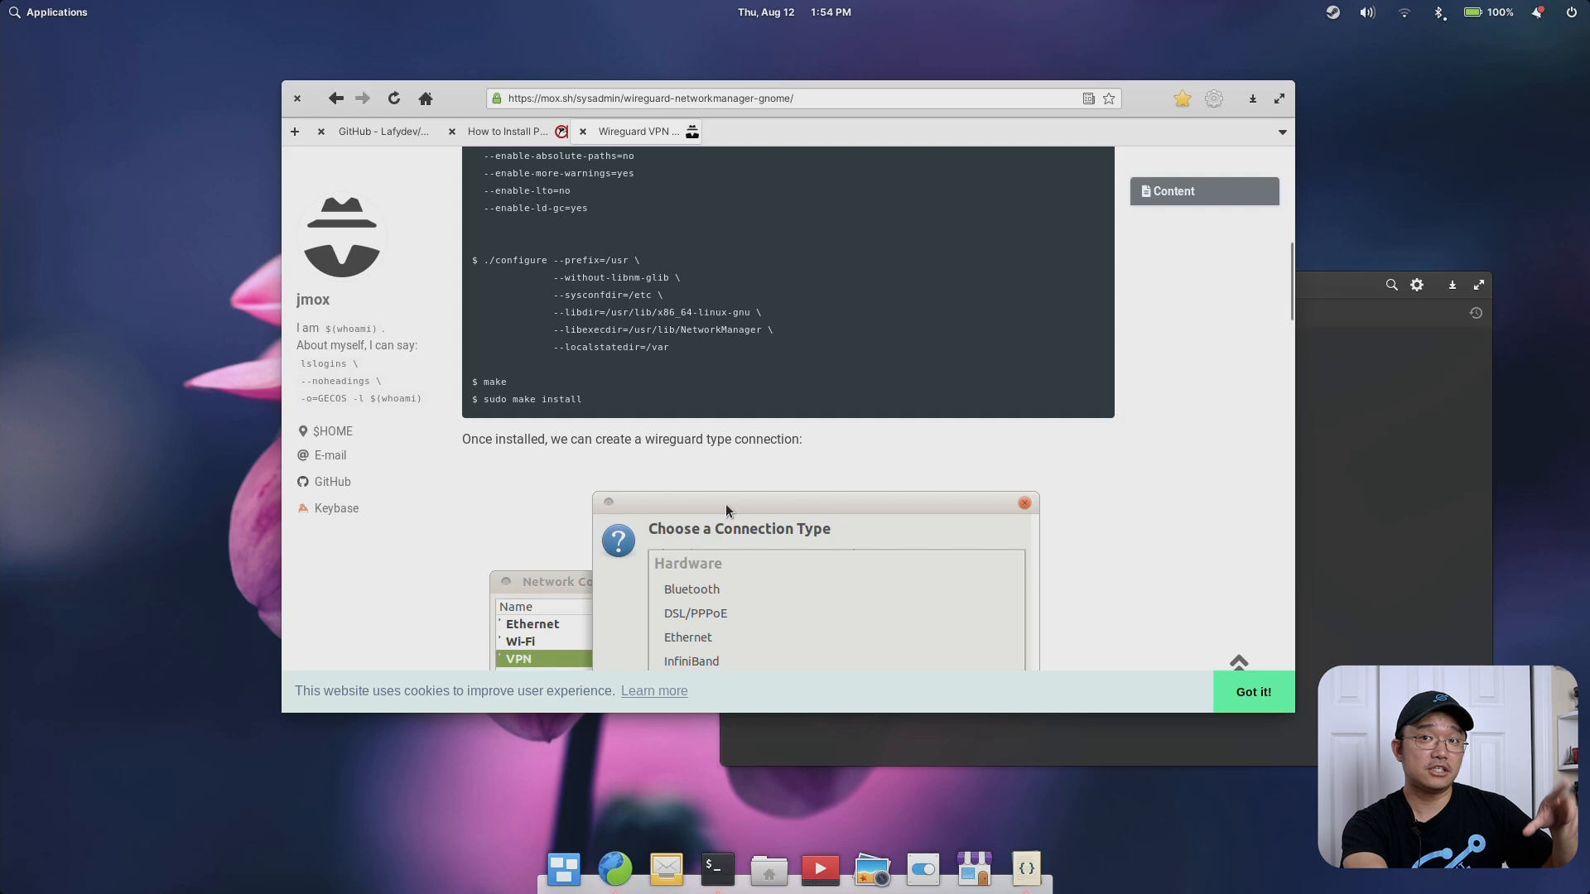
pyautogui.scroll(-3)
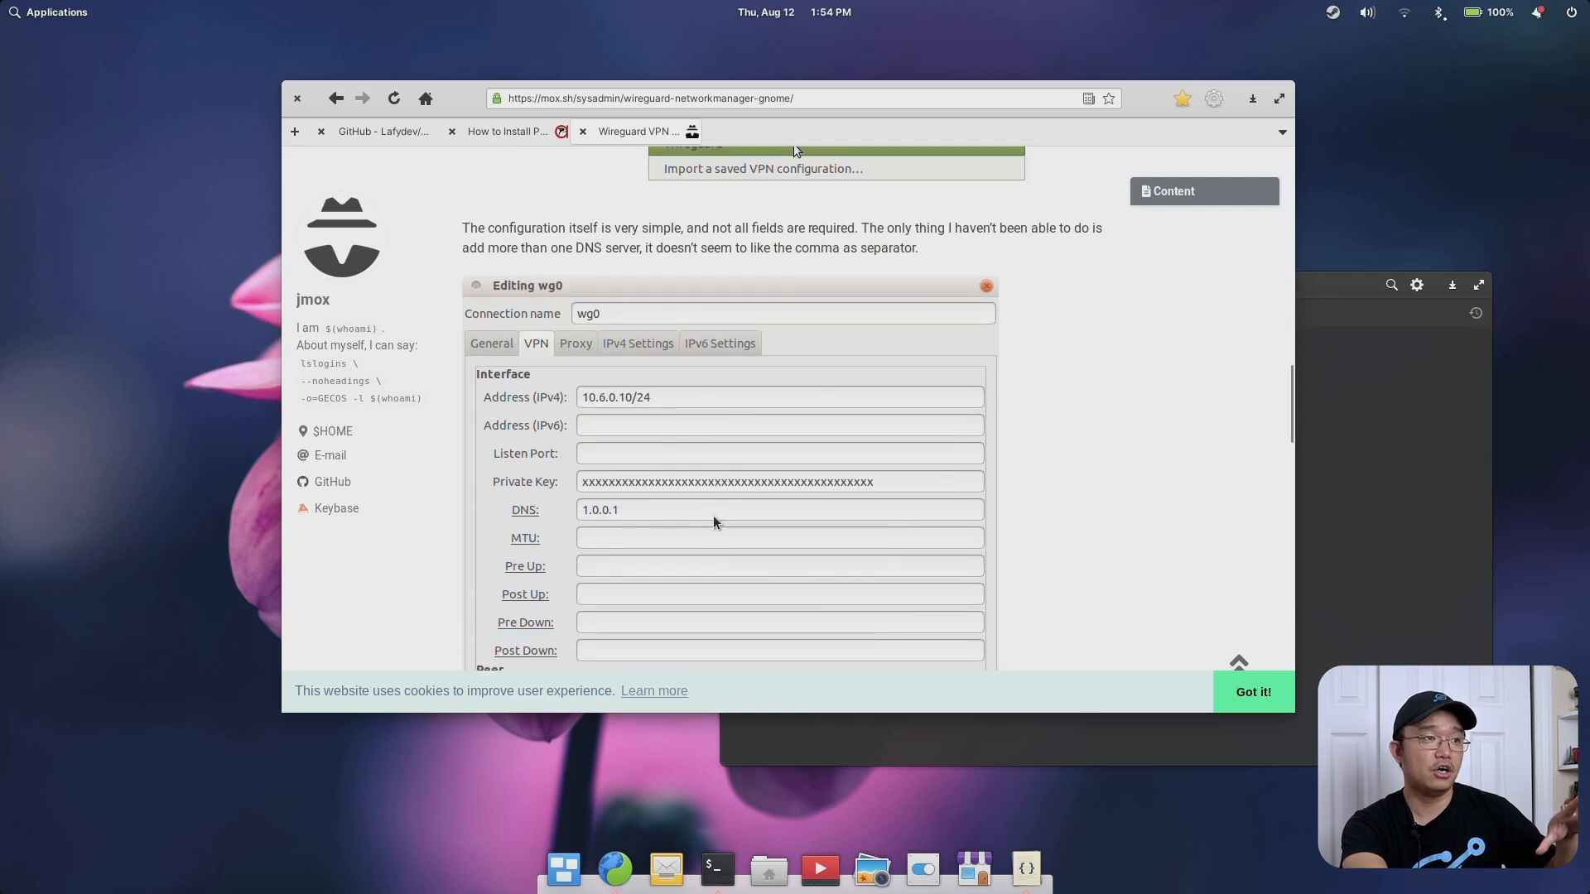
pyautogui.scroll(-3)
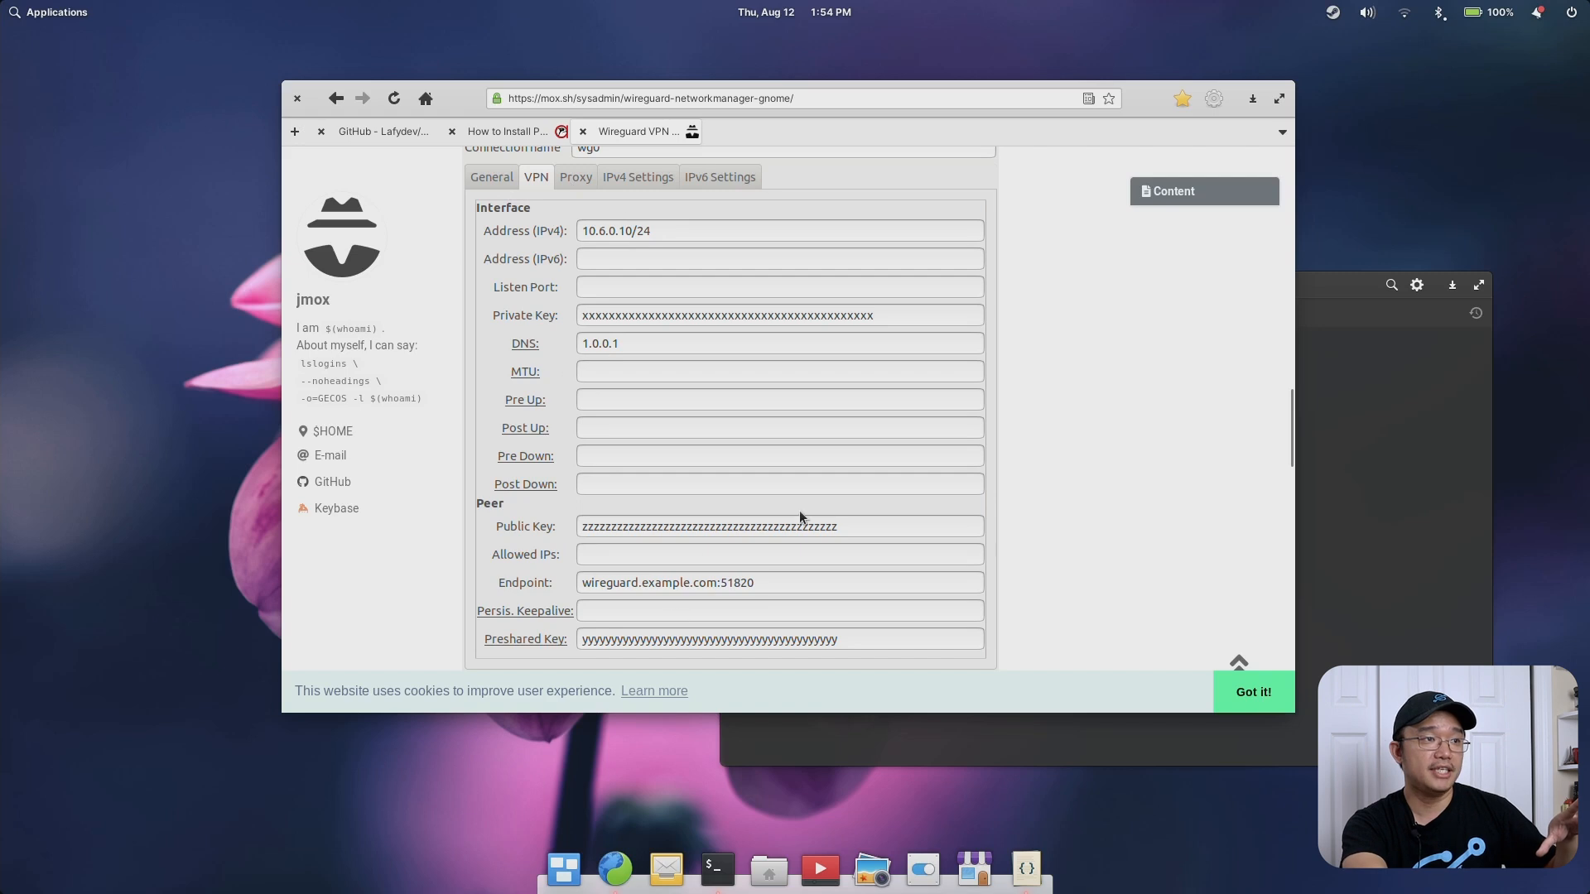
pyautogui.click(637, 130)
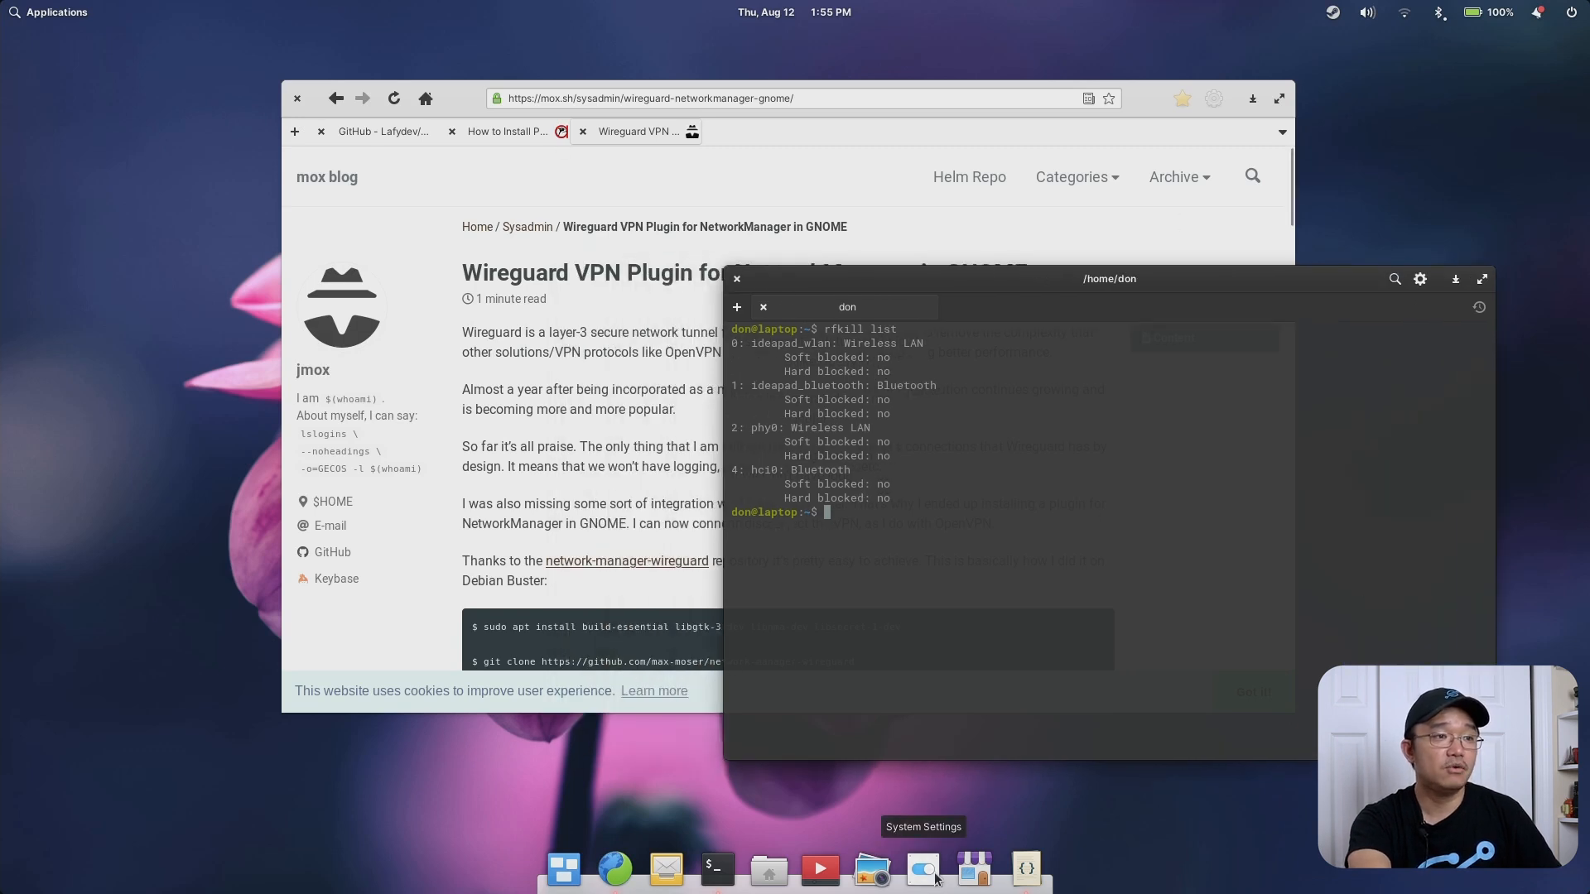
# Set the accent colour to blue under Desktop > Appearance, keeping the Default style
pyautogui.click(921, 868)
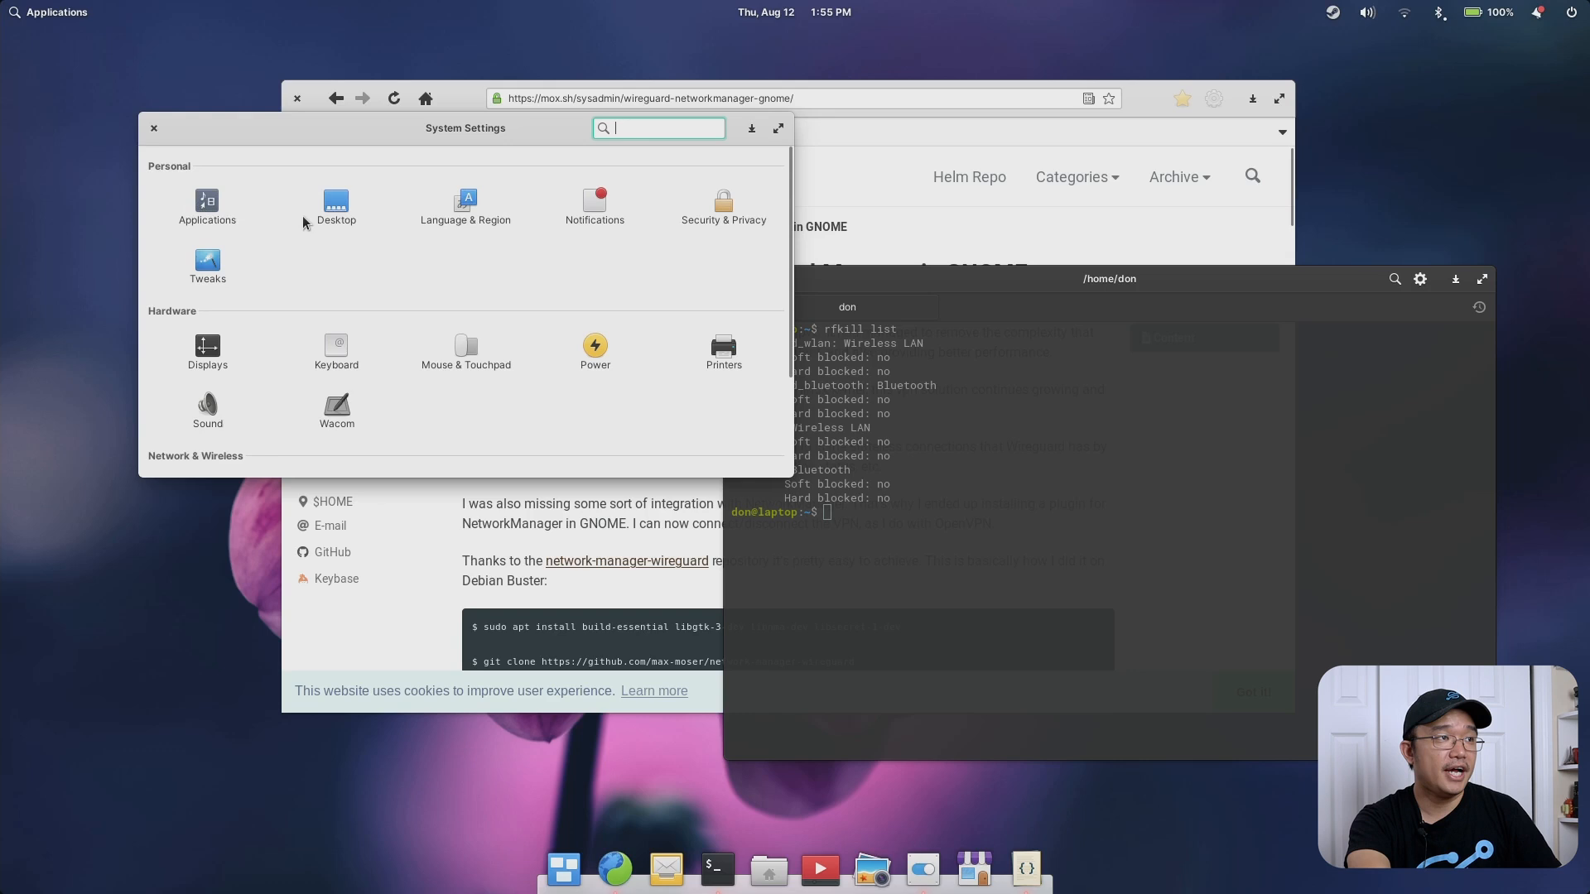
pyautogui.click(335, 202)
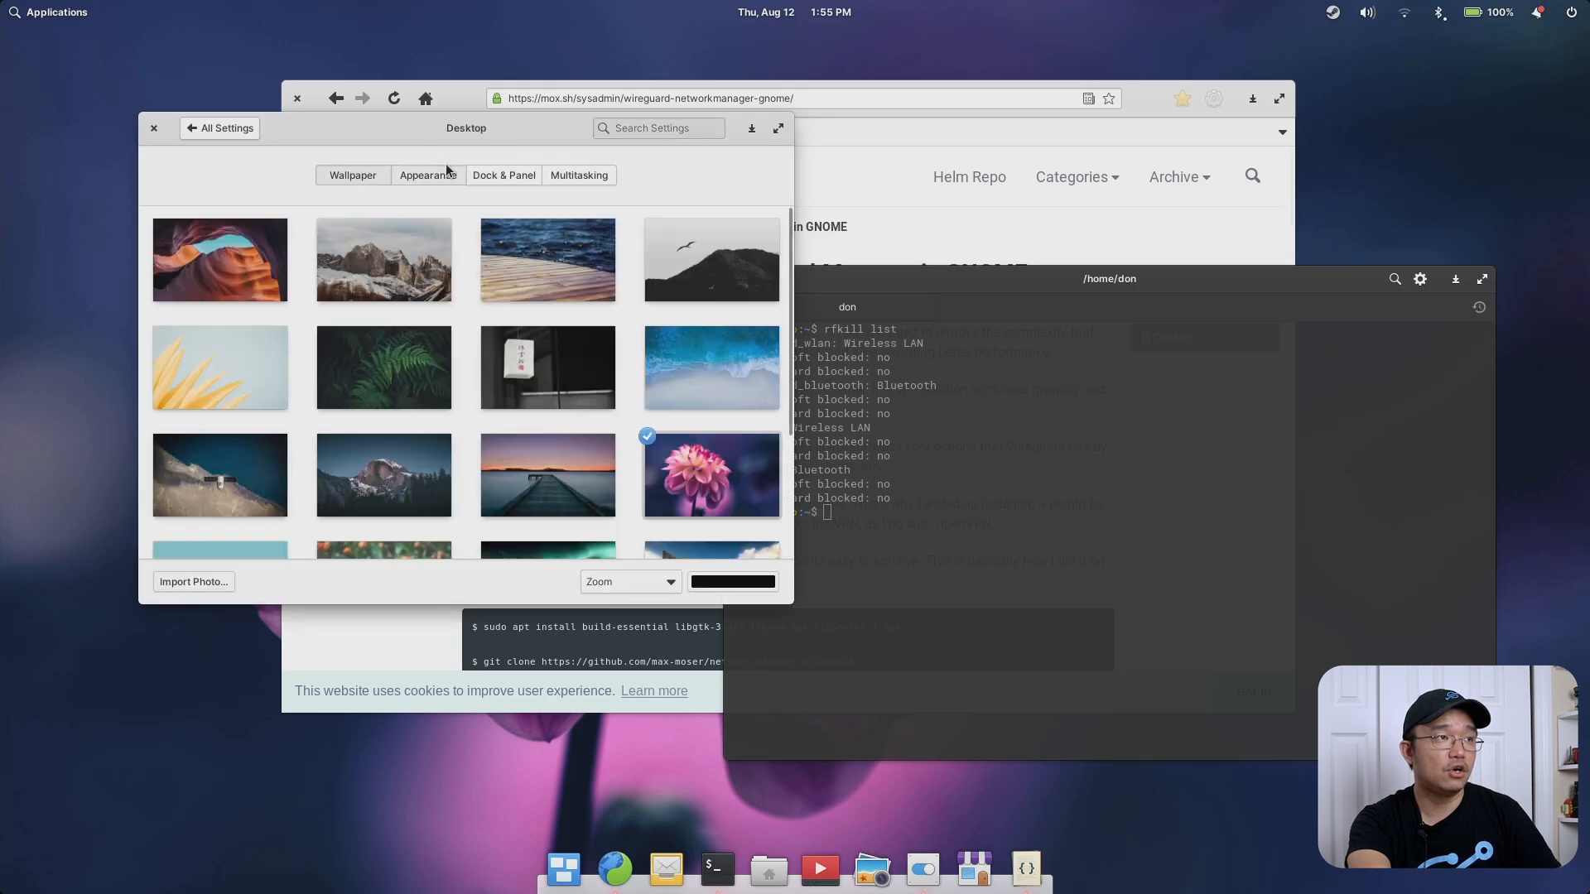
pyautogui.click(427, 175)
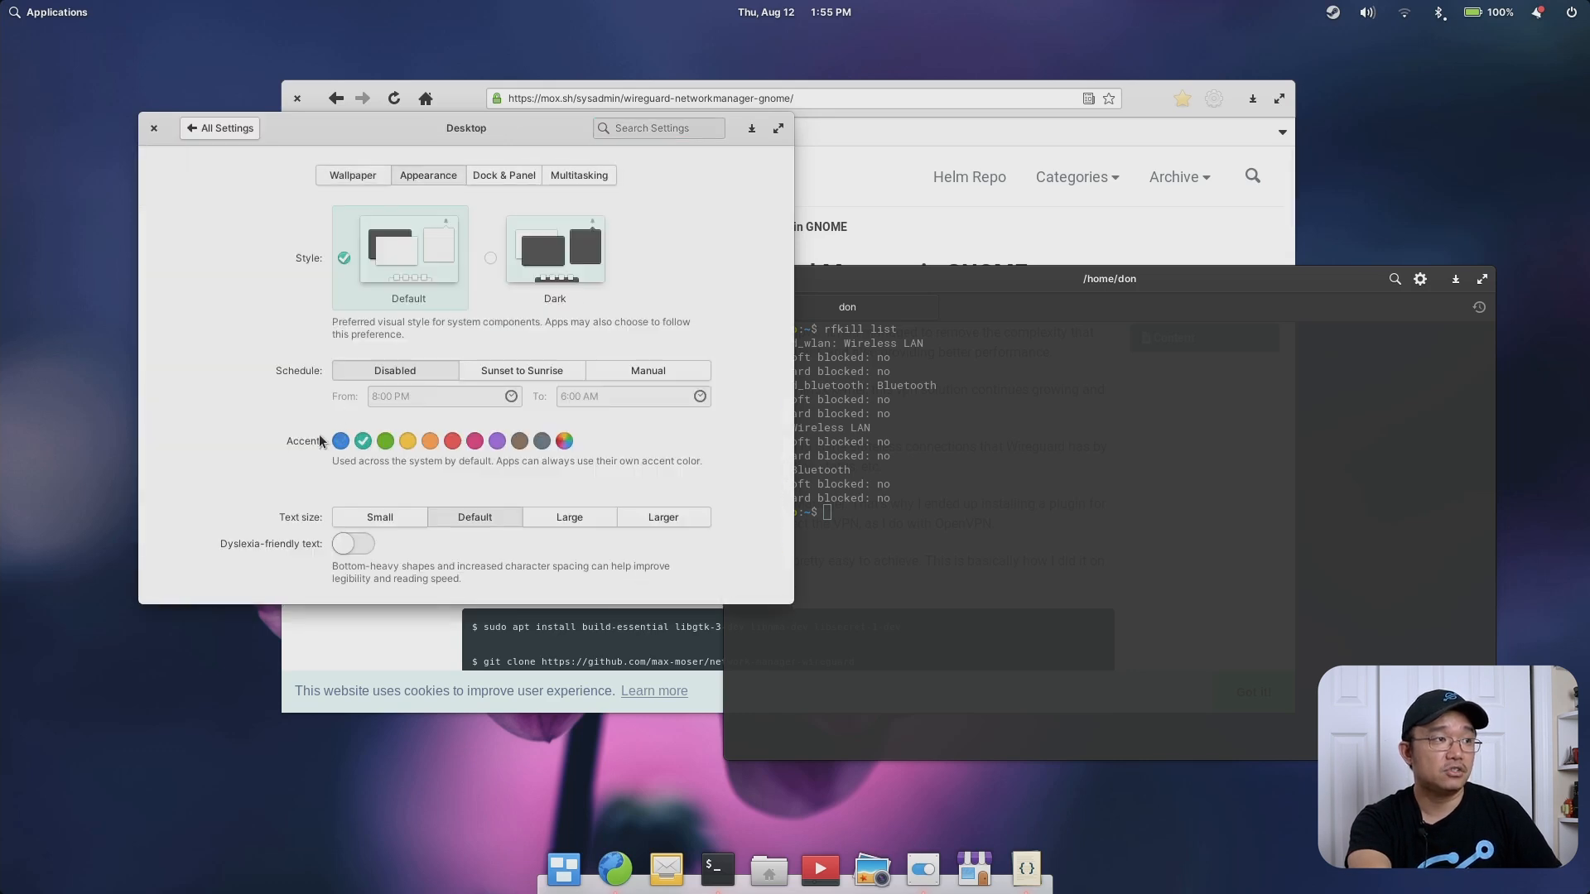
pyautogui.moveTo(450, 300)
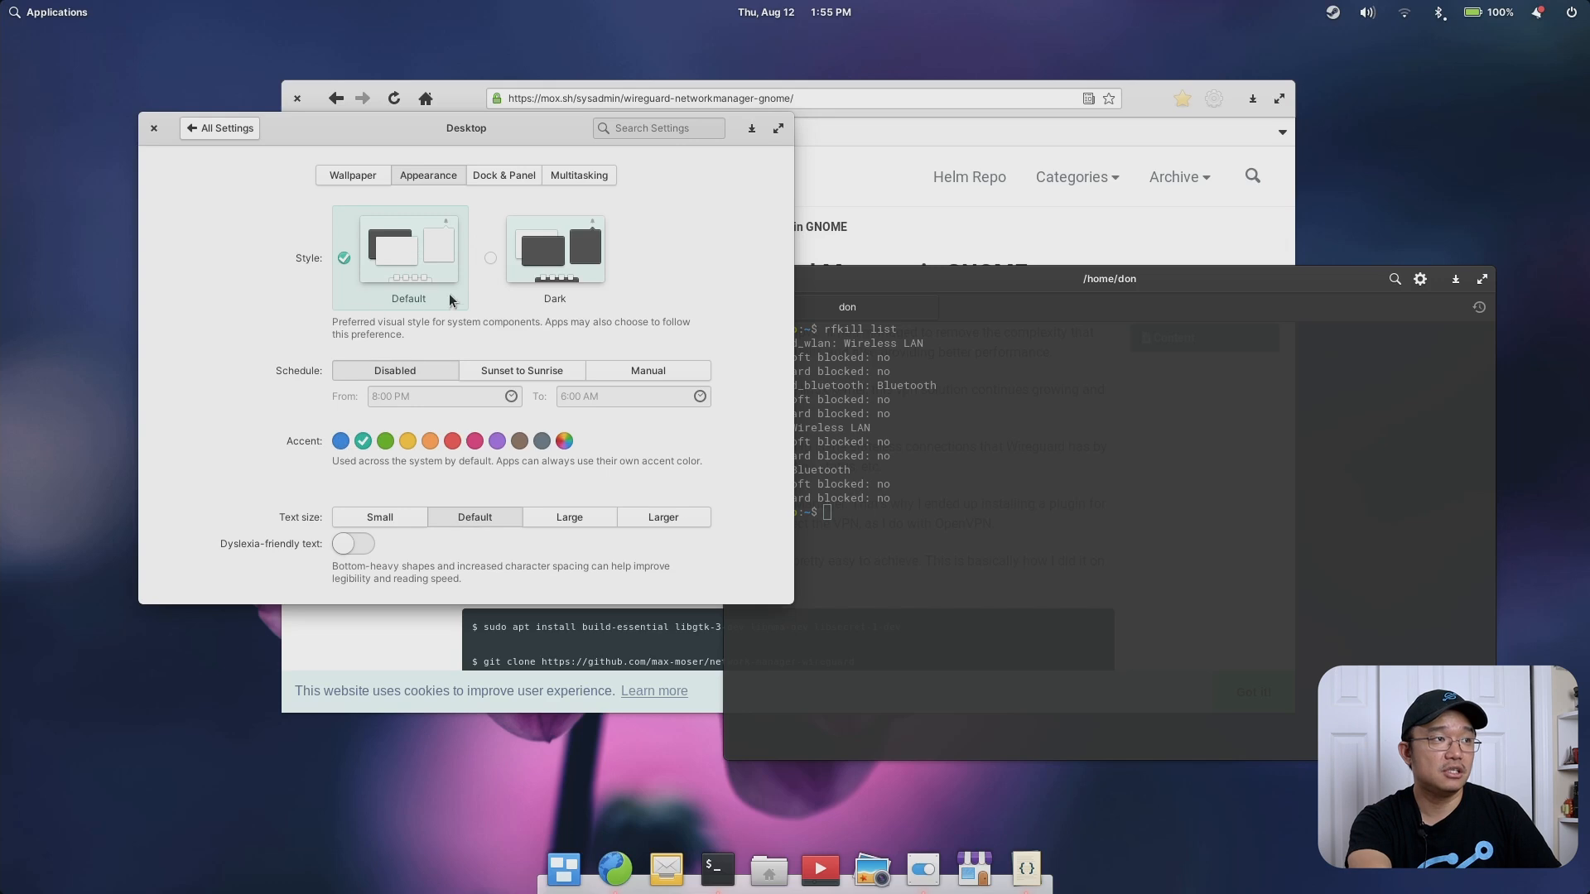
pyautogui.click(339, 439)
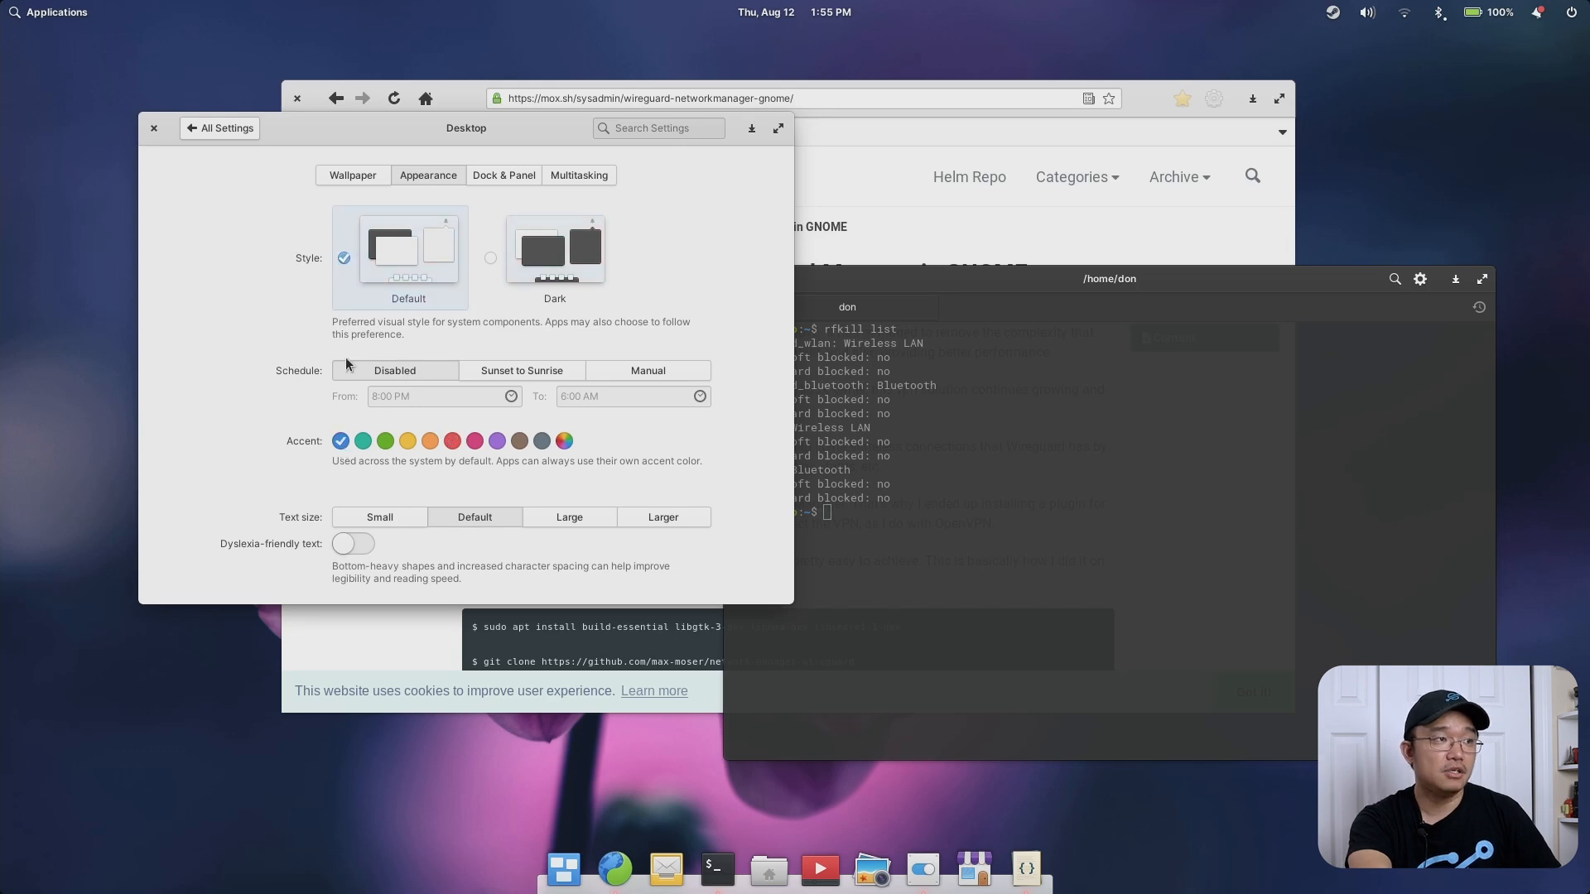
pyautogui.moveTo(579, 309)
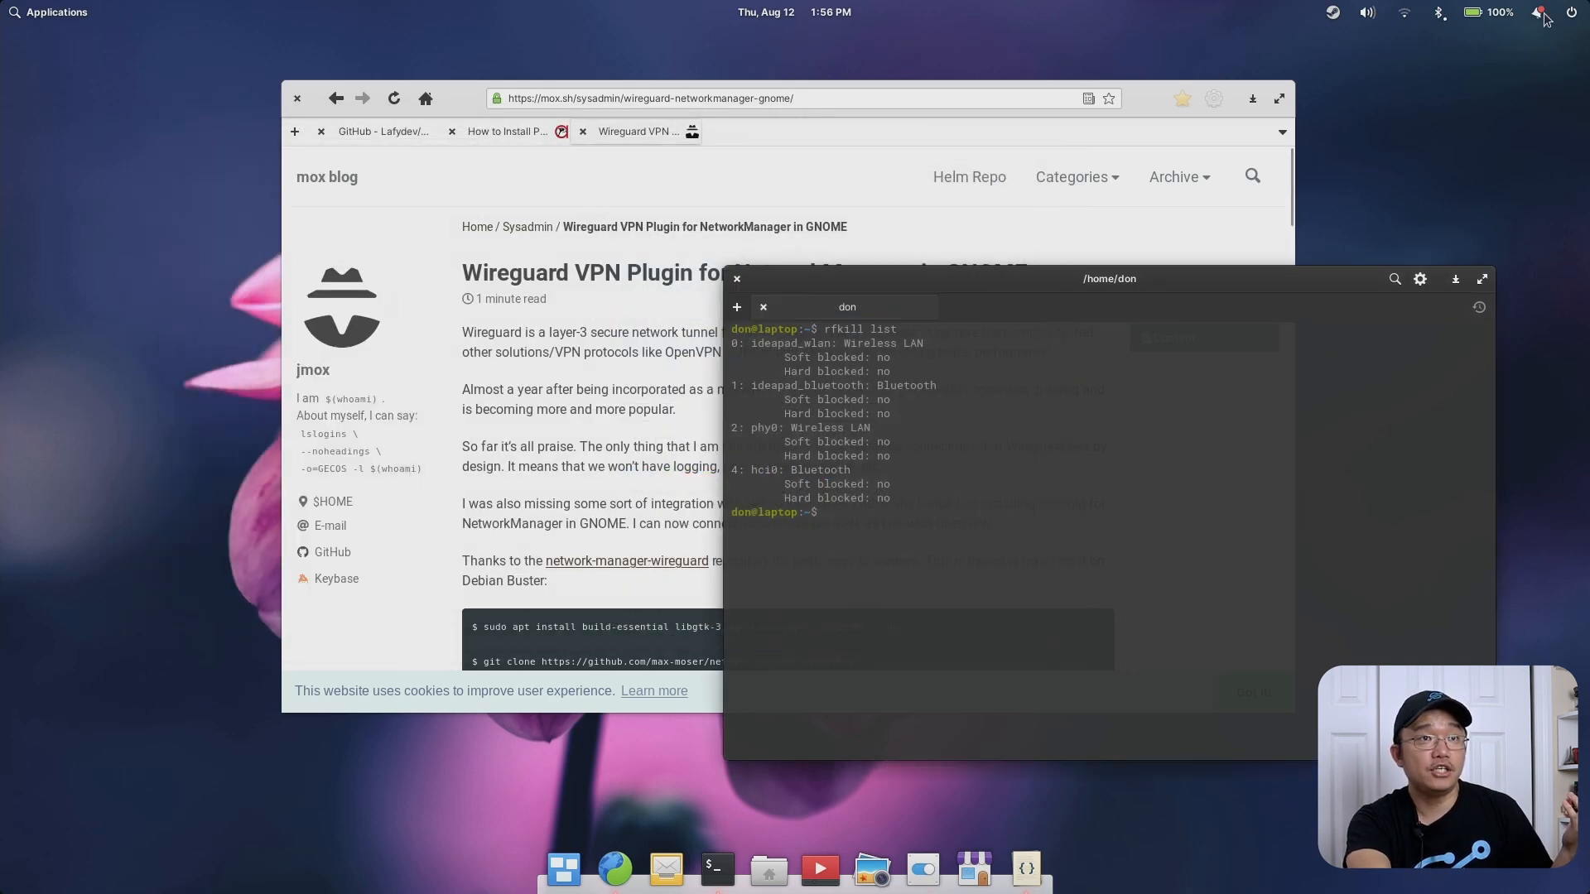
# Clear the Terminal process-completed notification and close the notifications panel
pyautogui.click(1539, 12)
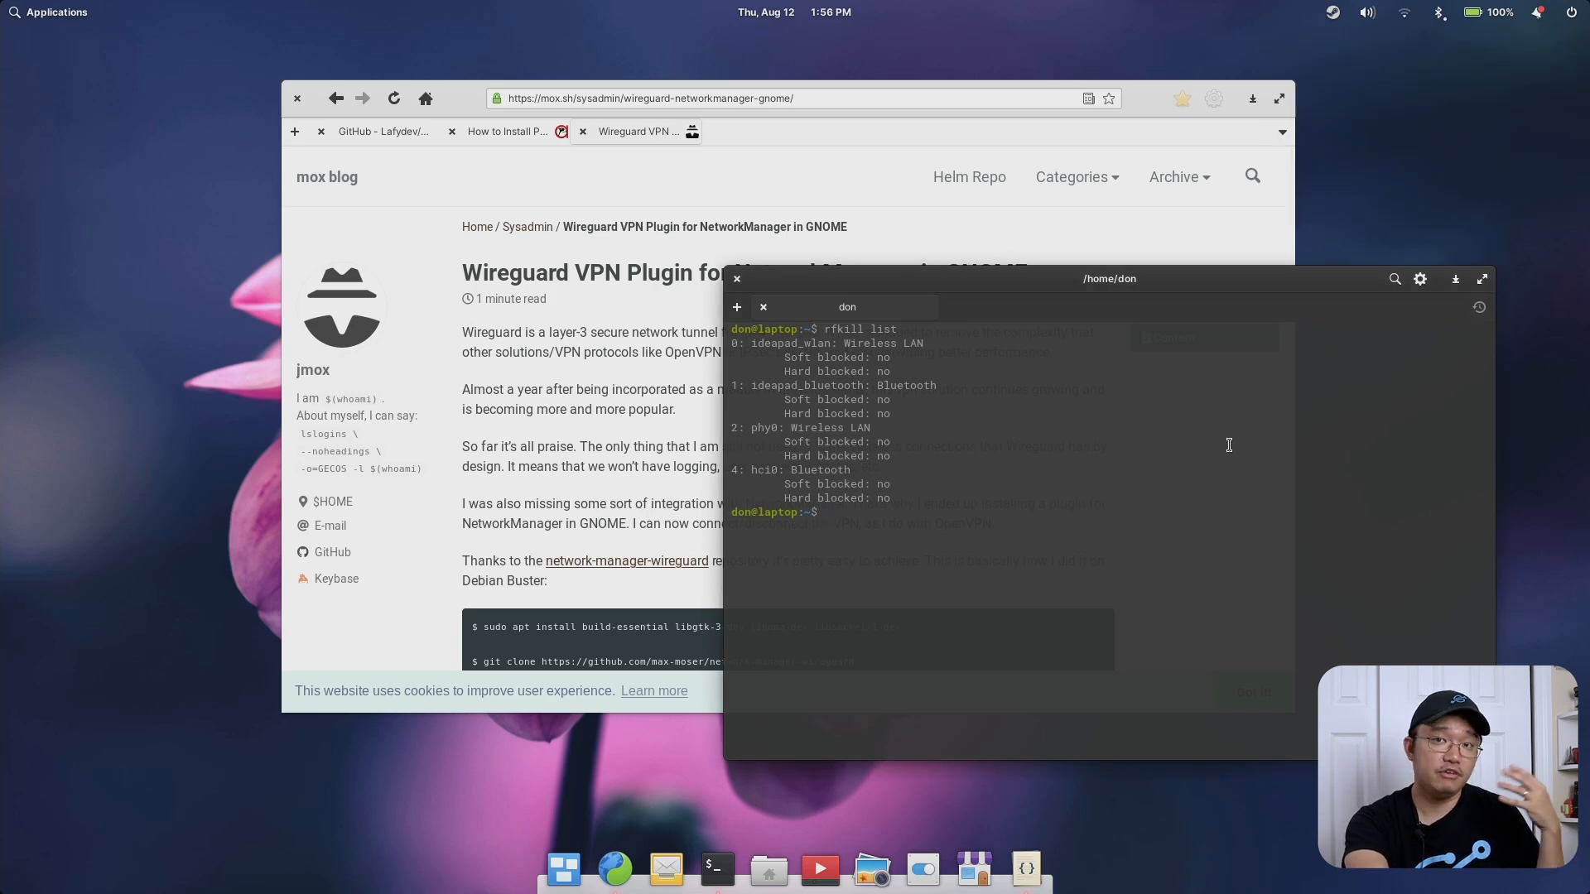
pyautogui.click(1517, 12)
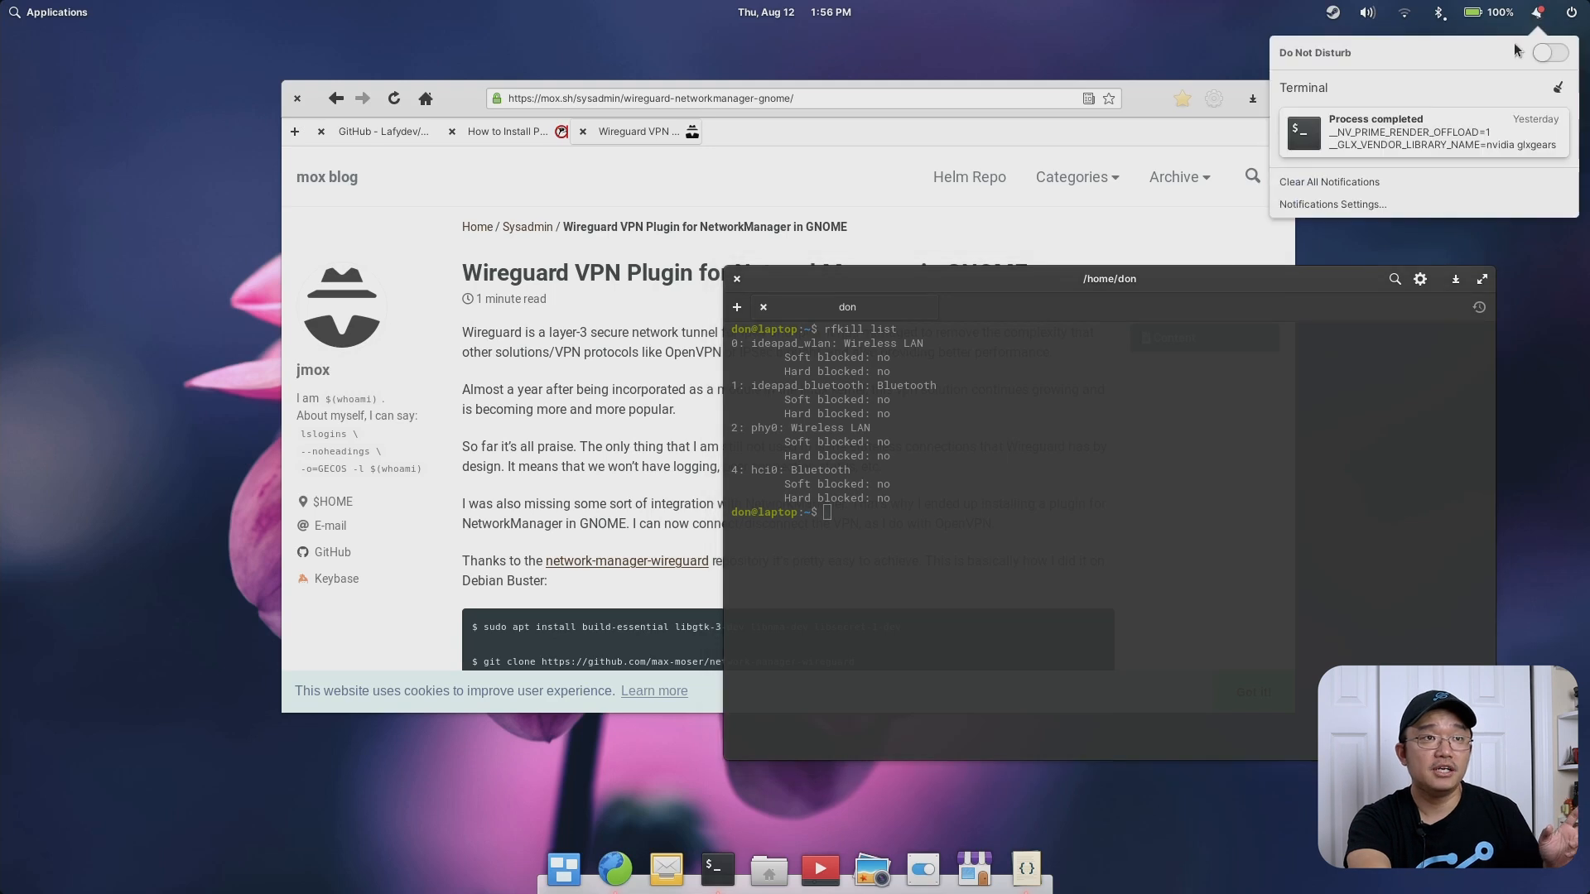
pyautogui.click(1328, 182)
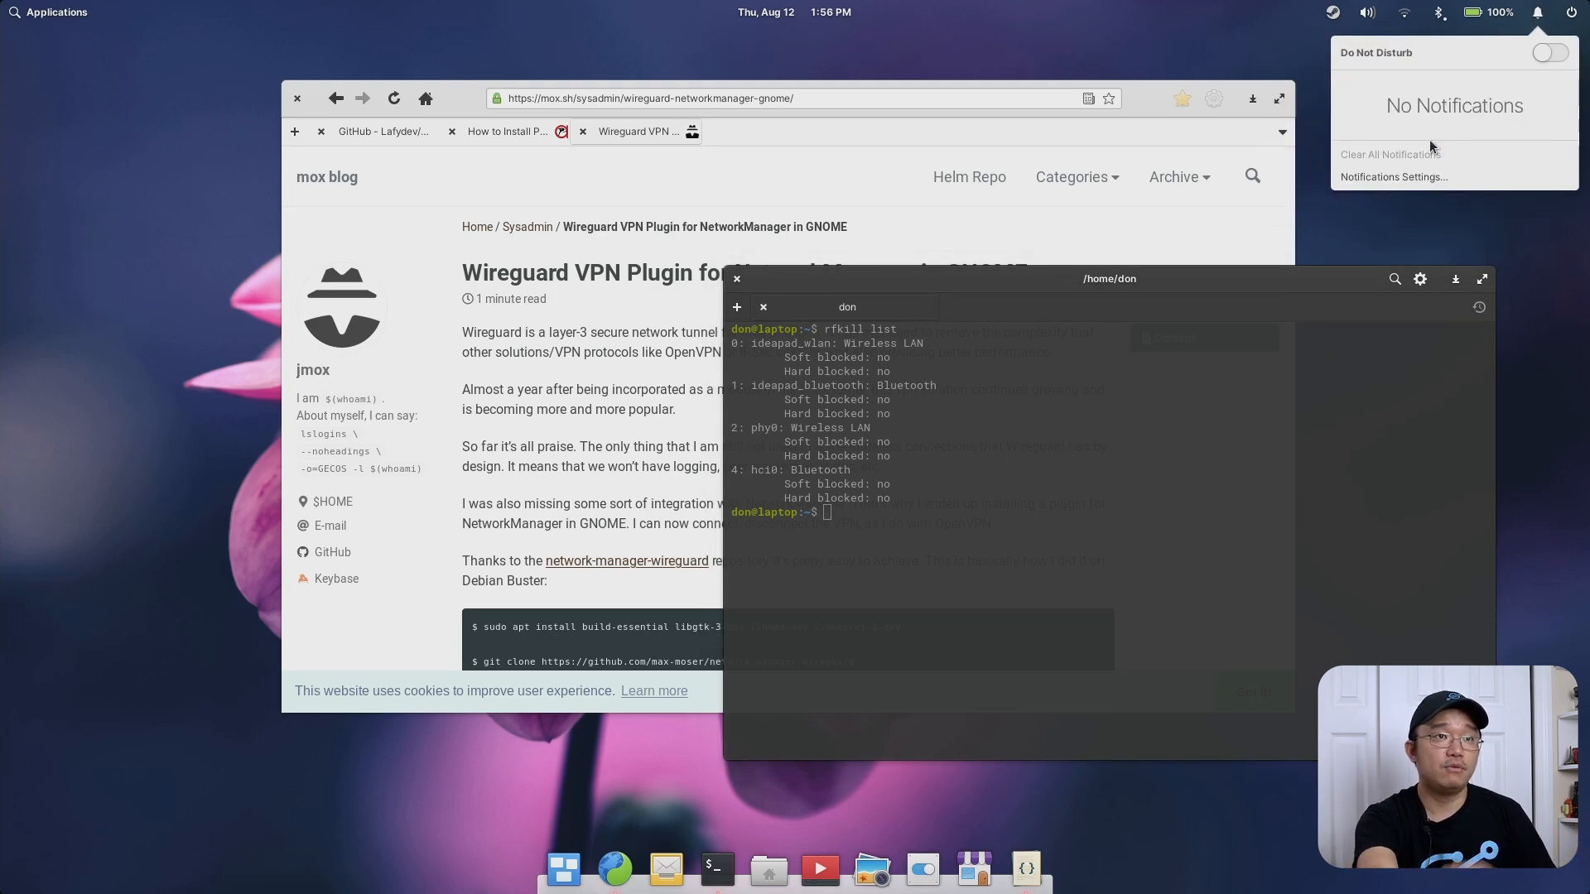
pyautogui.moveTo(1369, 470)
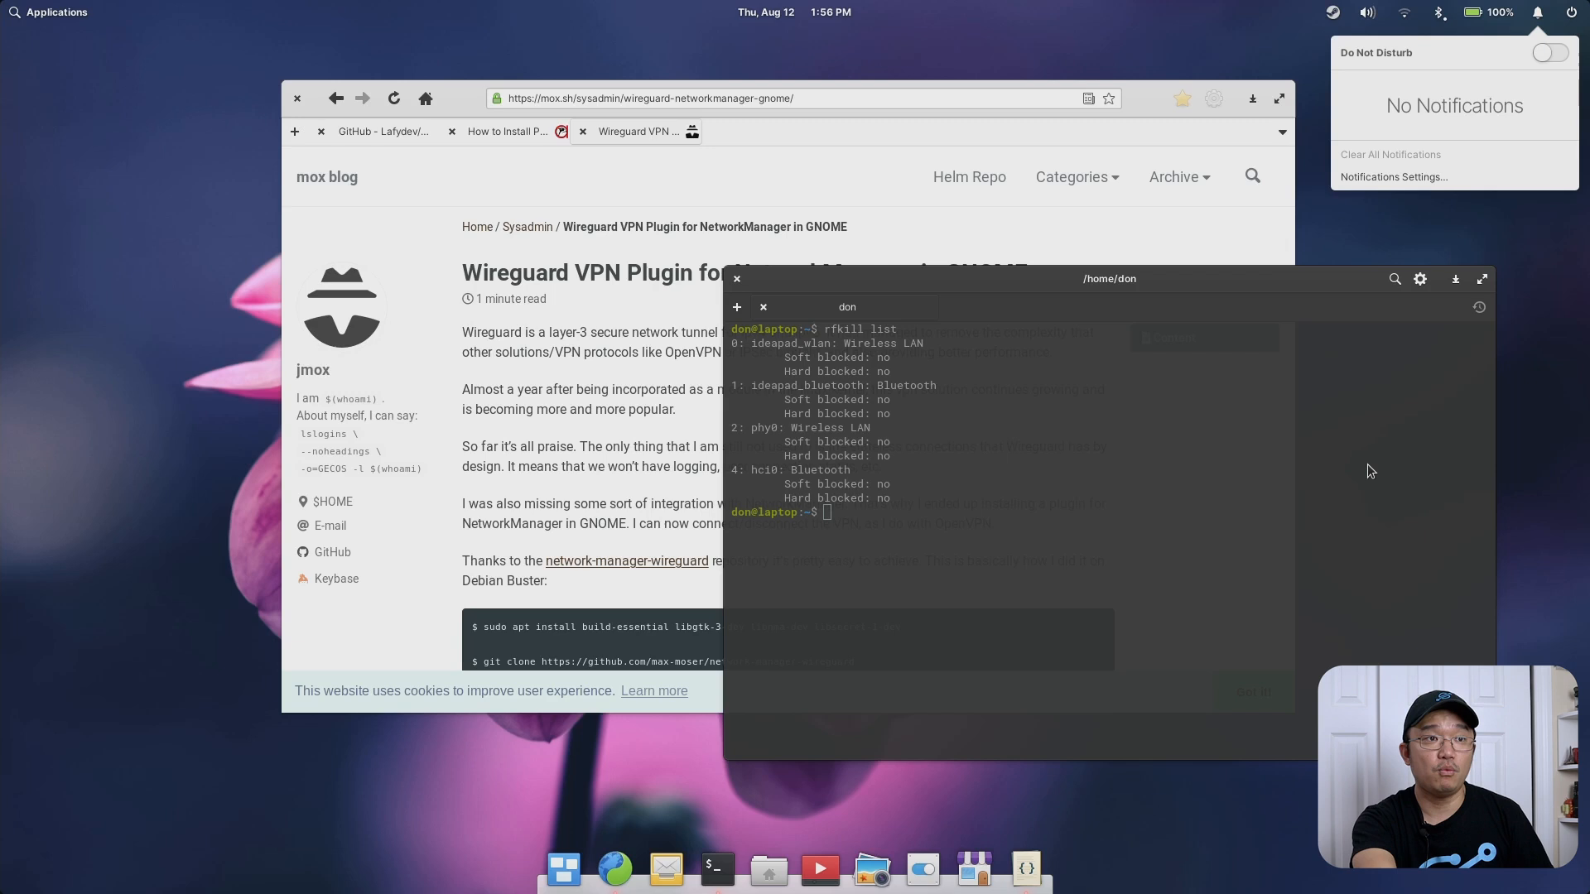
pyautogui.click(1368, 466)
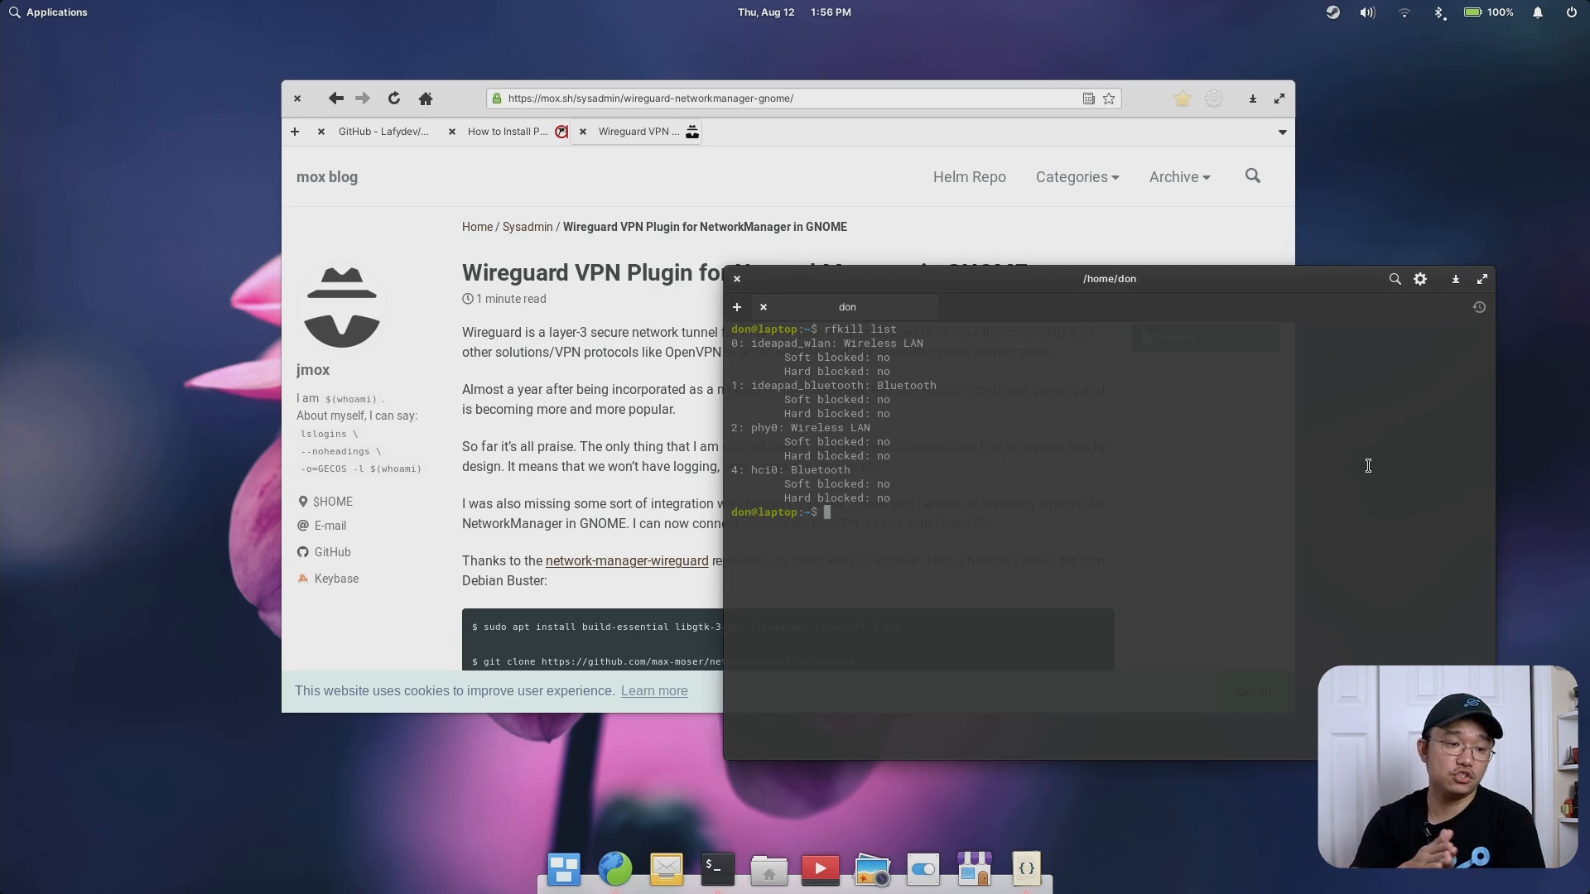